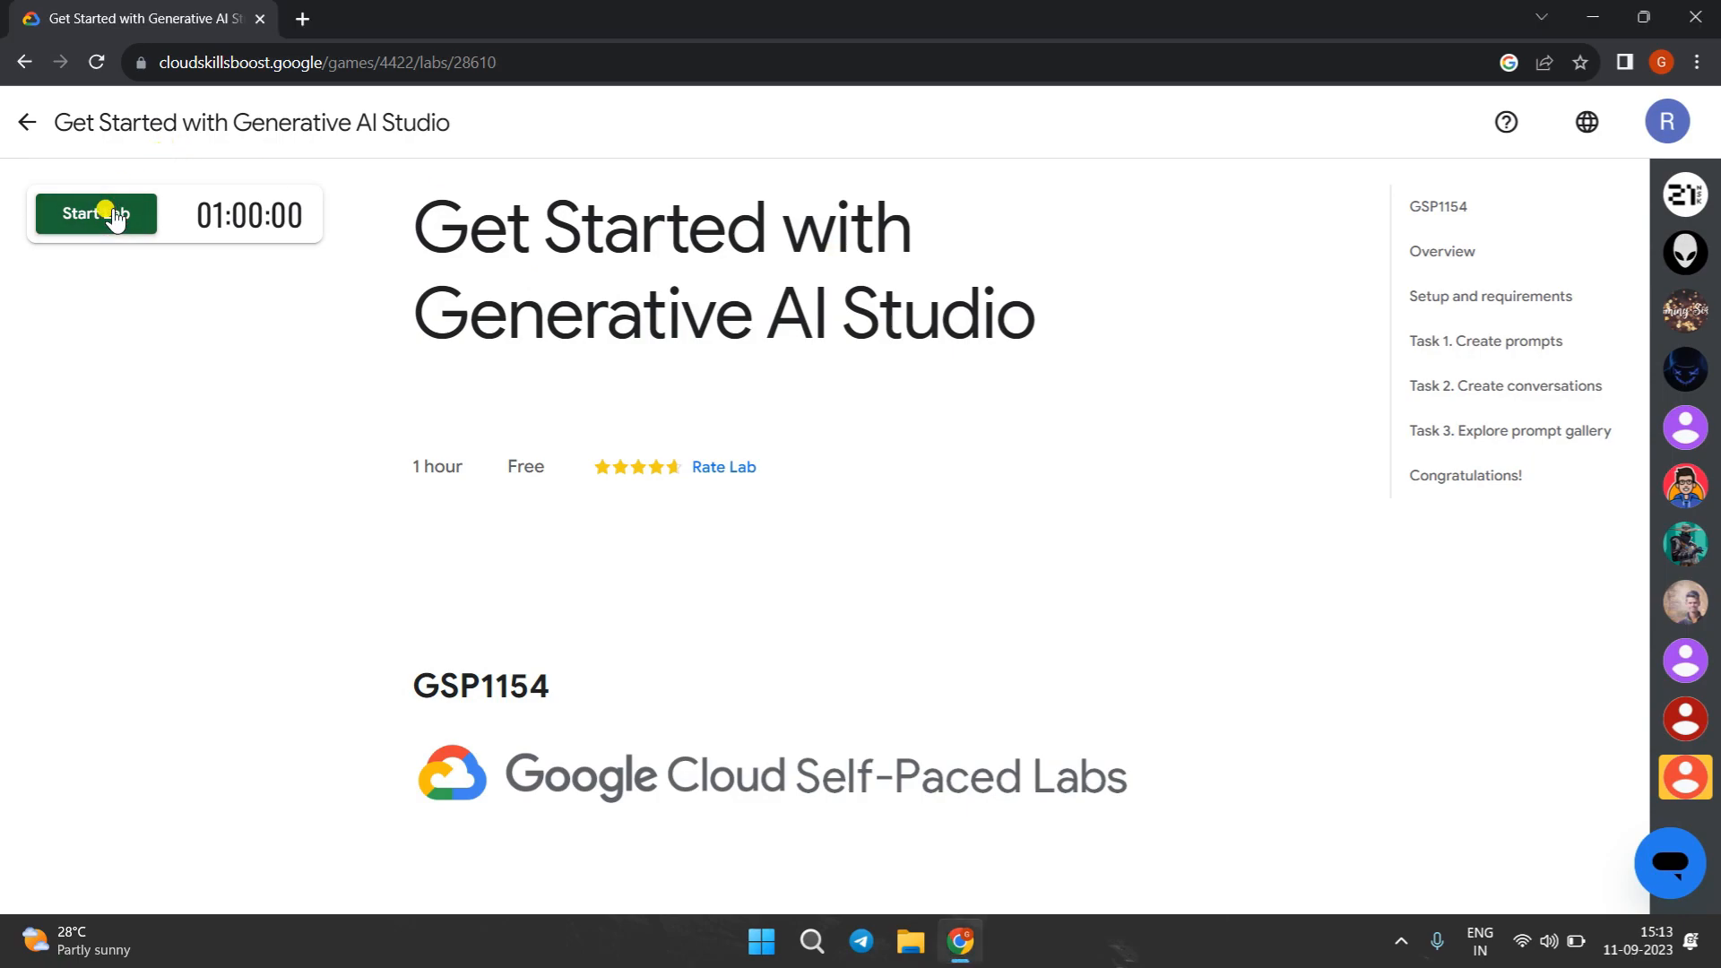
# - Start the Generative AI Studio lab, copy its temporary password, and bring up the console link options
pyautogui.click(95, 214)
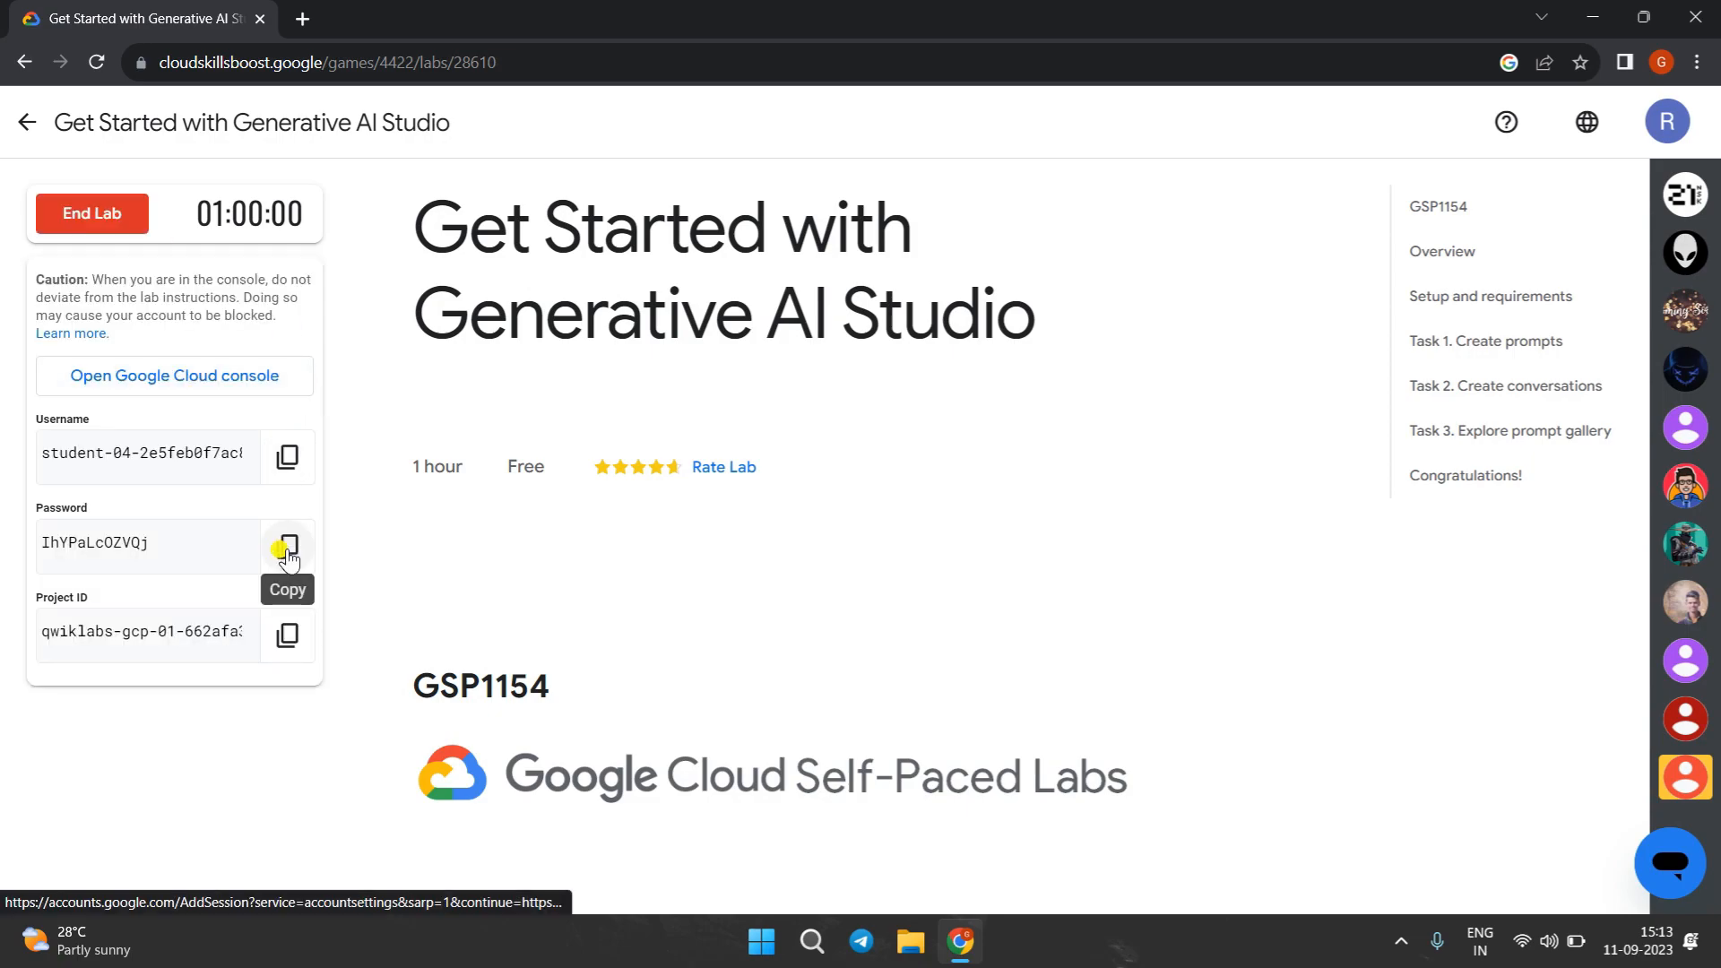
pyautogui.click(287, 547)
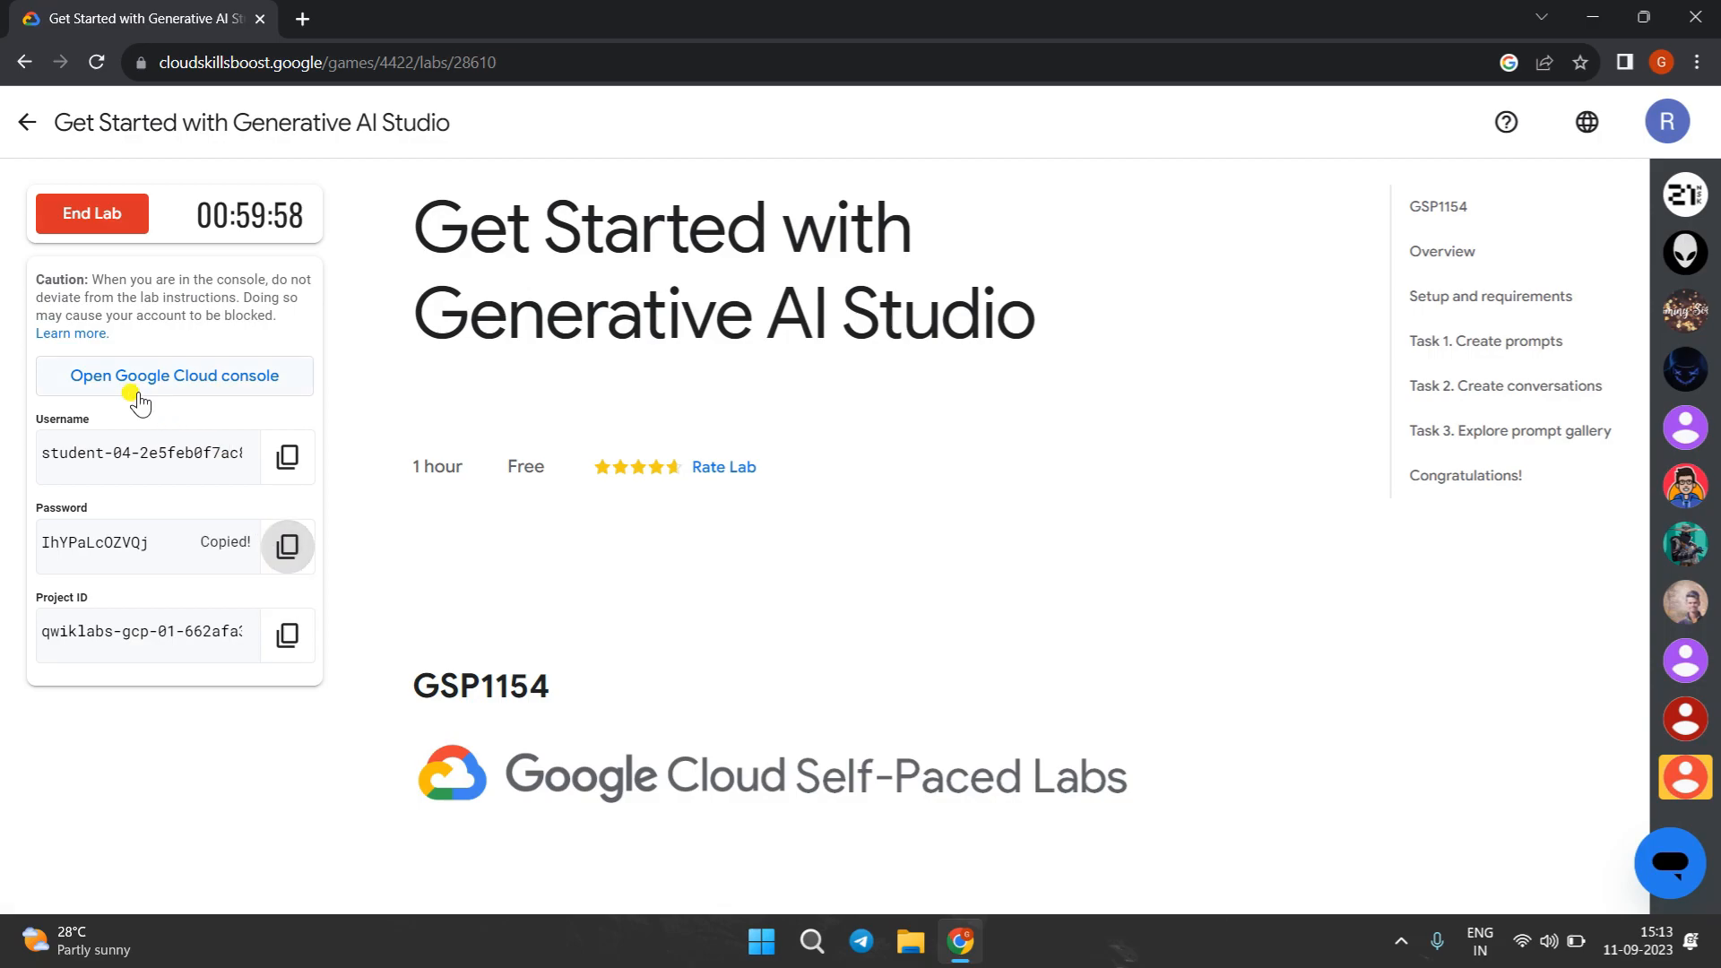
pyautogui.rightClick(173, 374)
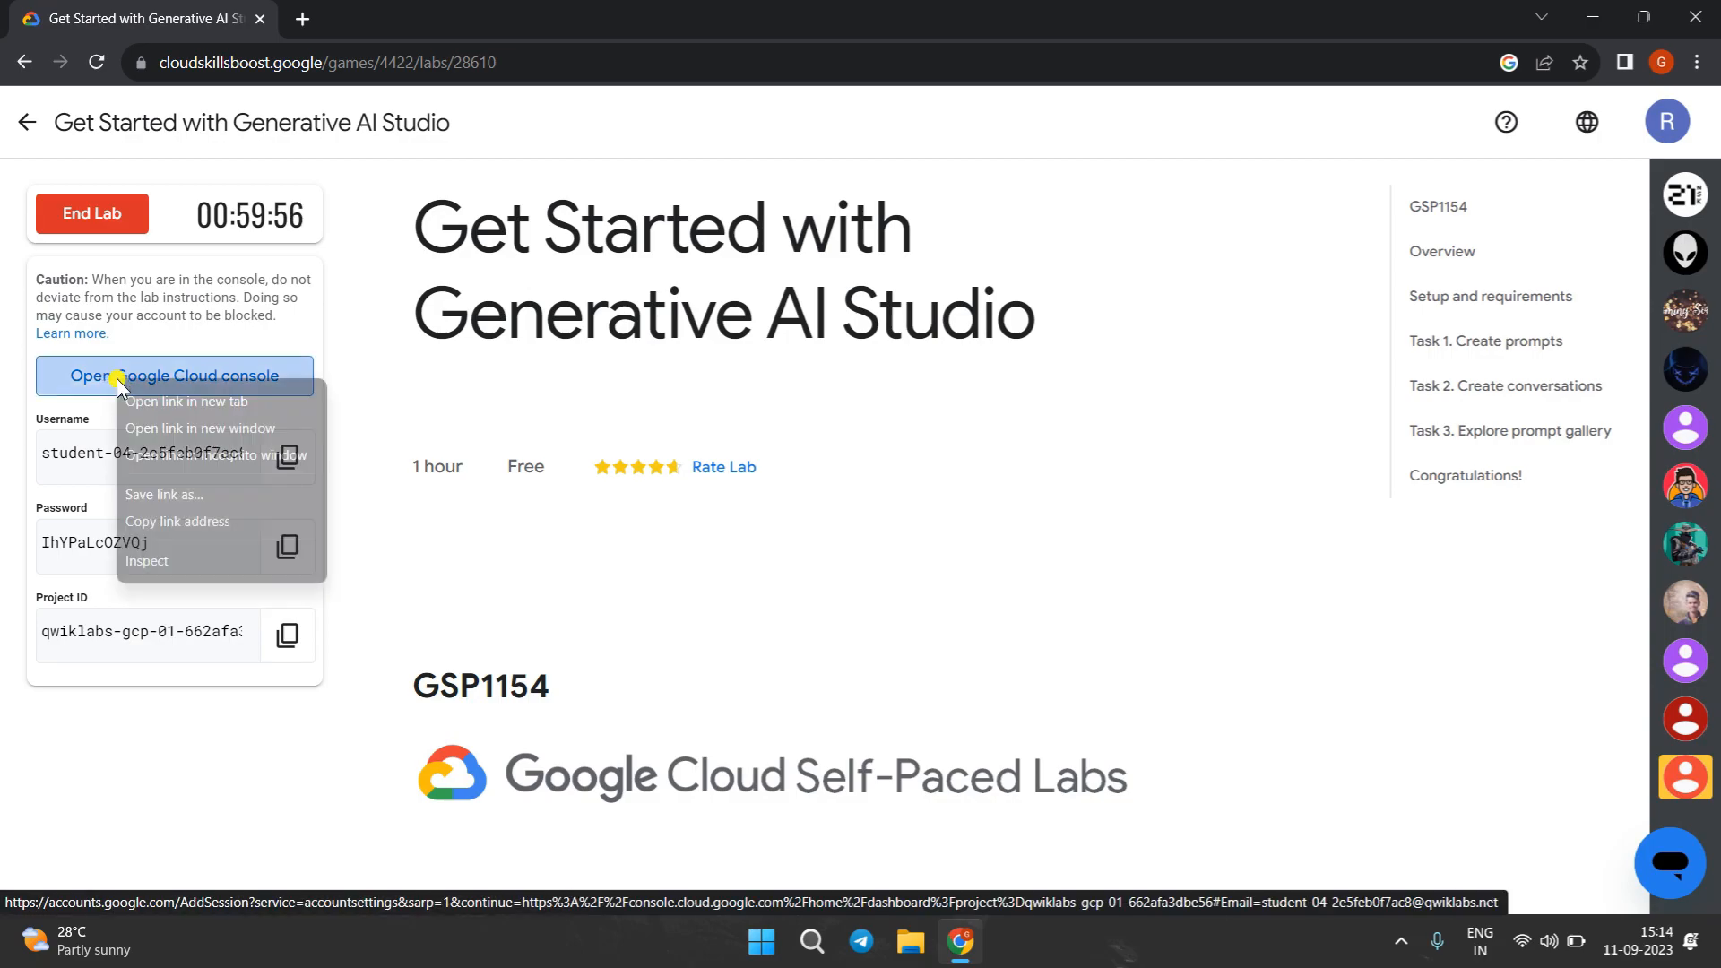
pyautogui.moveTo(180, 454)
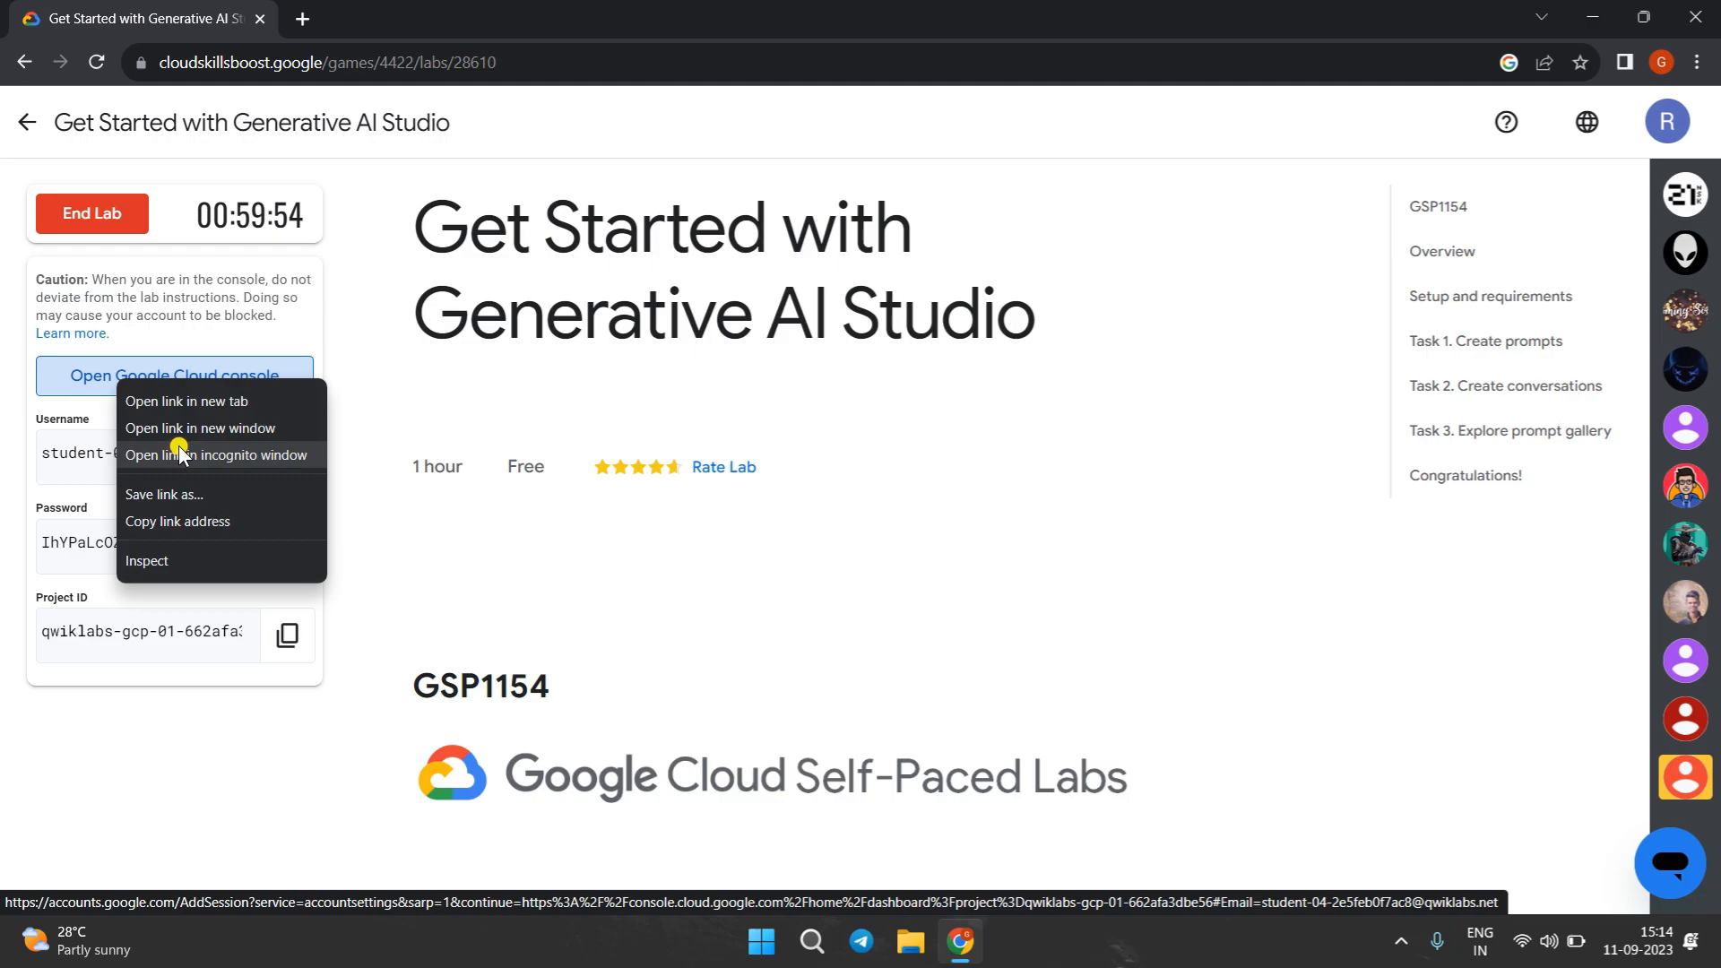
# - Sign in to the console in an incognito window with the student account, accept the notice, and return to the lab
pyautogui.click(217, 453)
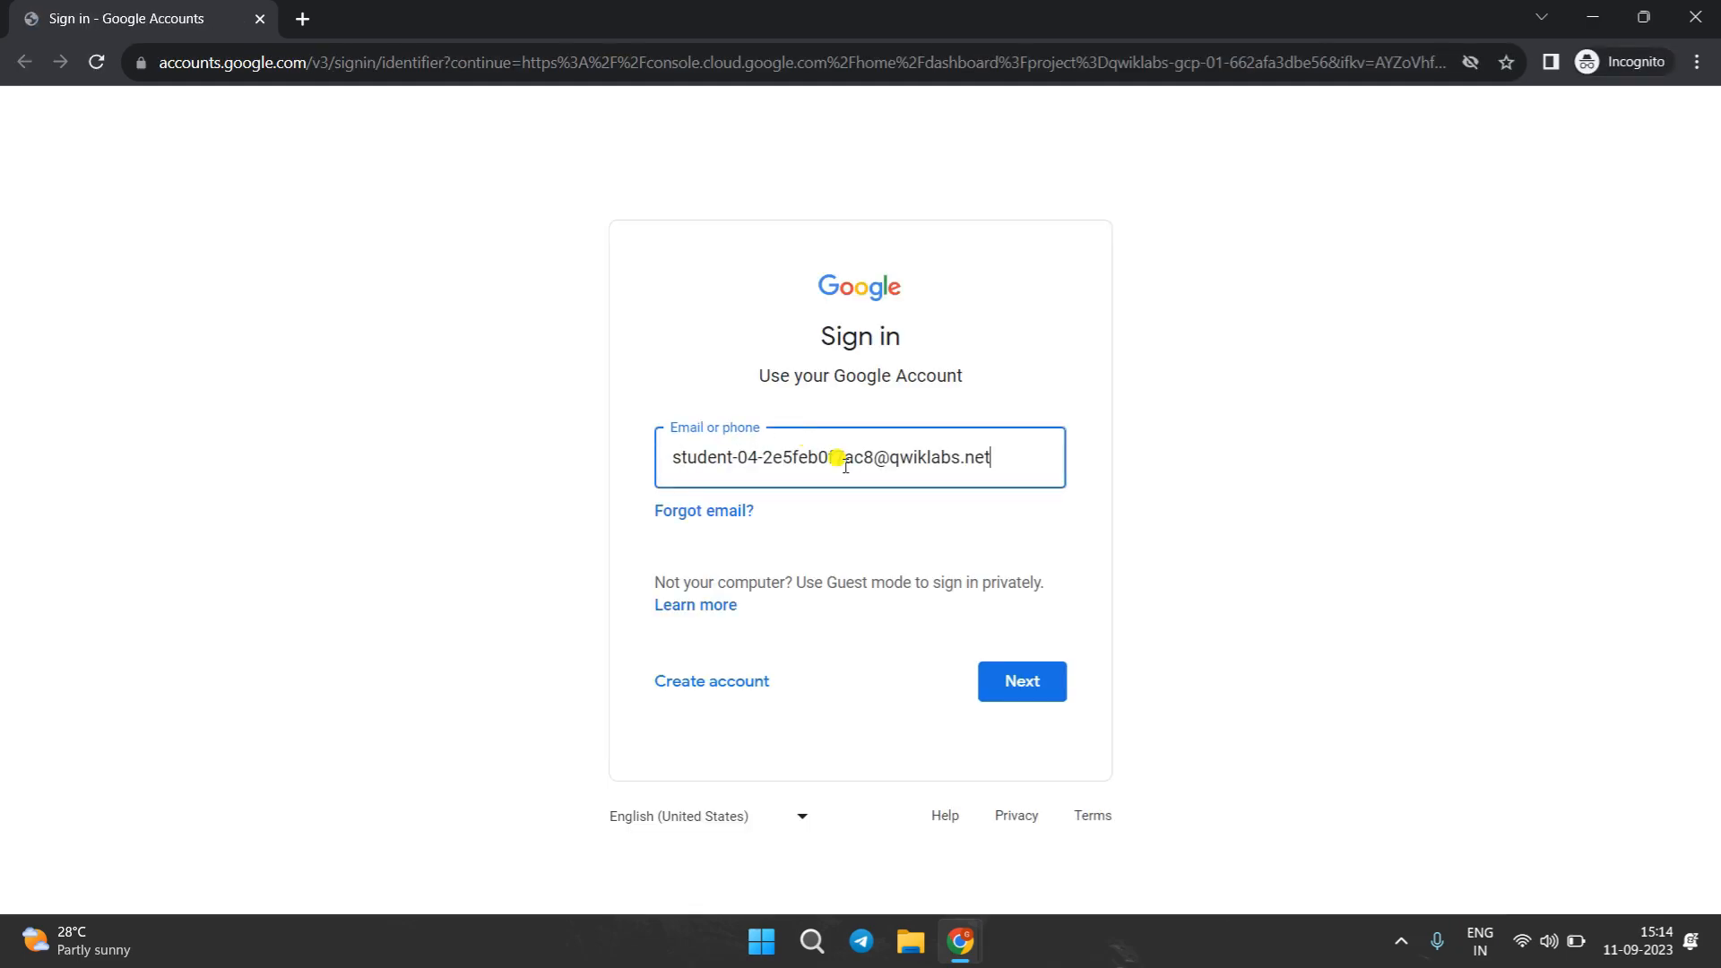
pyautogui.click(1020, 681)
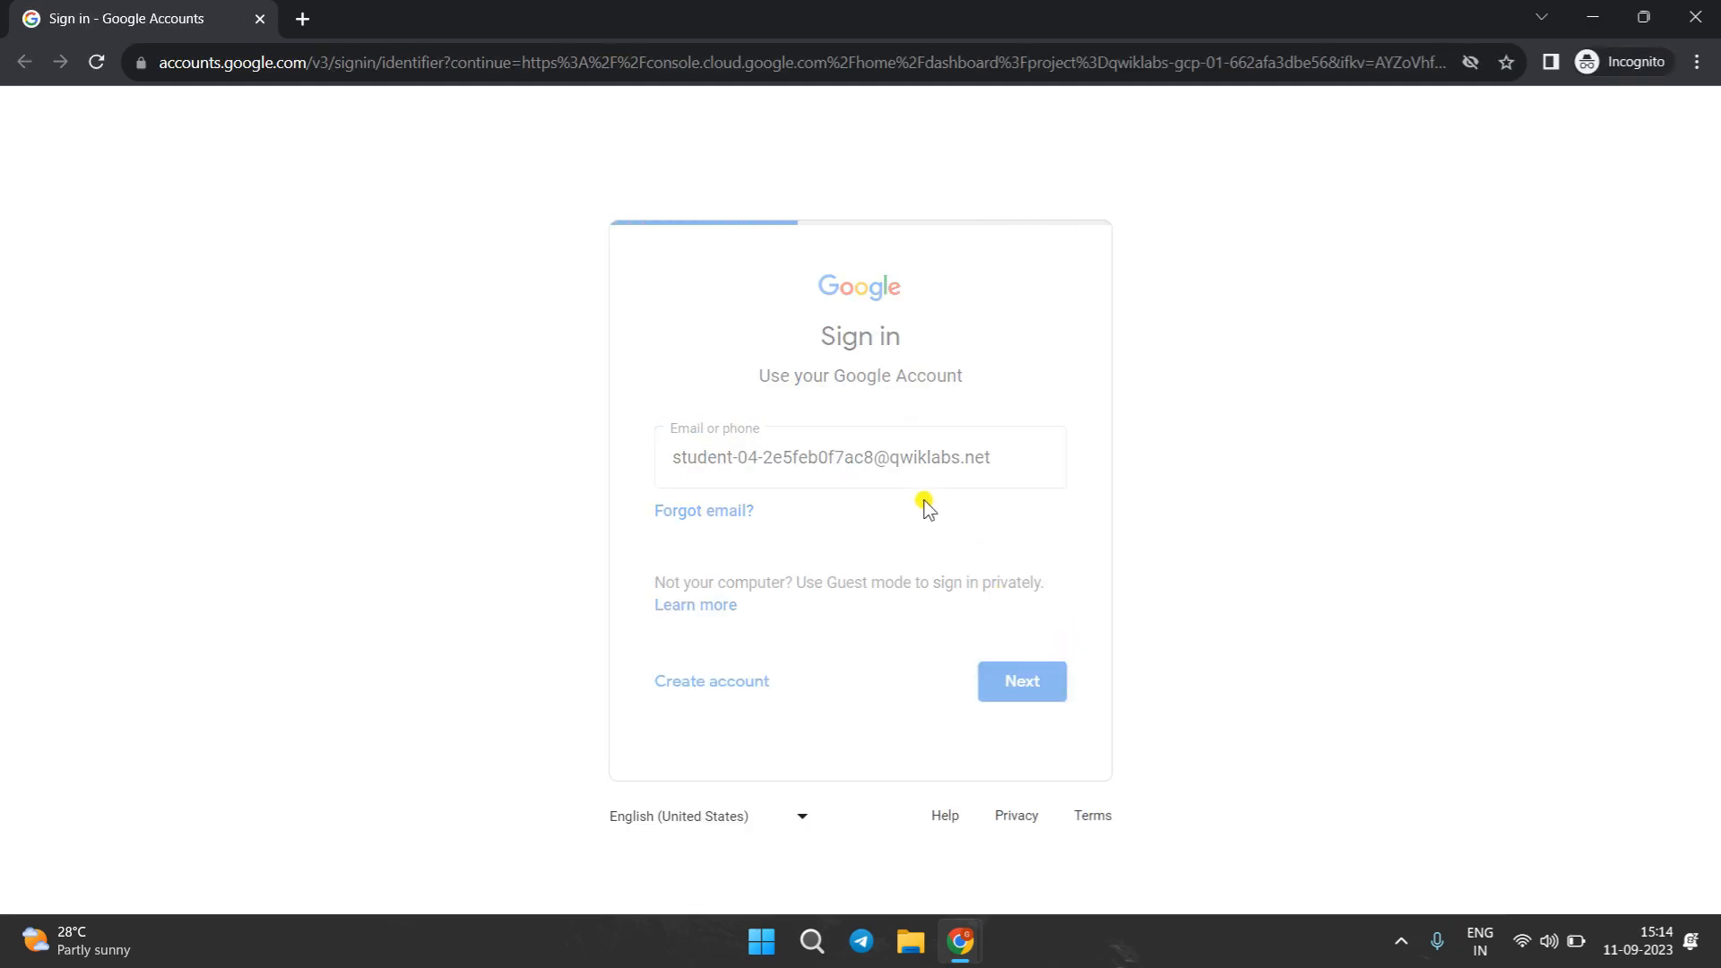
pyautogui.click(1020, 681)
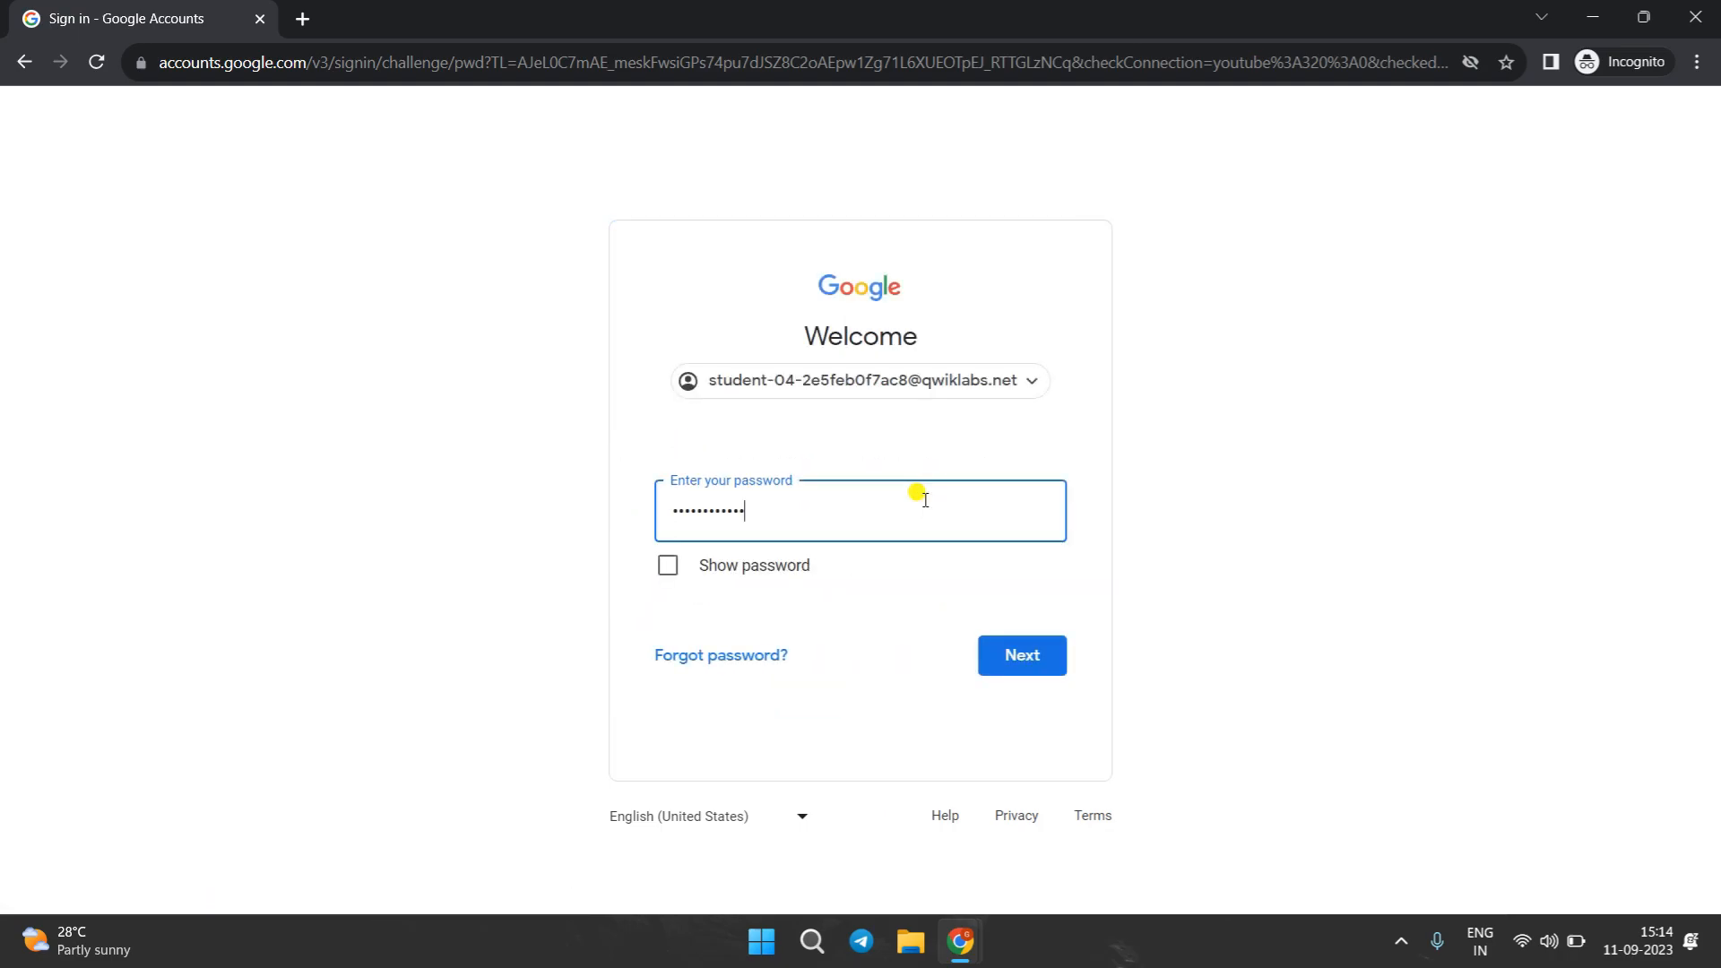
pyautogui.click(1020, 656)
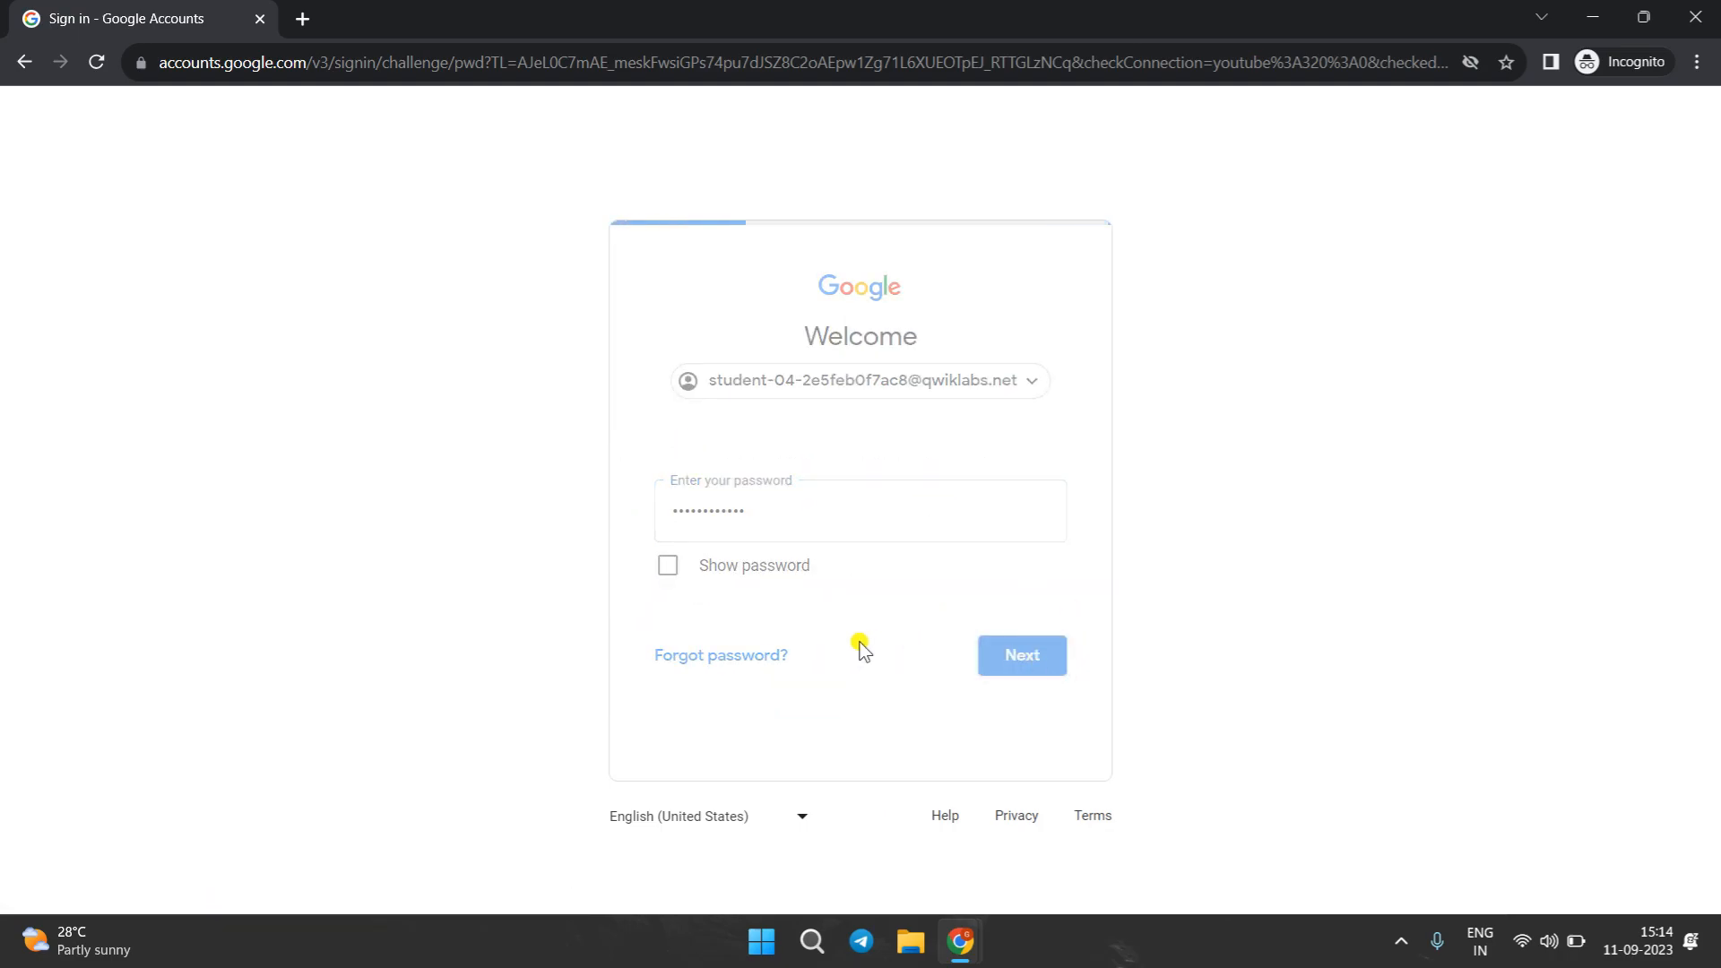
pyautogui.click(1020, 656)
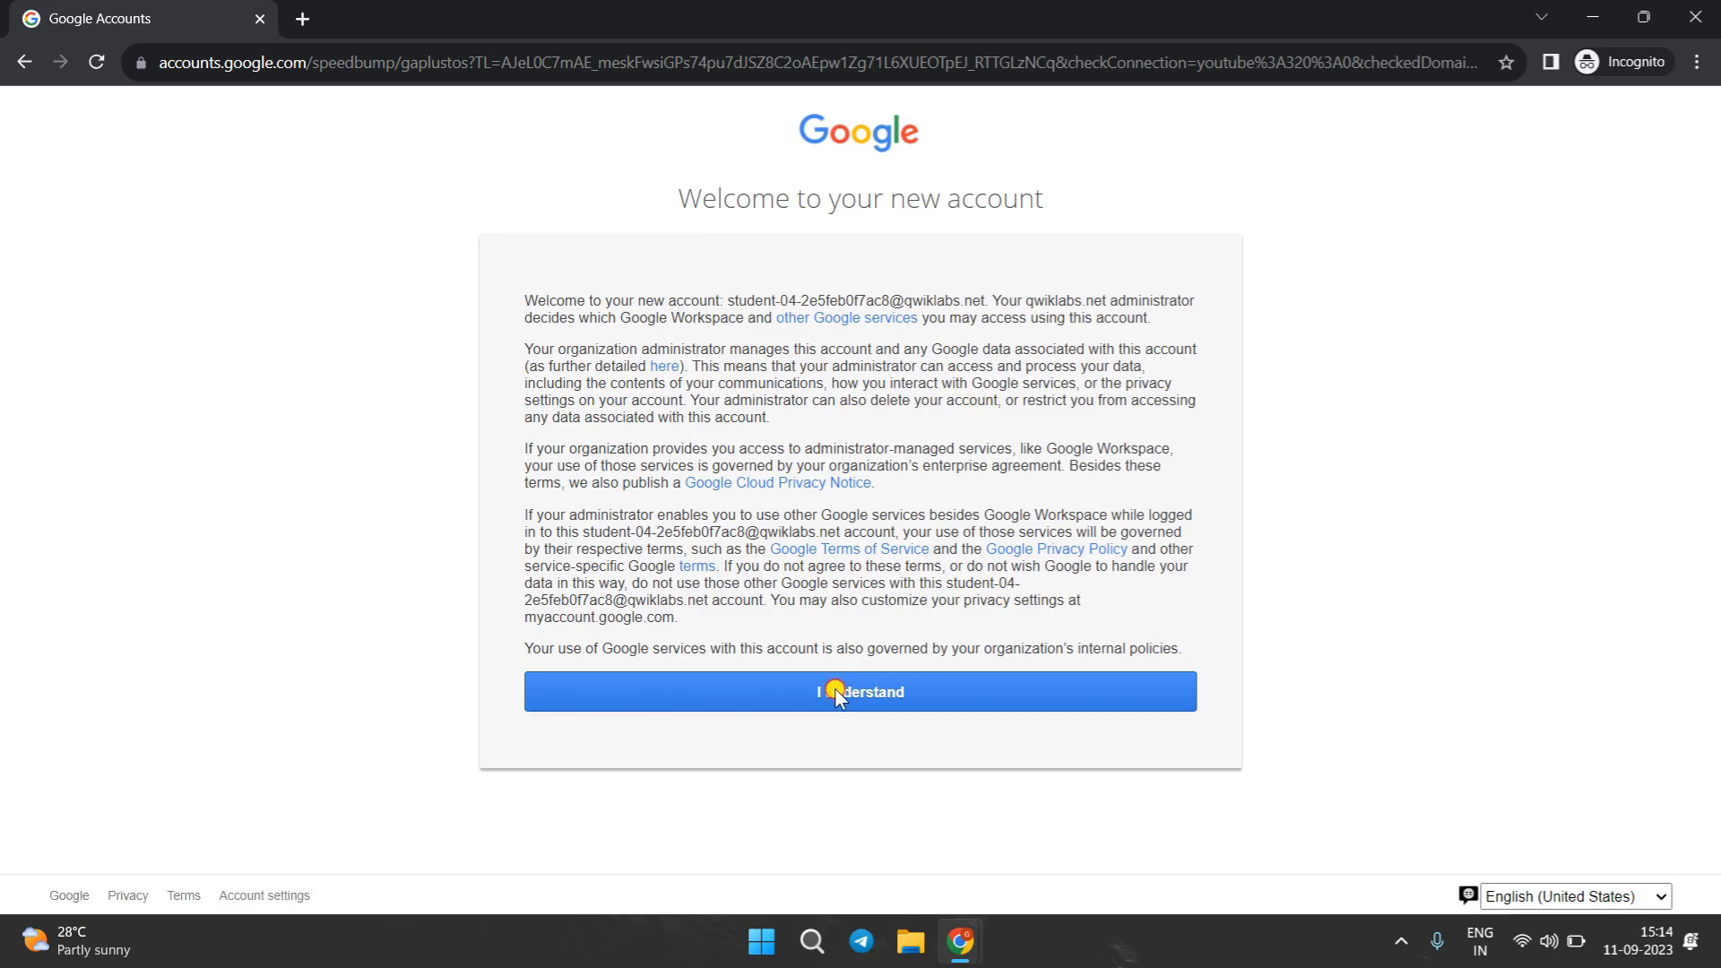
pyautogui.click(859, 692)
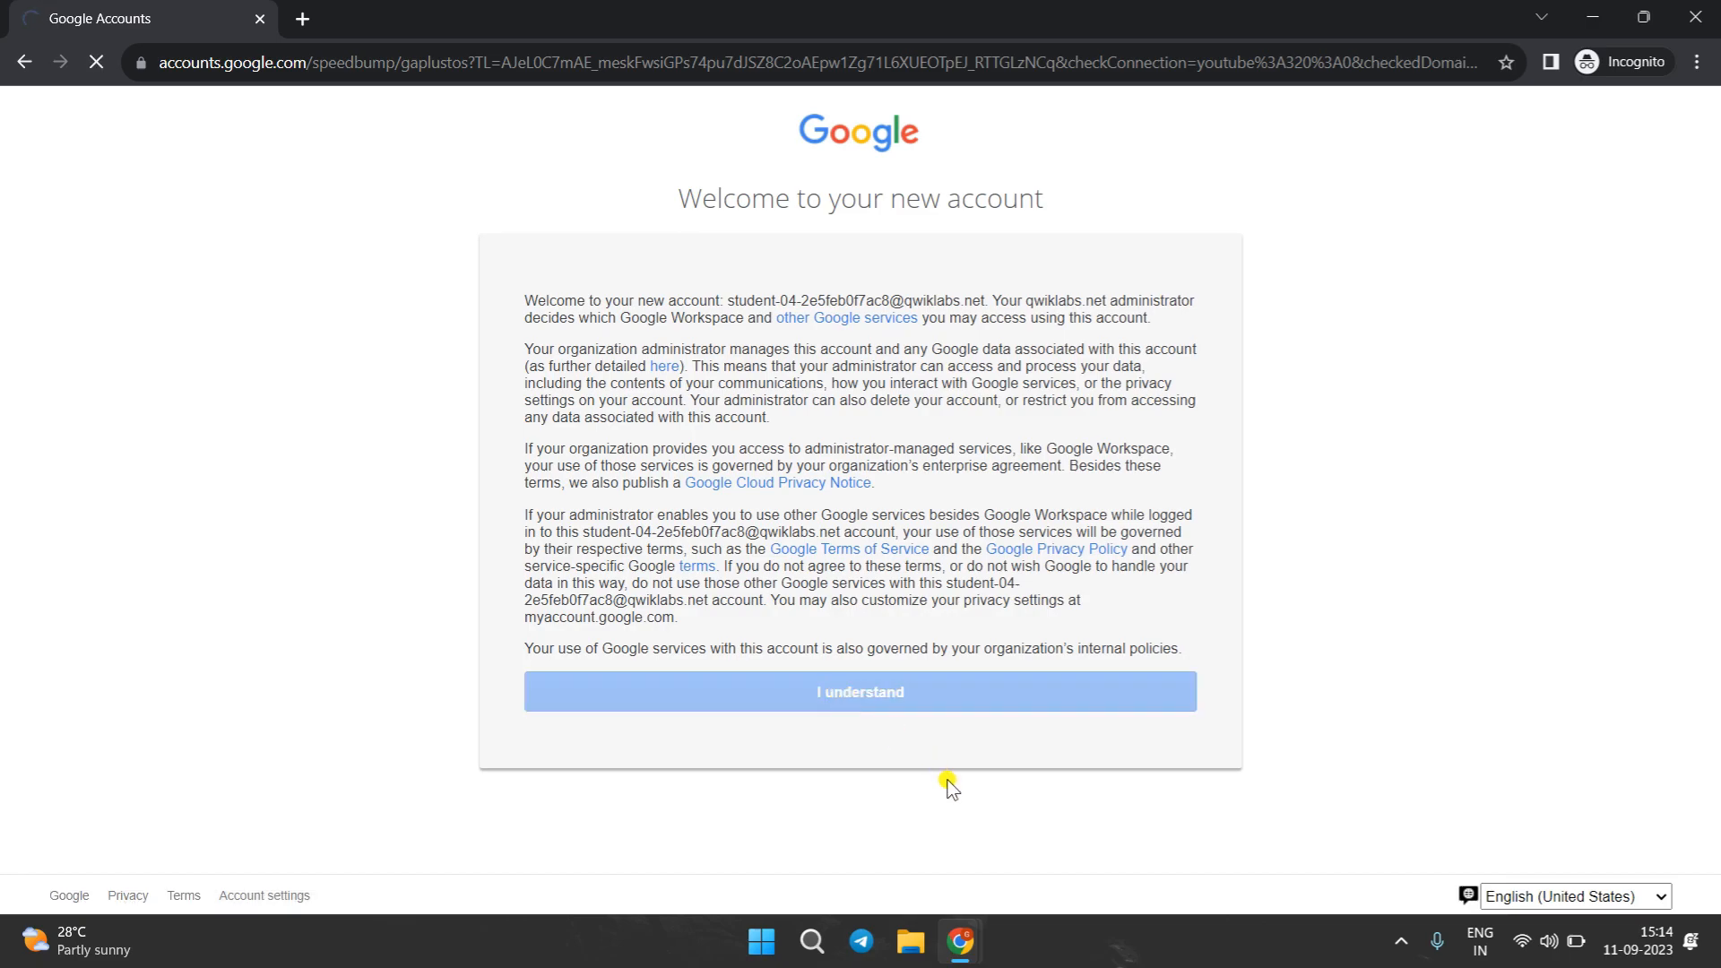
pyautogui.click(858, 691)
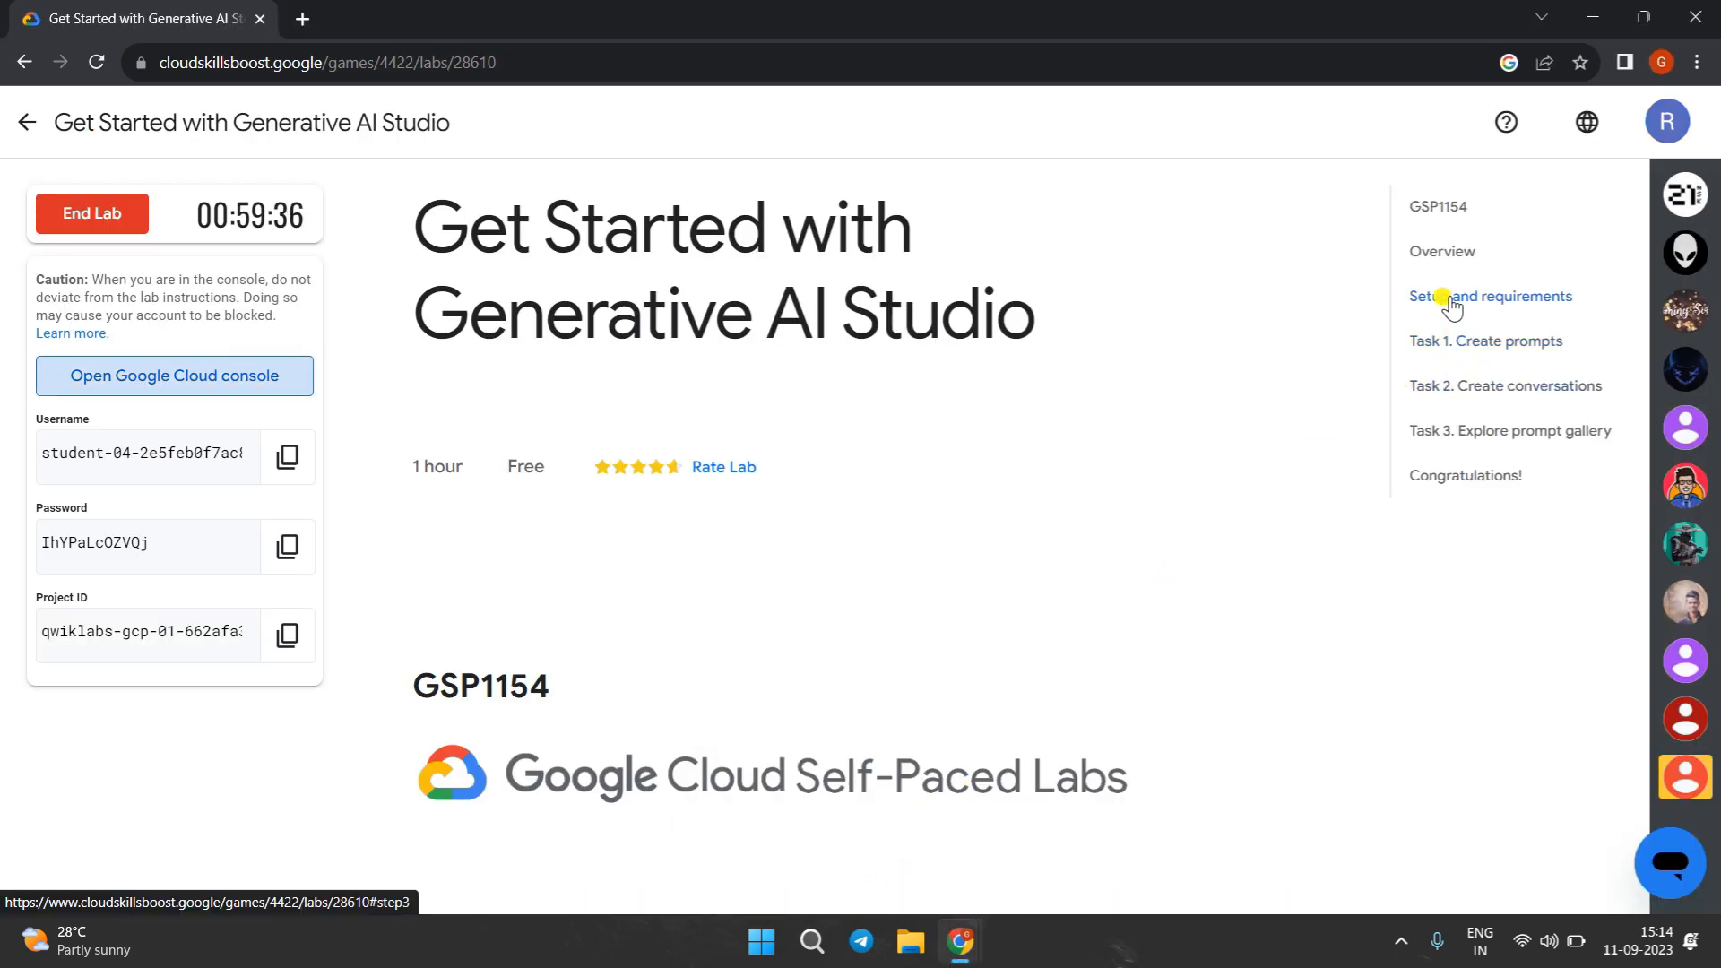
# - Go to Setup and requirements, highlight 'Vertex AI API' in the instructions, and switch to the console
pyautogui.click(1489, 296)
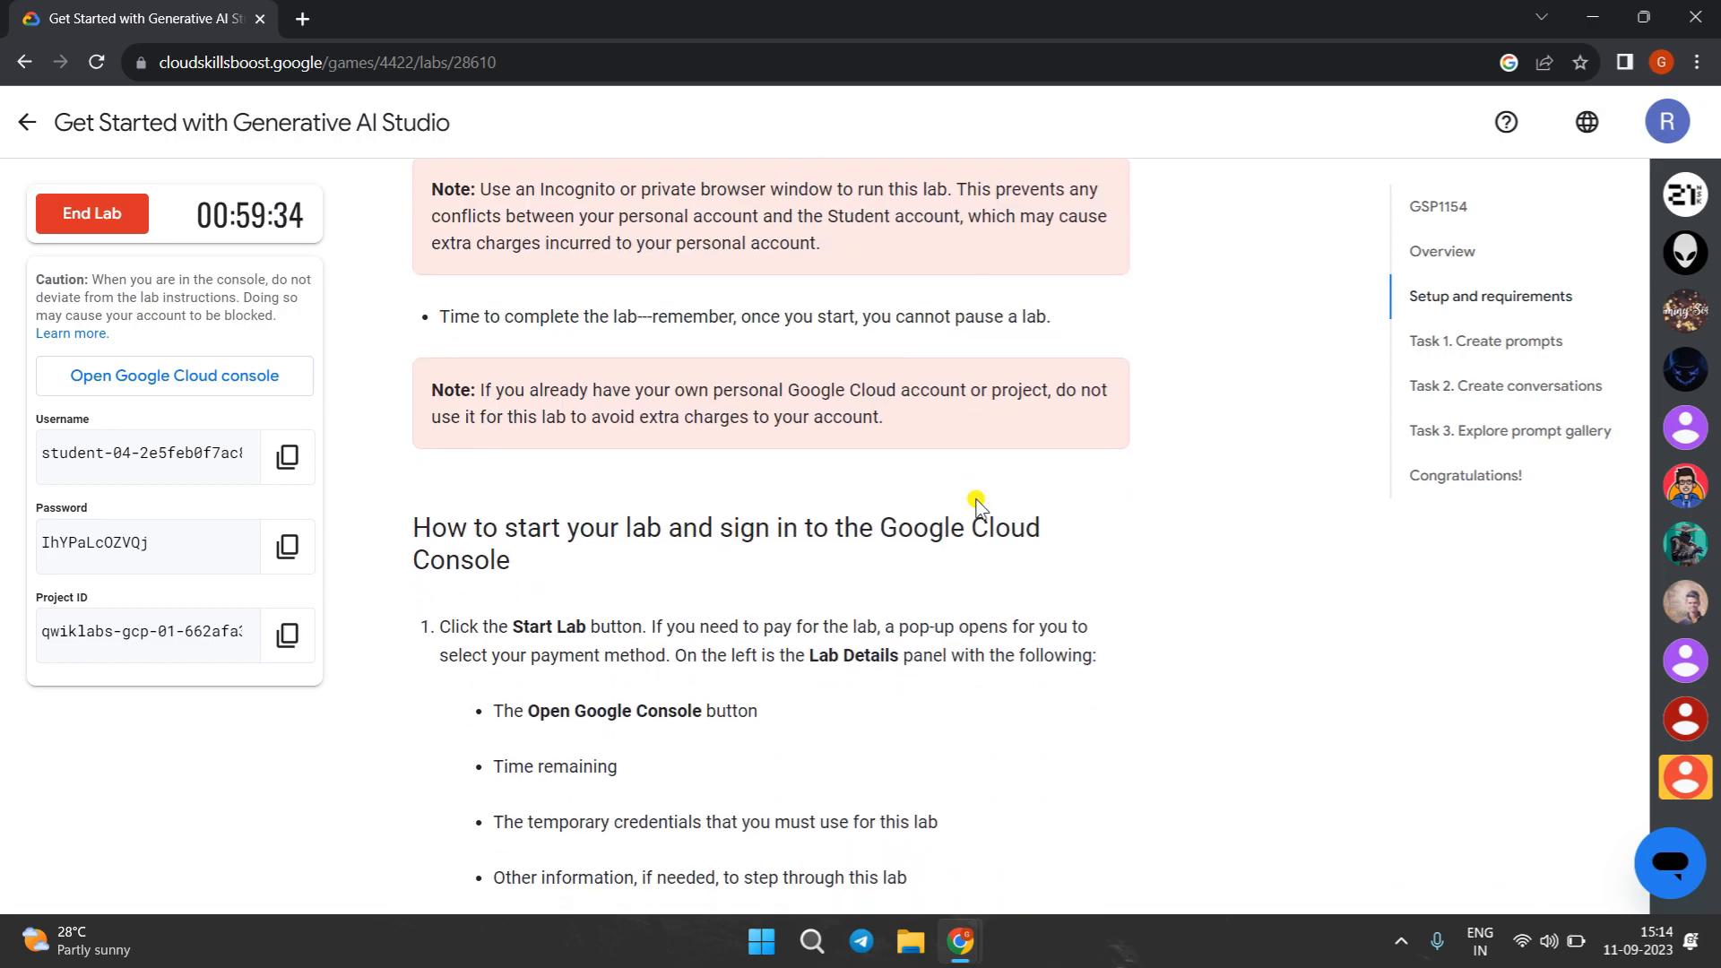
pyautogui.scroll(-3)
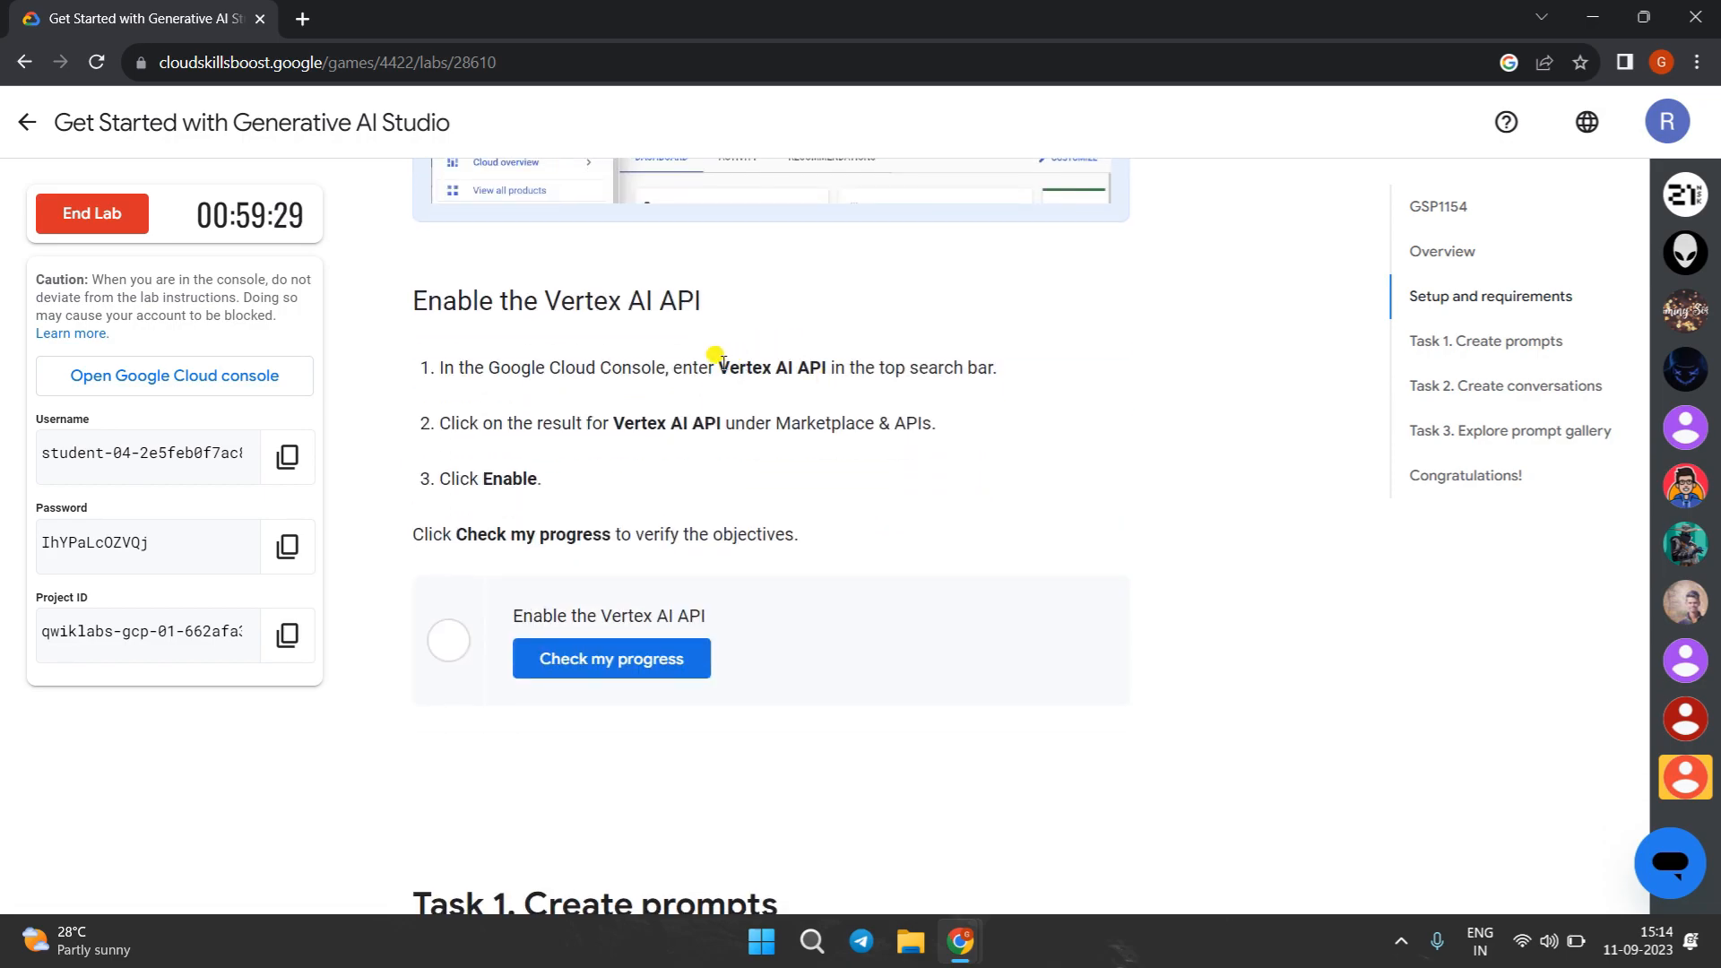
pyautogui.moveTo(716, 368); pyautogui.dragTo(824, 367)
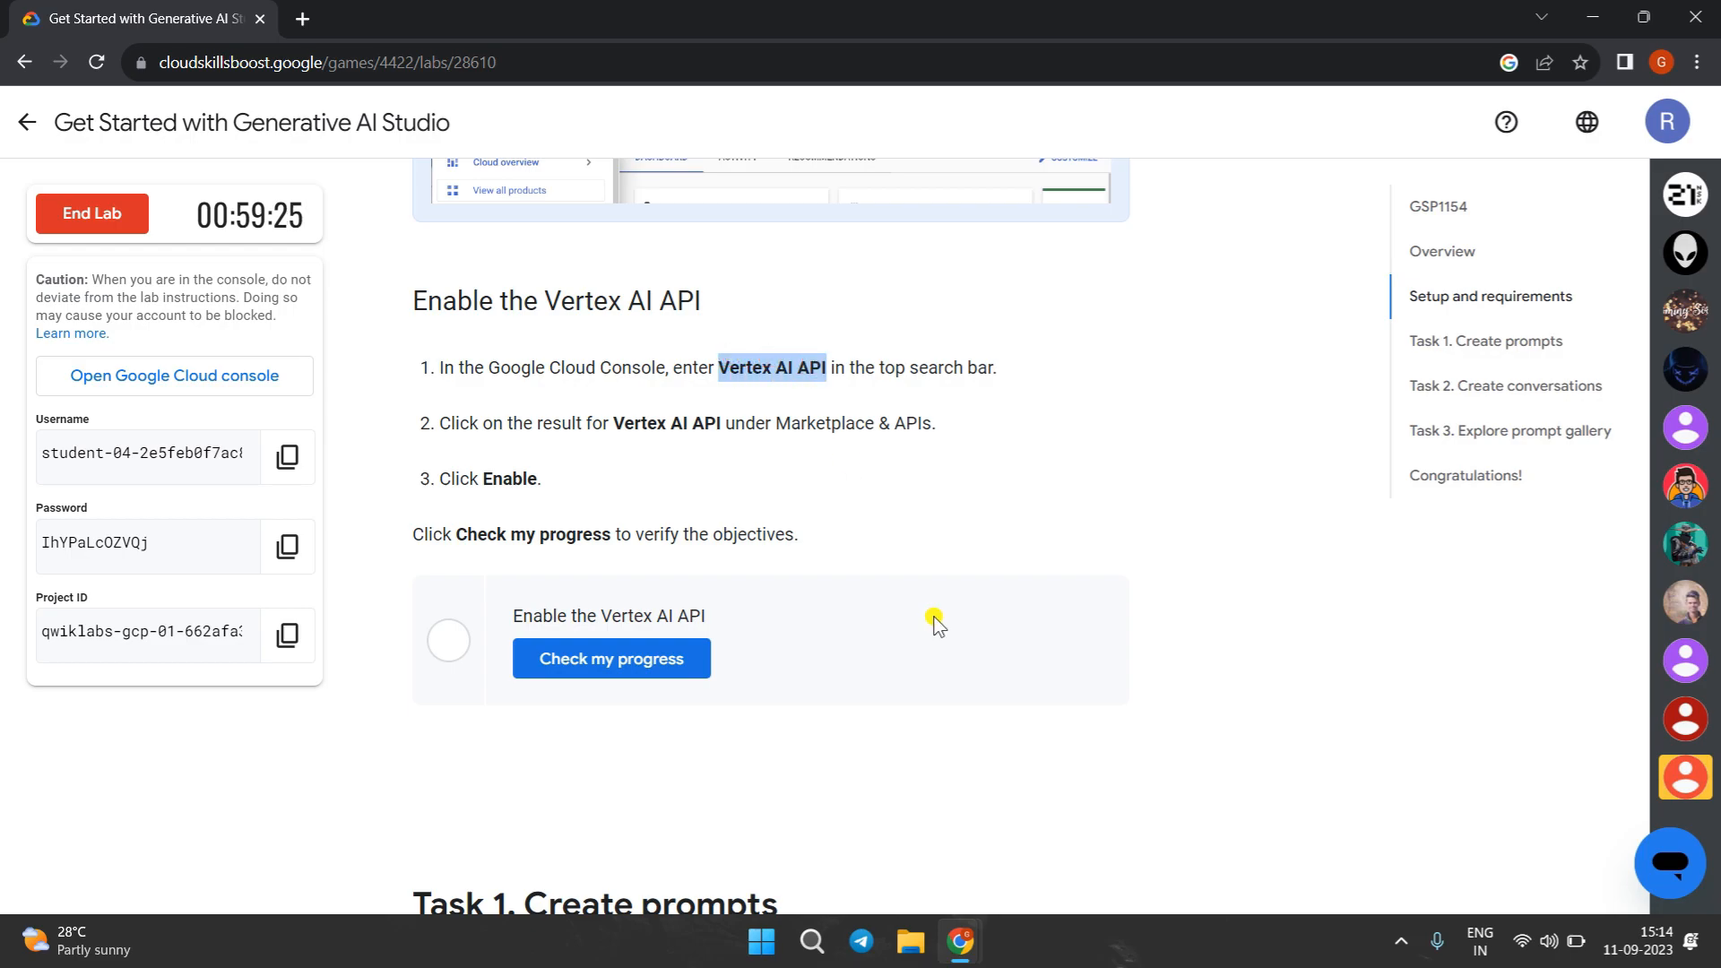
pyautogui.click(174, 377)
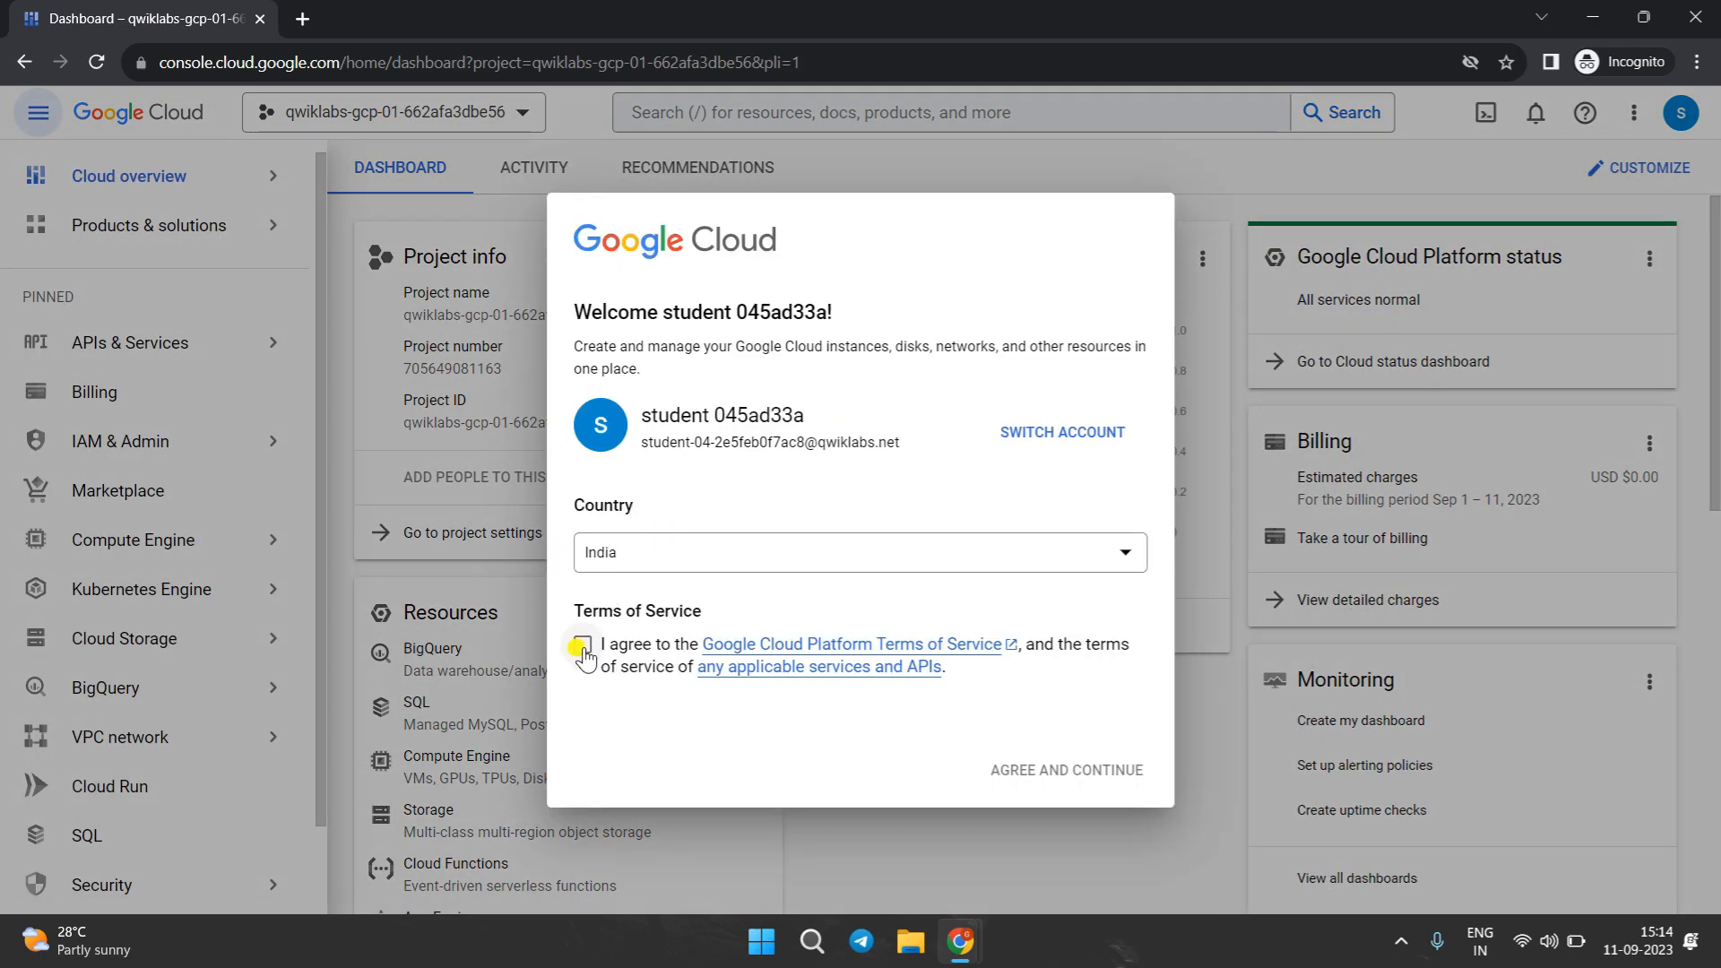
# - Accept the Cloud terms of service and enable the Vertex AI API from the API library
pyautogui.click(583, 643)
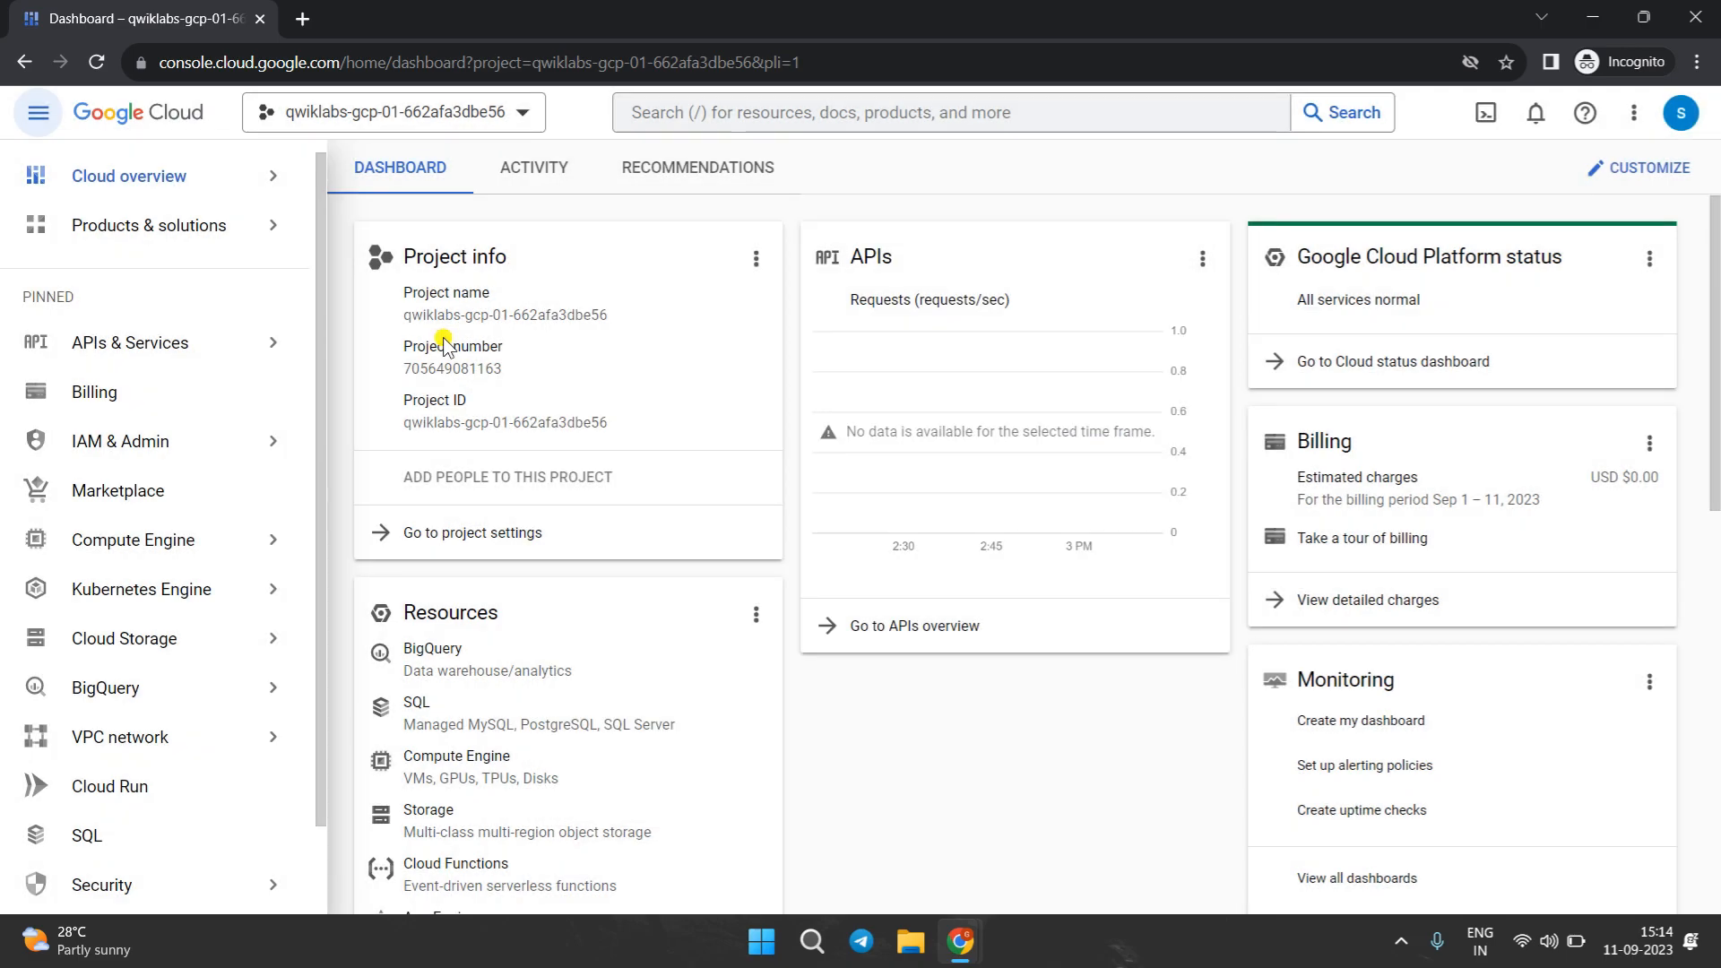
pyautogui.click(129, 343)
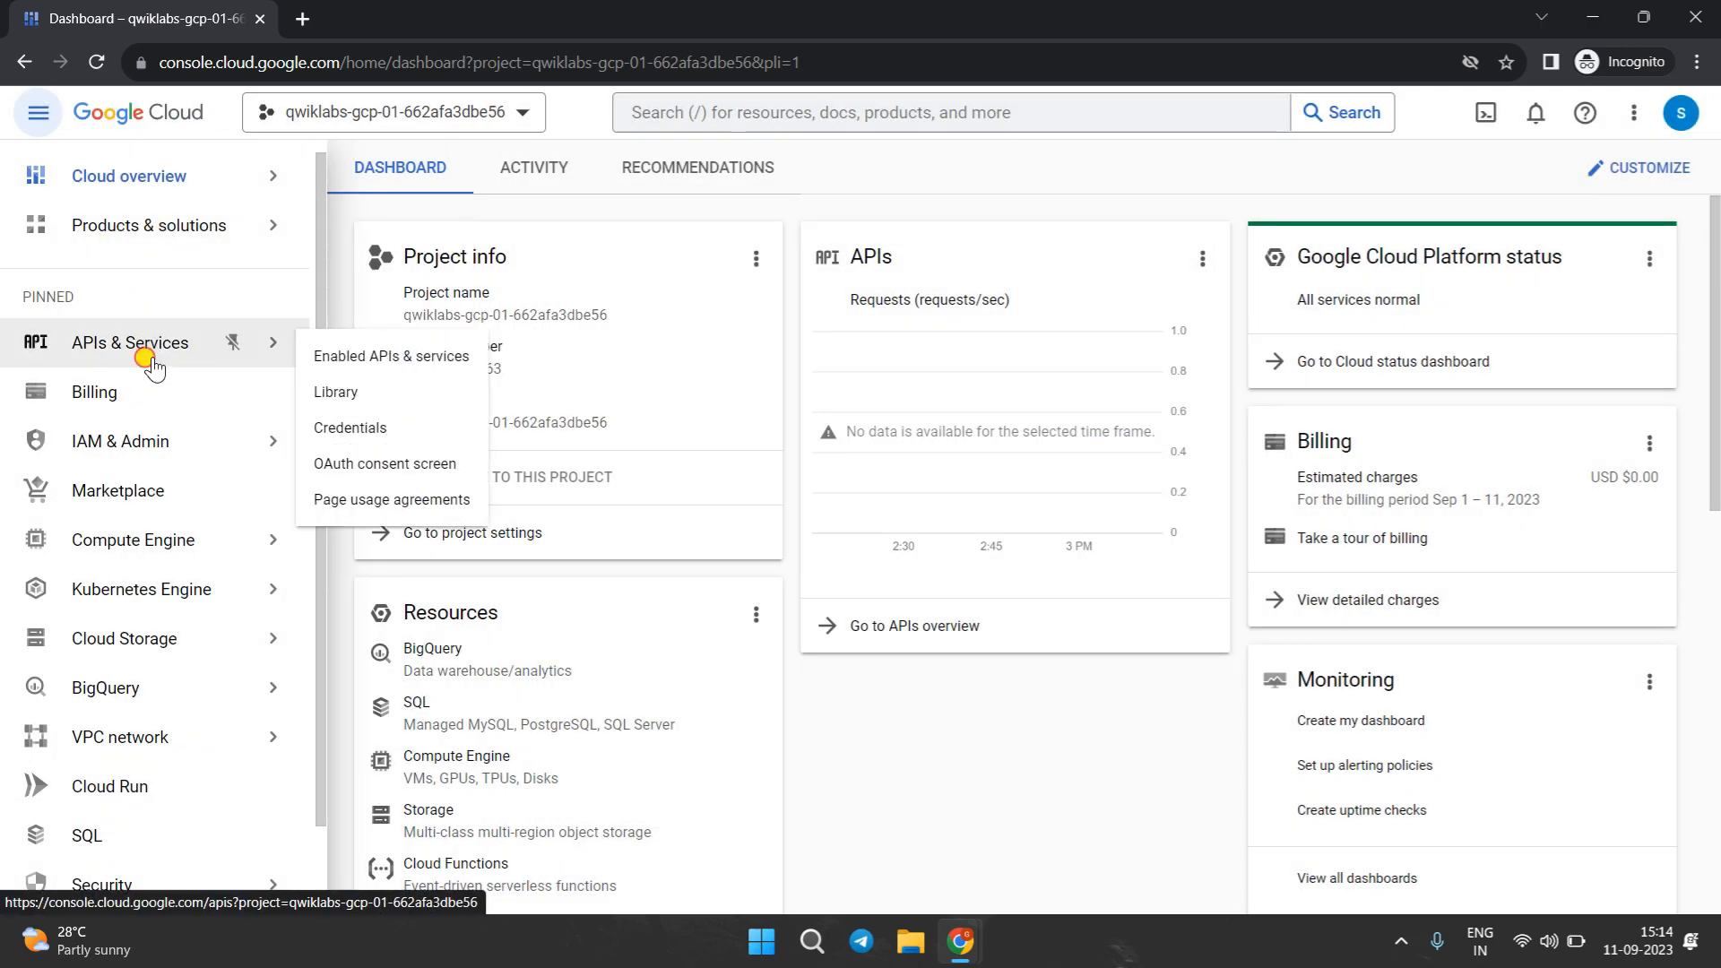
pyautogui.click(335, 393)
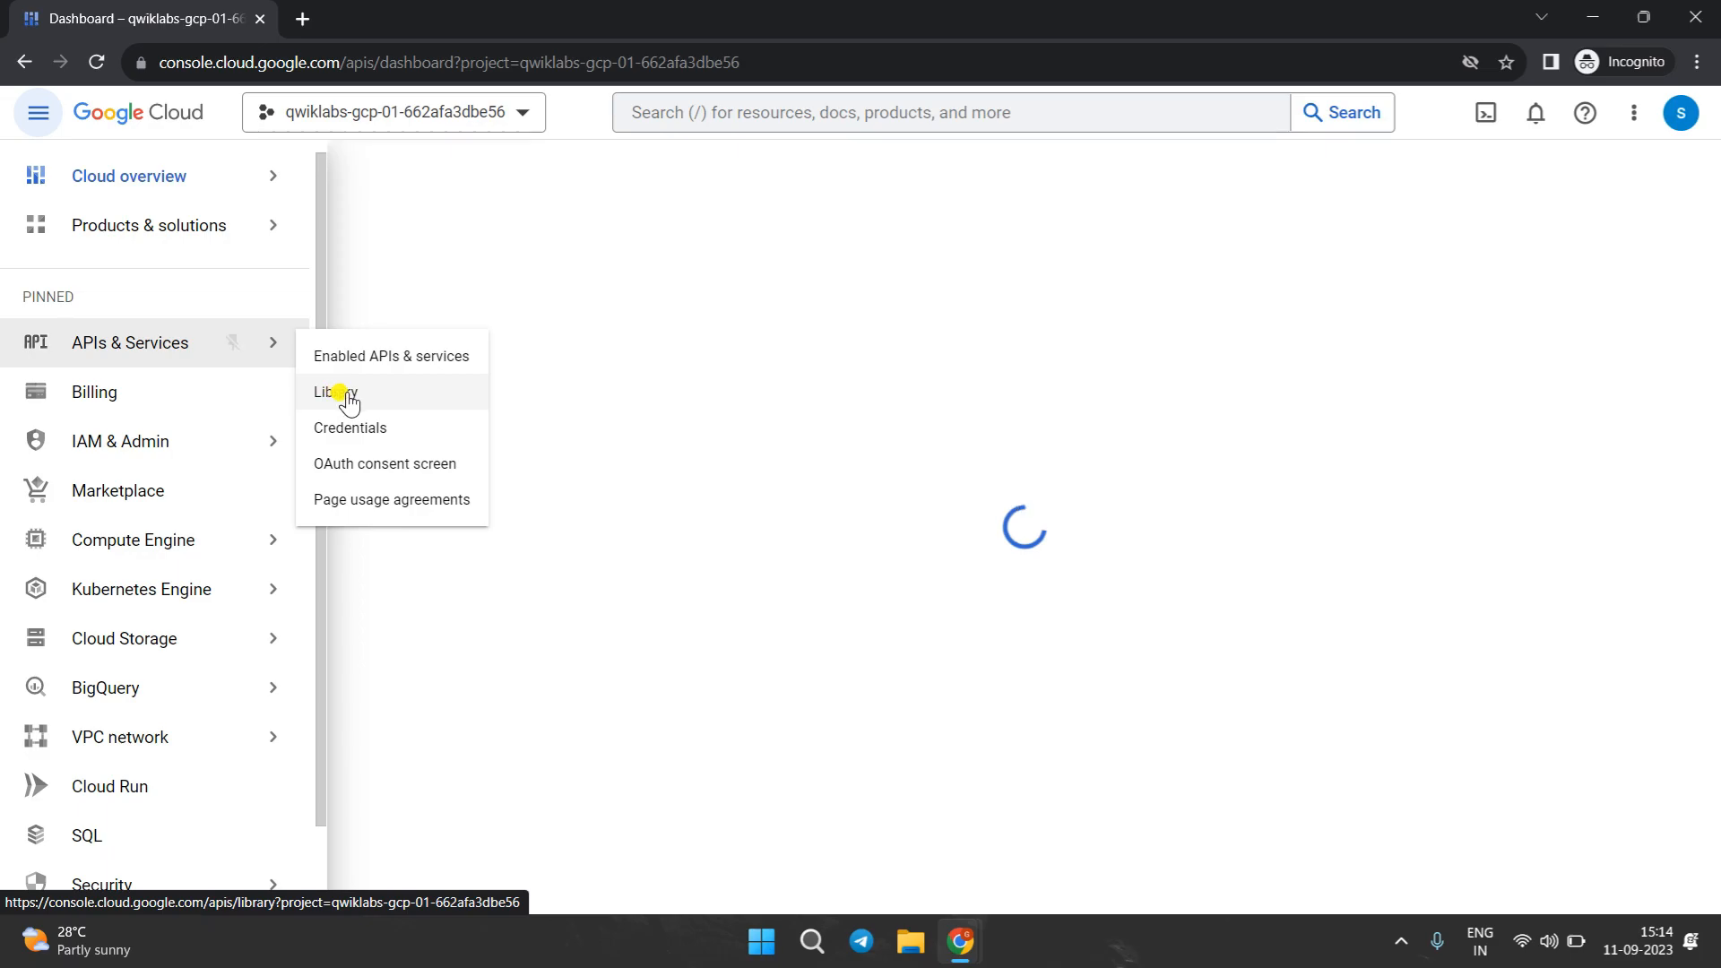
pyautogui.click(337, 393)
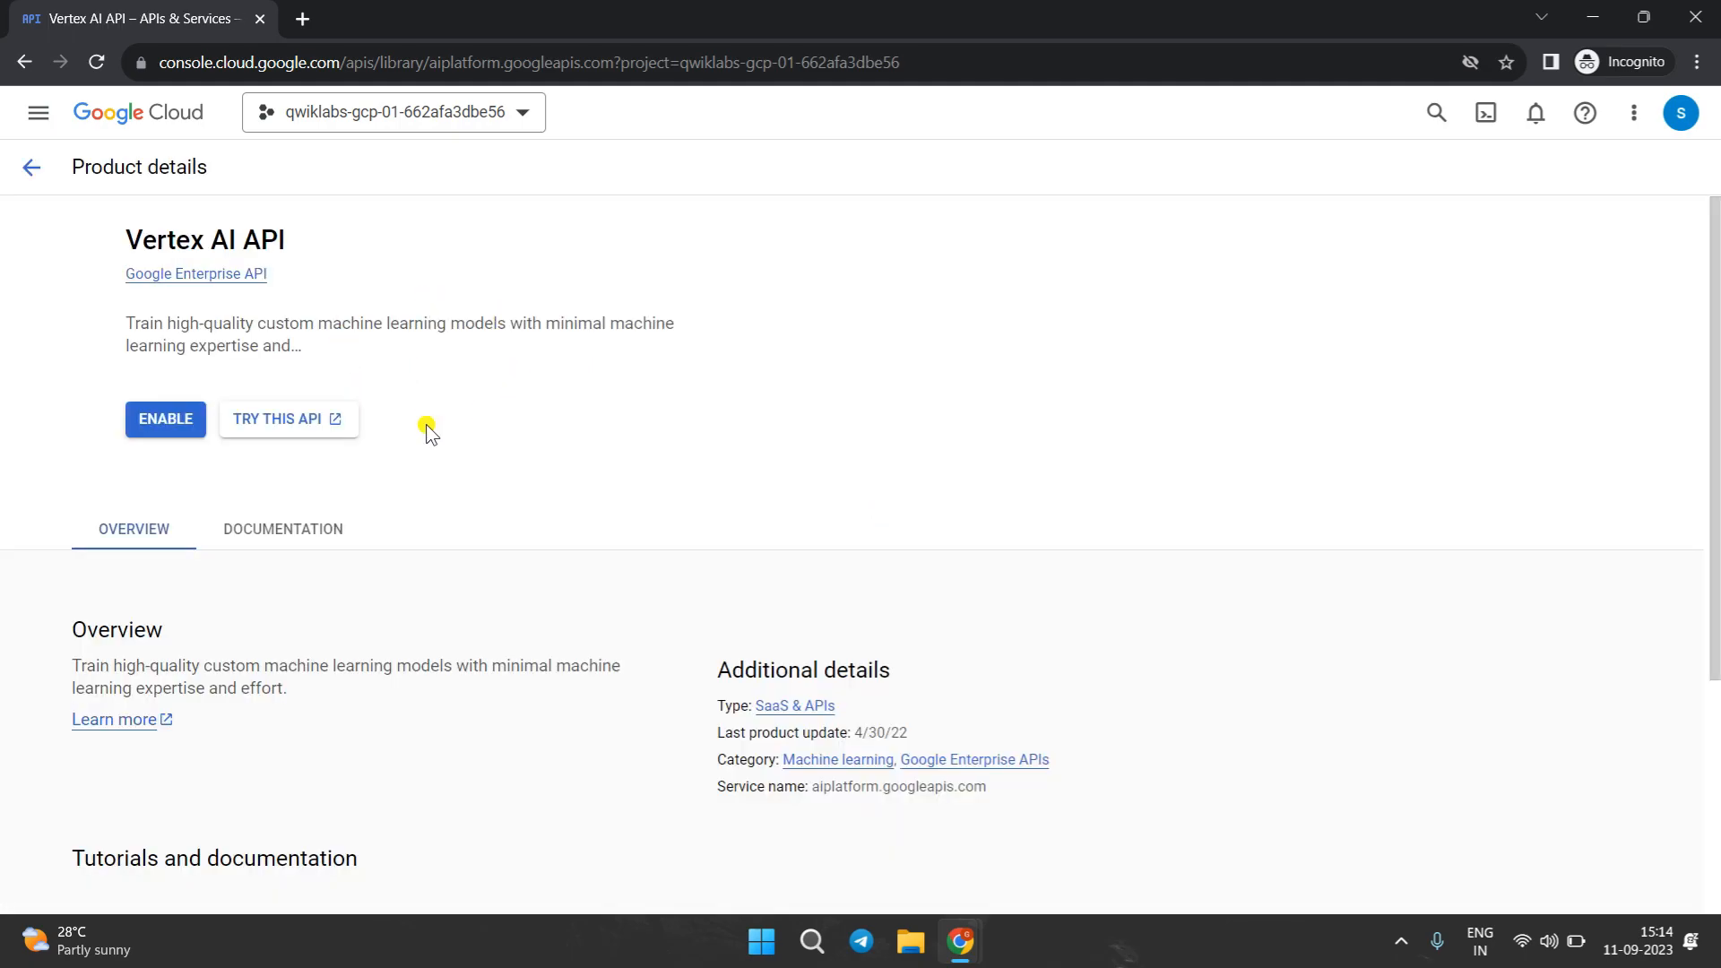
pyautogui.click(164, 420)
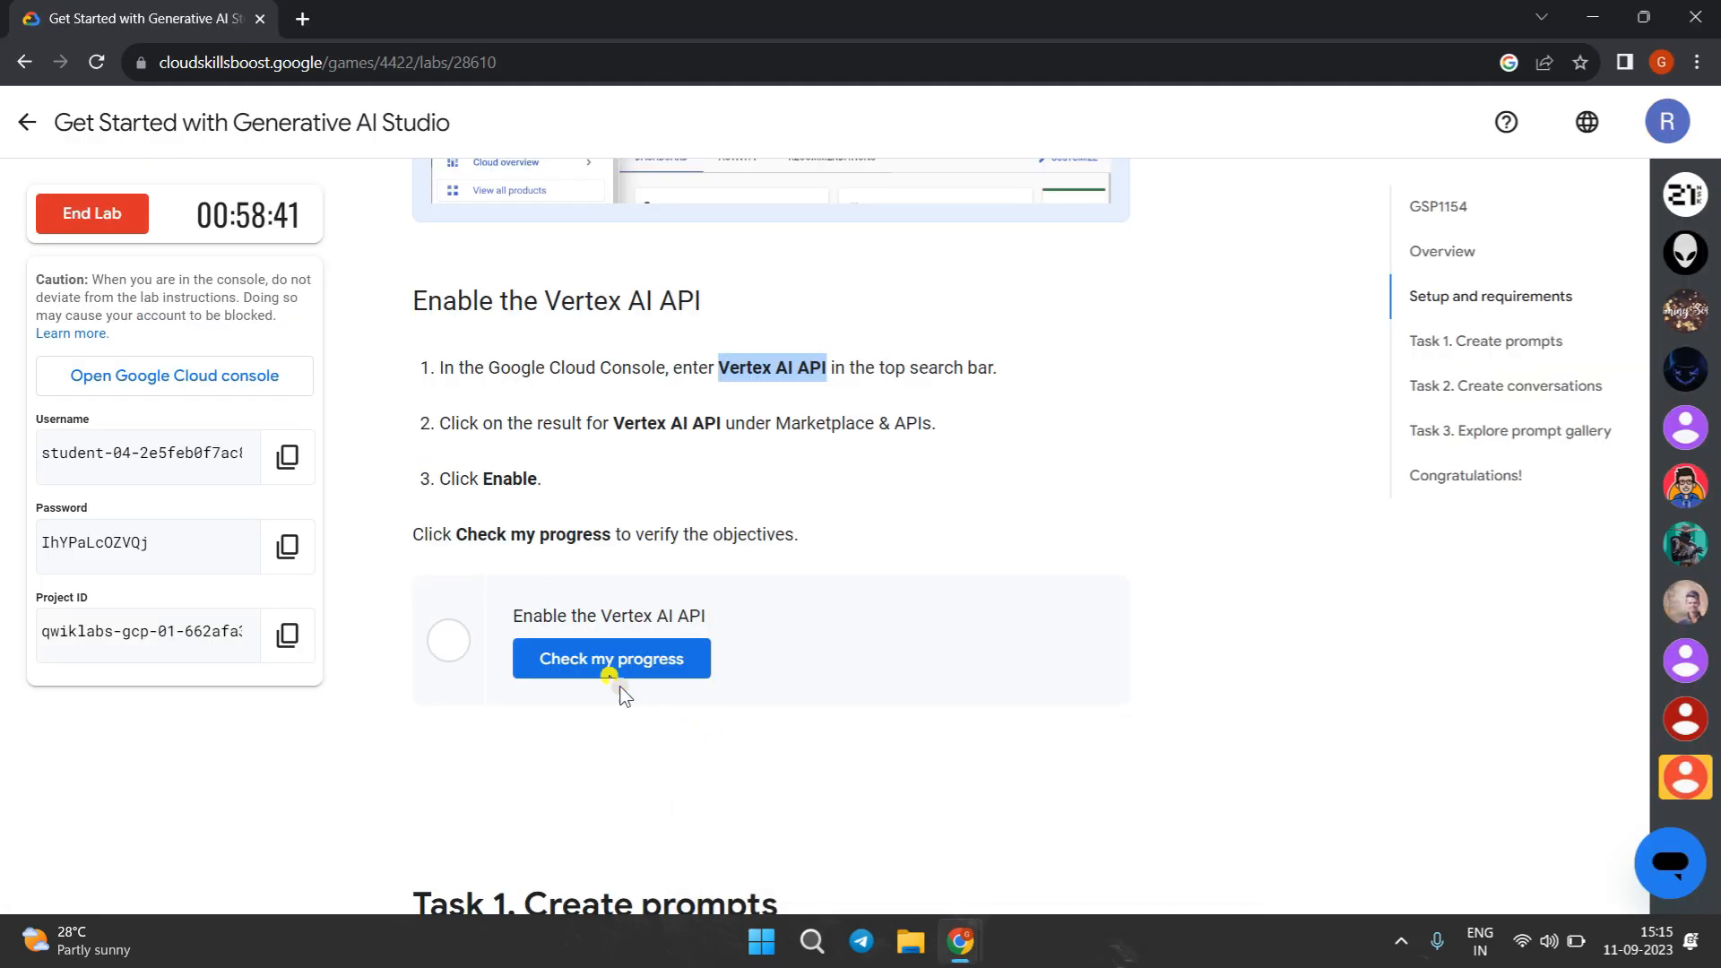
# - Run Check my progress for the Enable the Vertex AI API task and return to the console
pyautogui.click(610, 658)
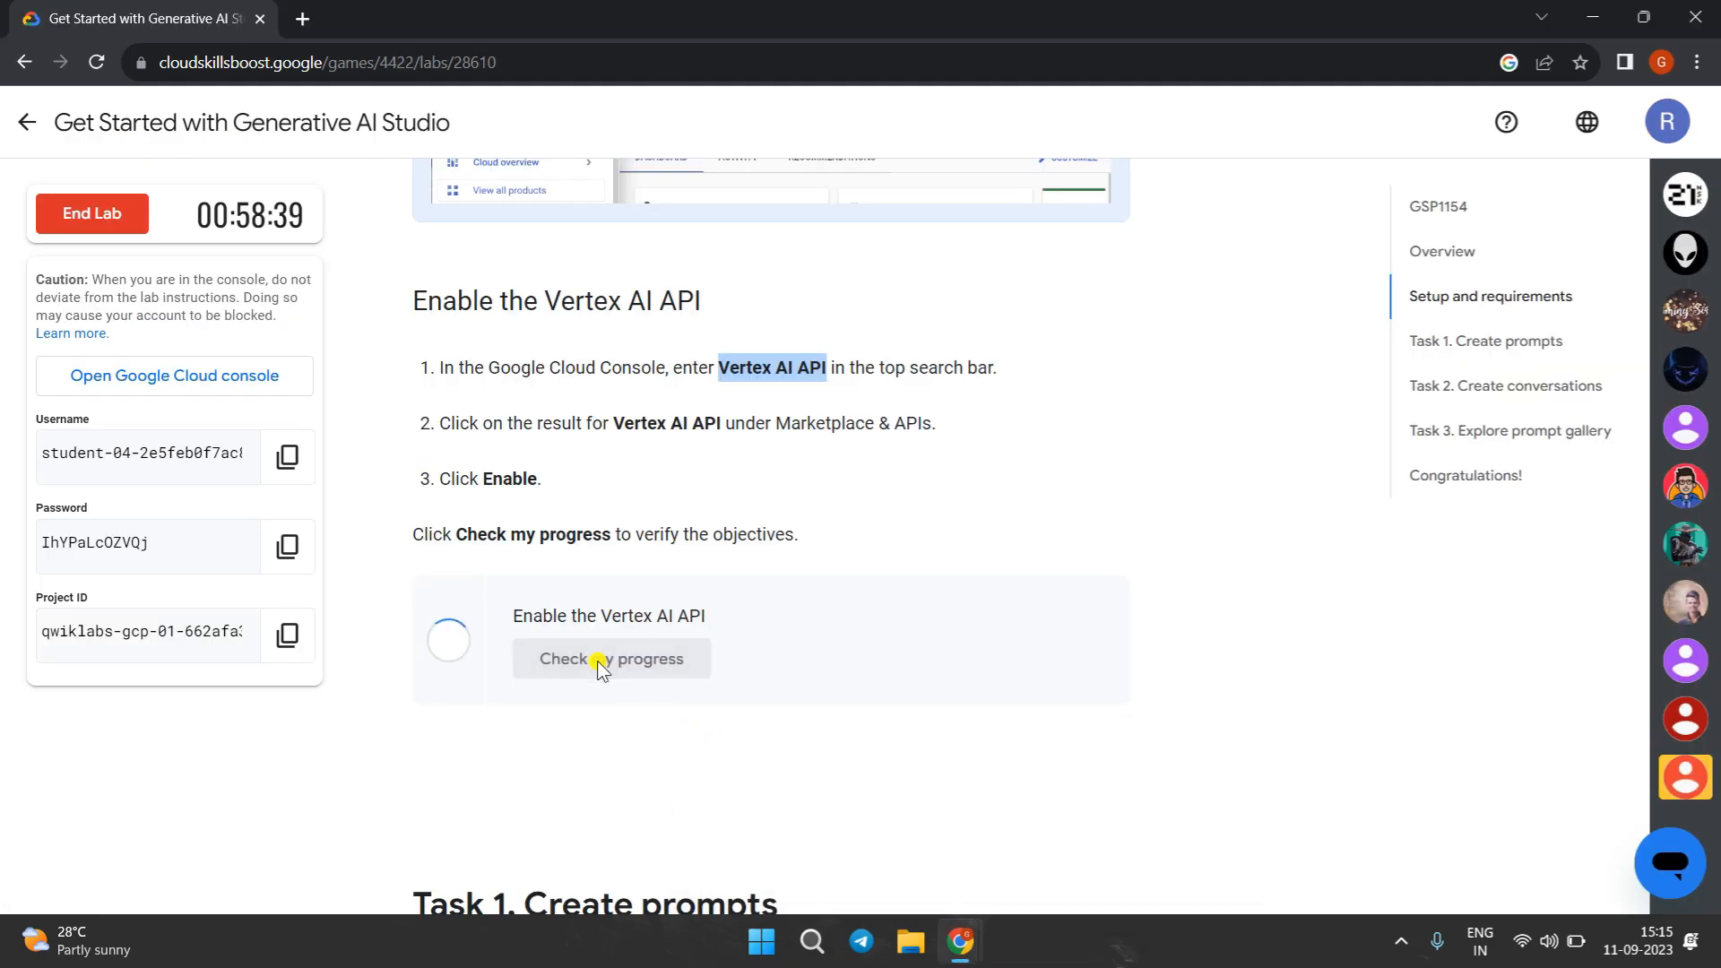
pyautogui.click(609, 657)
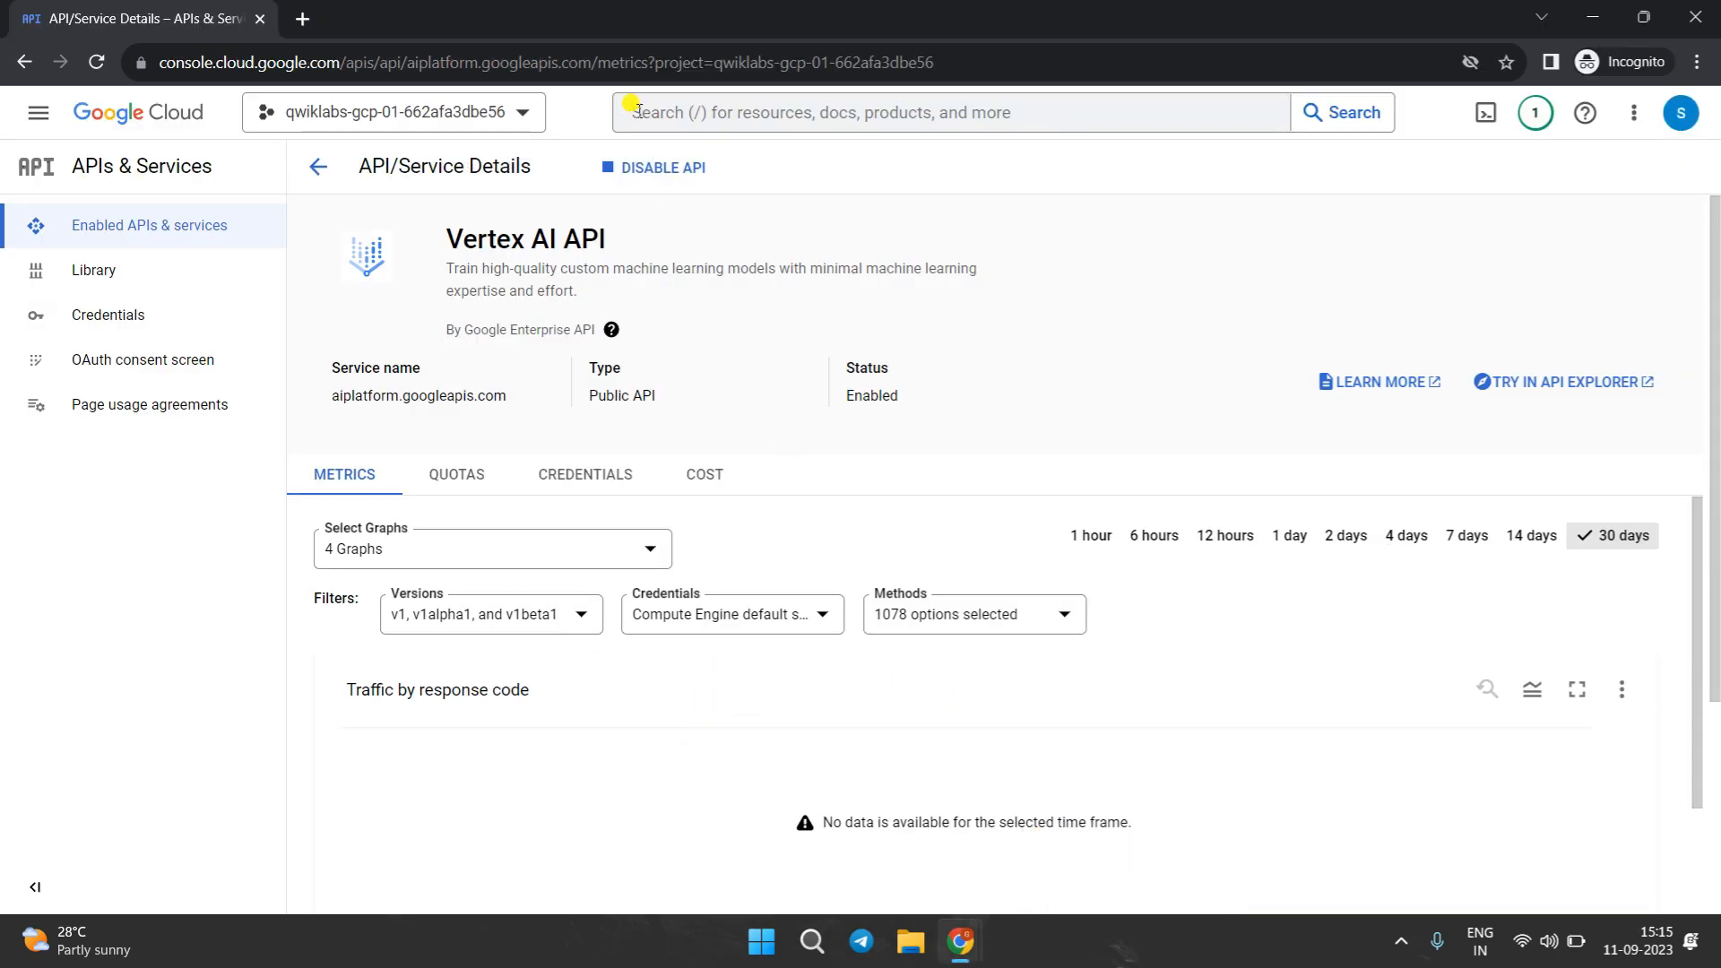
# - Search the console for 'vertex ai' and open the Vertex AI dashboard
pyautogui.click(944, 111)
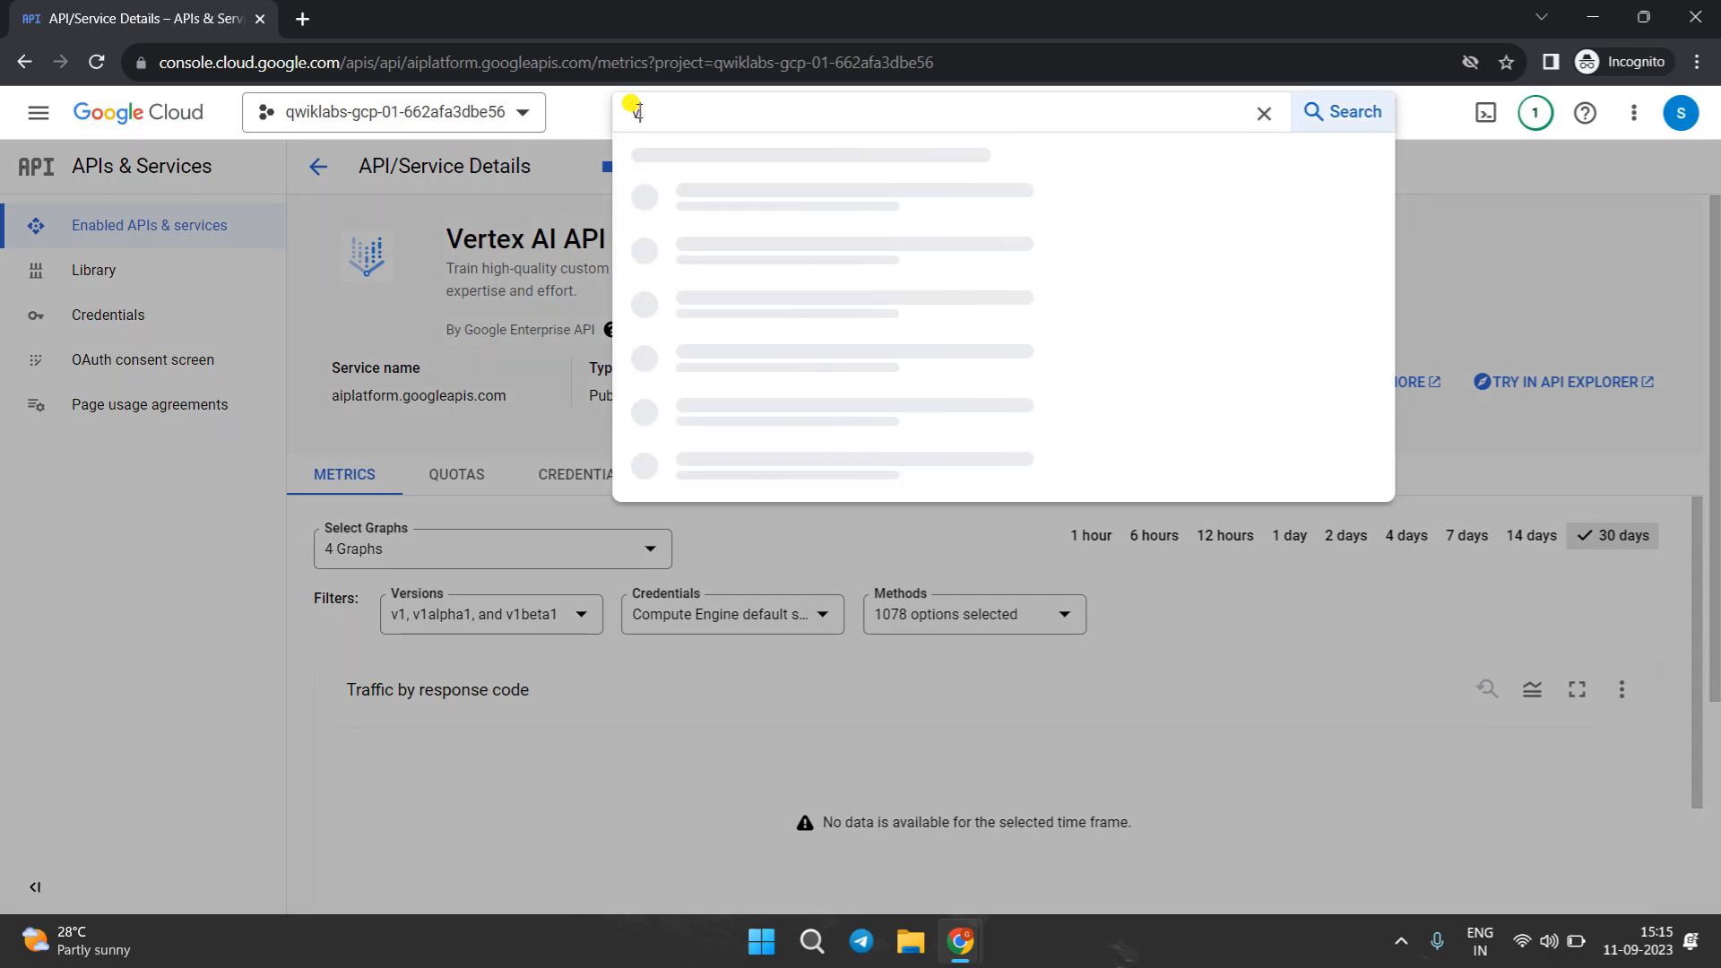
pyautogui.write('vertex ai')
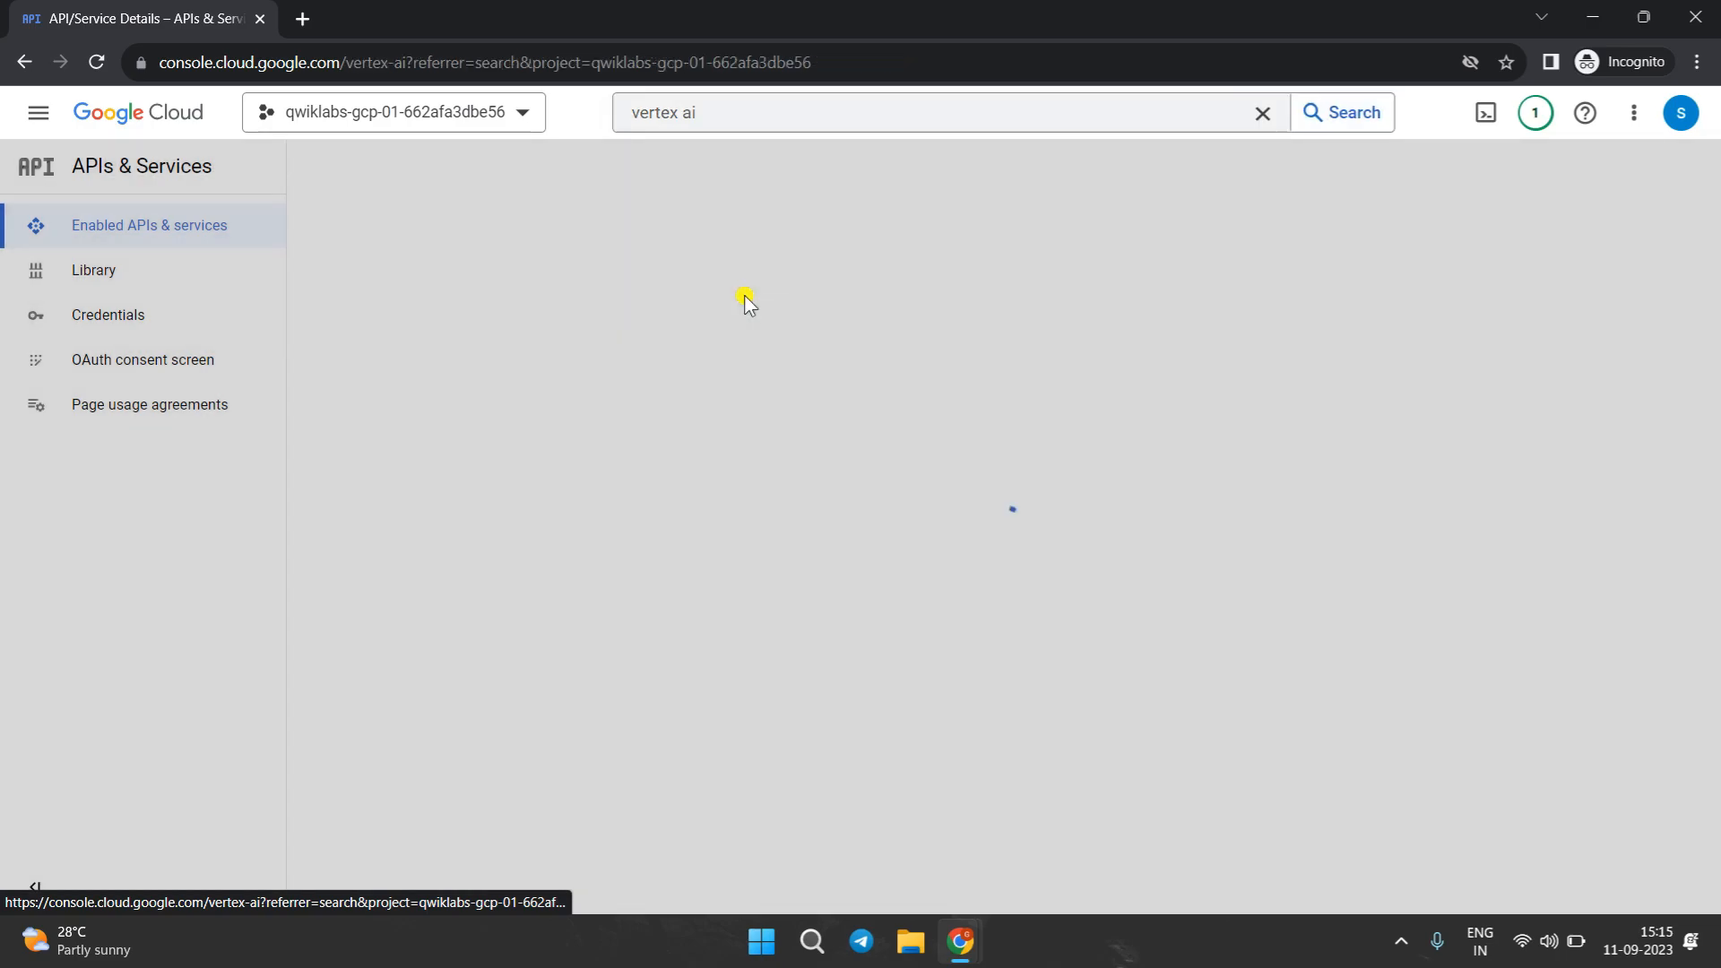
pyautogui.click(149, 403)
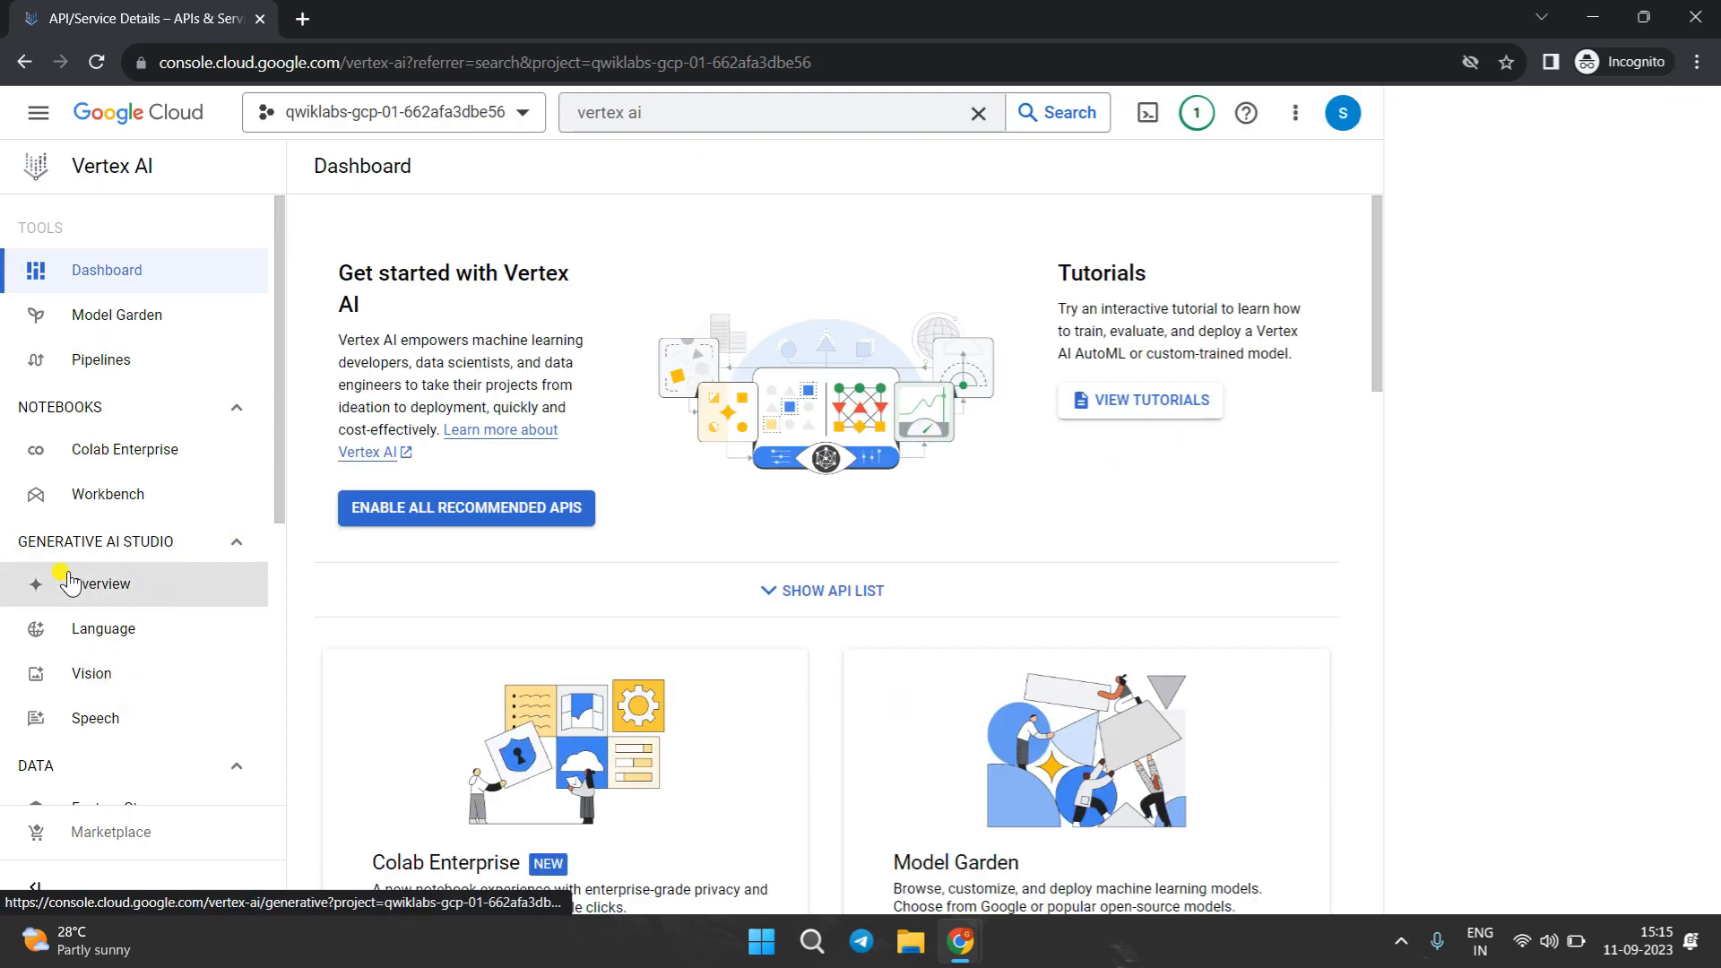
pyautogui.click(1244, 113)
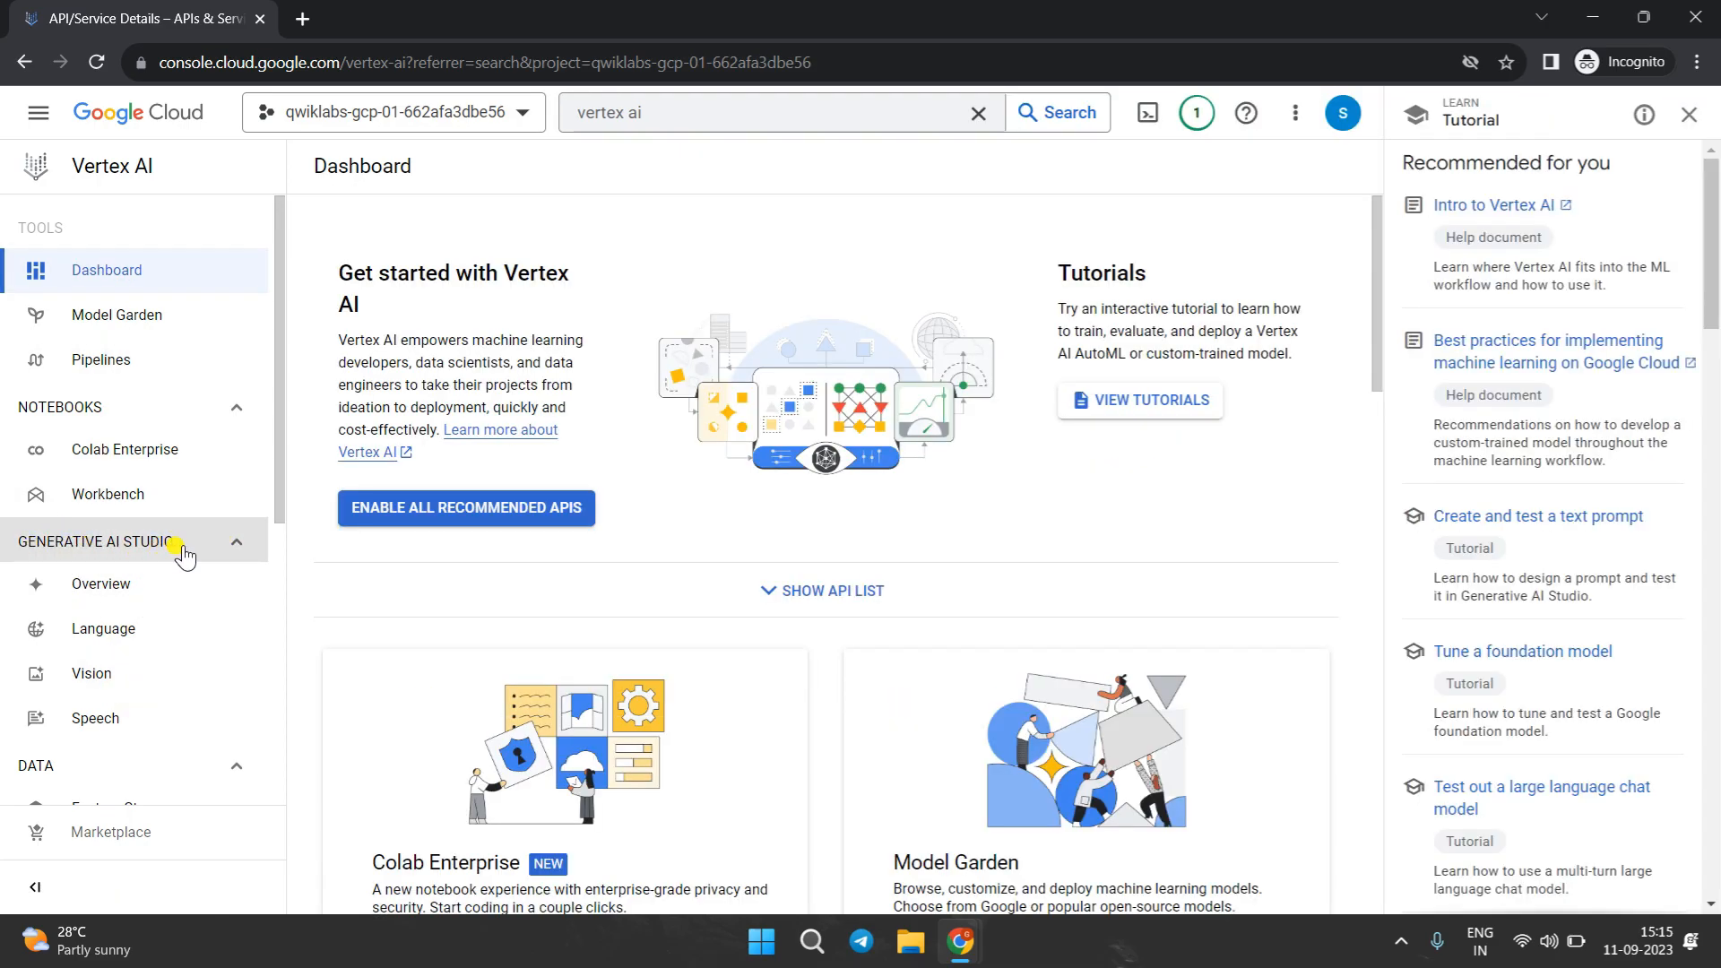
# - Go to Language under Generative AI Studio and start a new text prompt
pyautogui.click(104, 627)
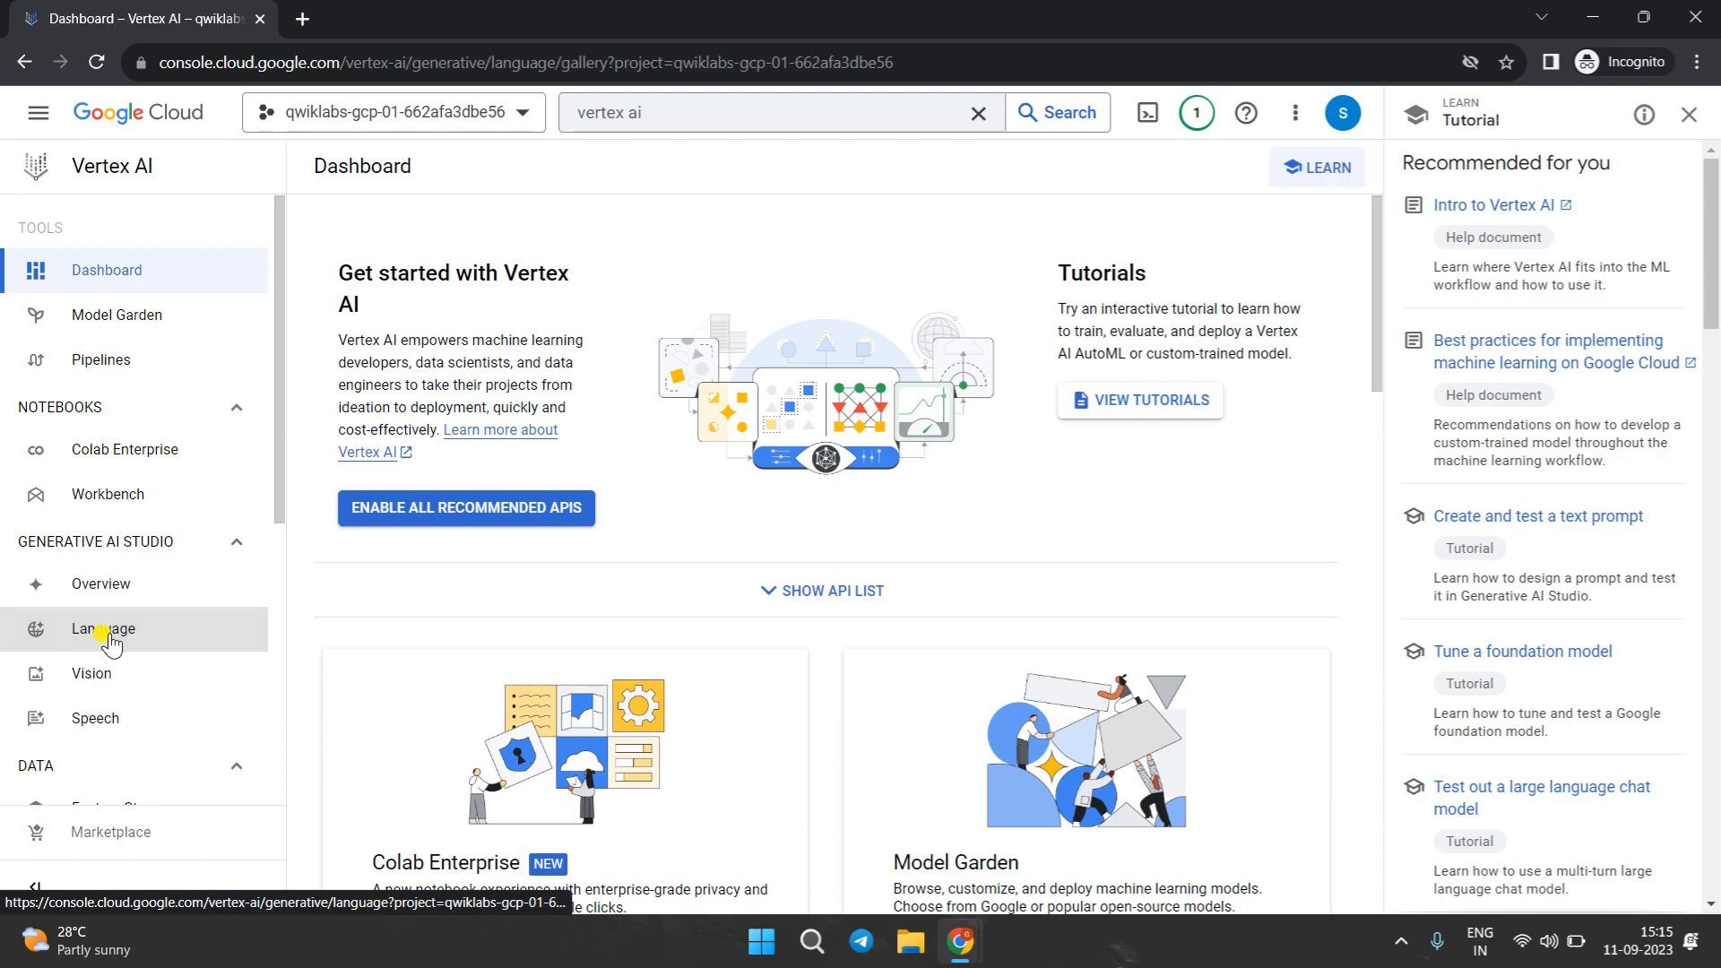
pyautogui.click(102, 627)
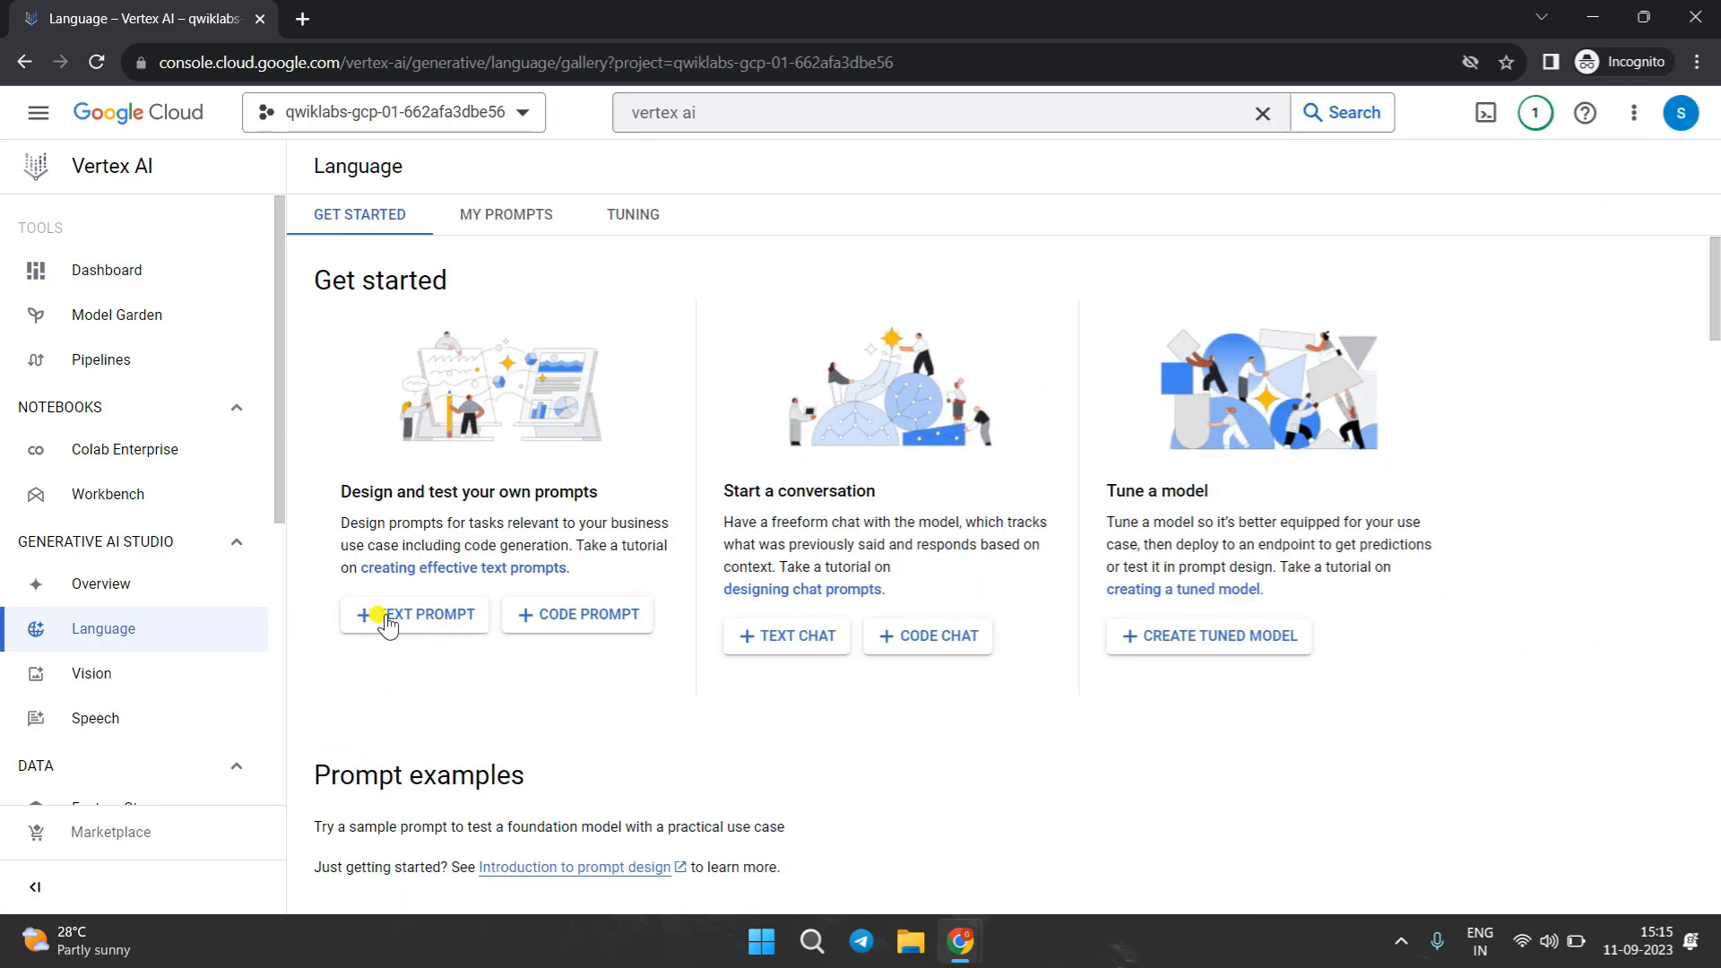
pyautogui.click(414, 613)
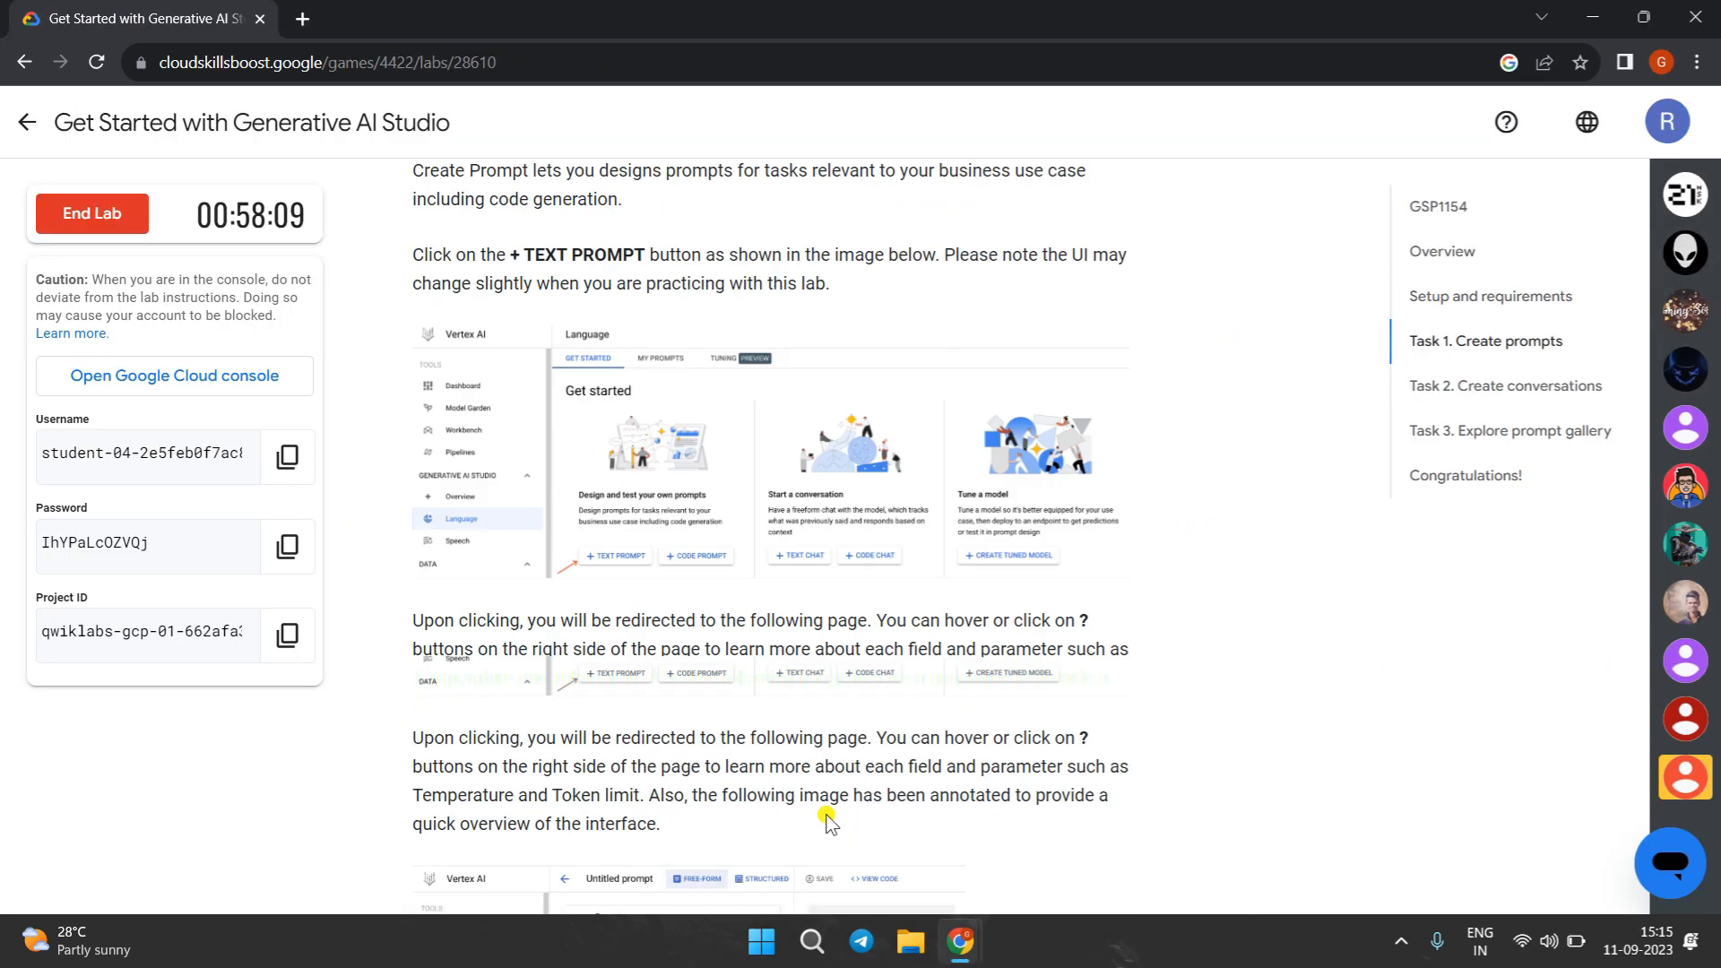
# - Select 'A well-made and entertaining film' from the lab's examples table to copy it
pyautogui.scroll(-3)
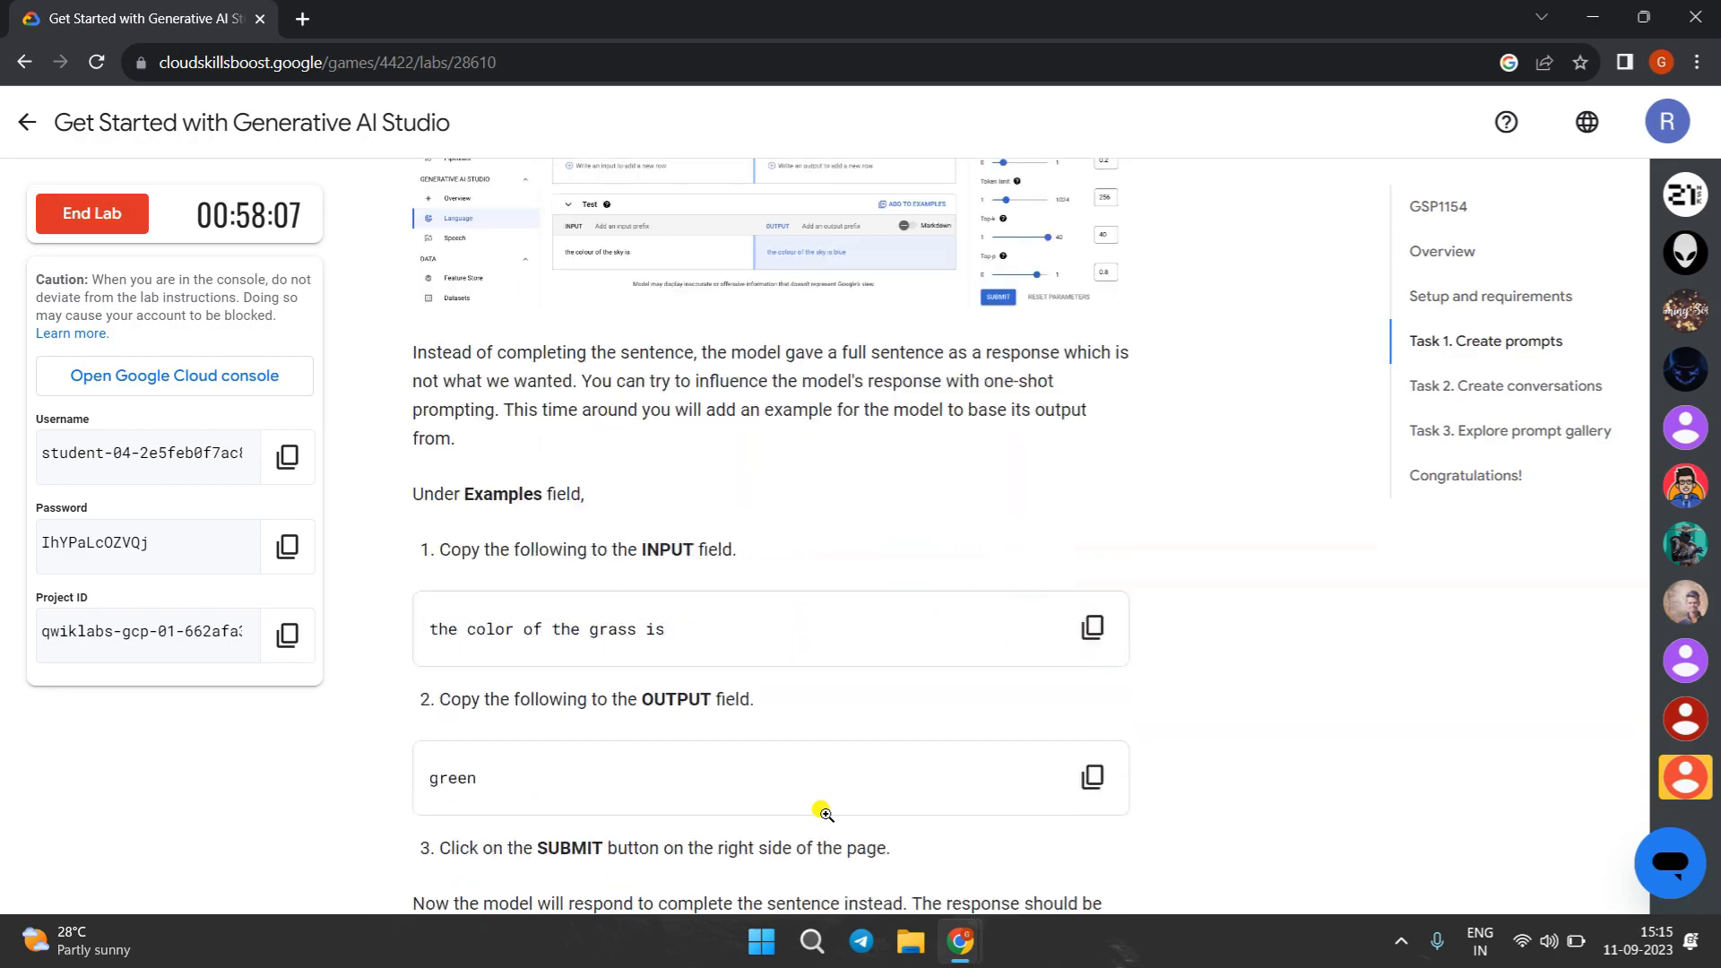
pyautogui.scroll(-3)
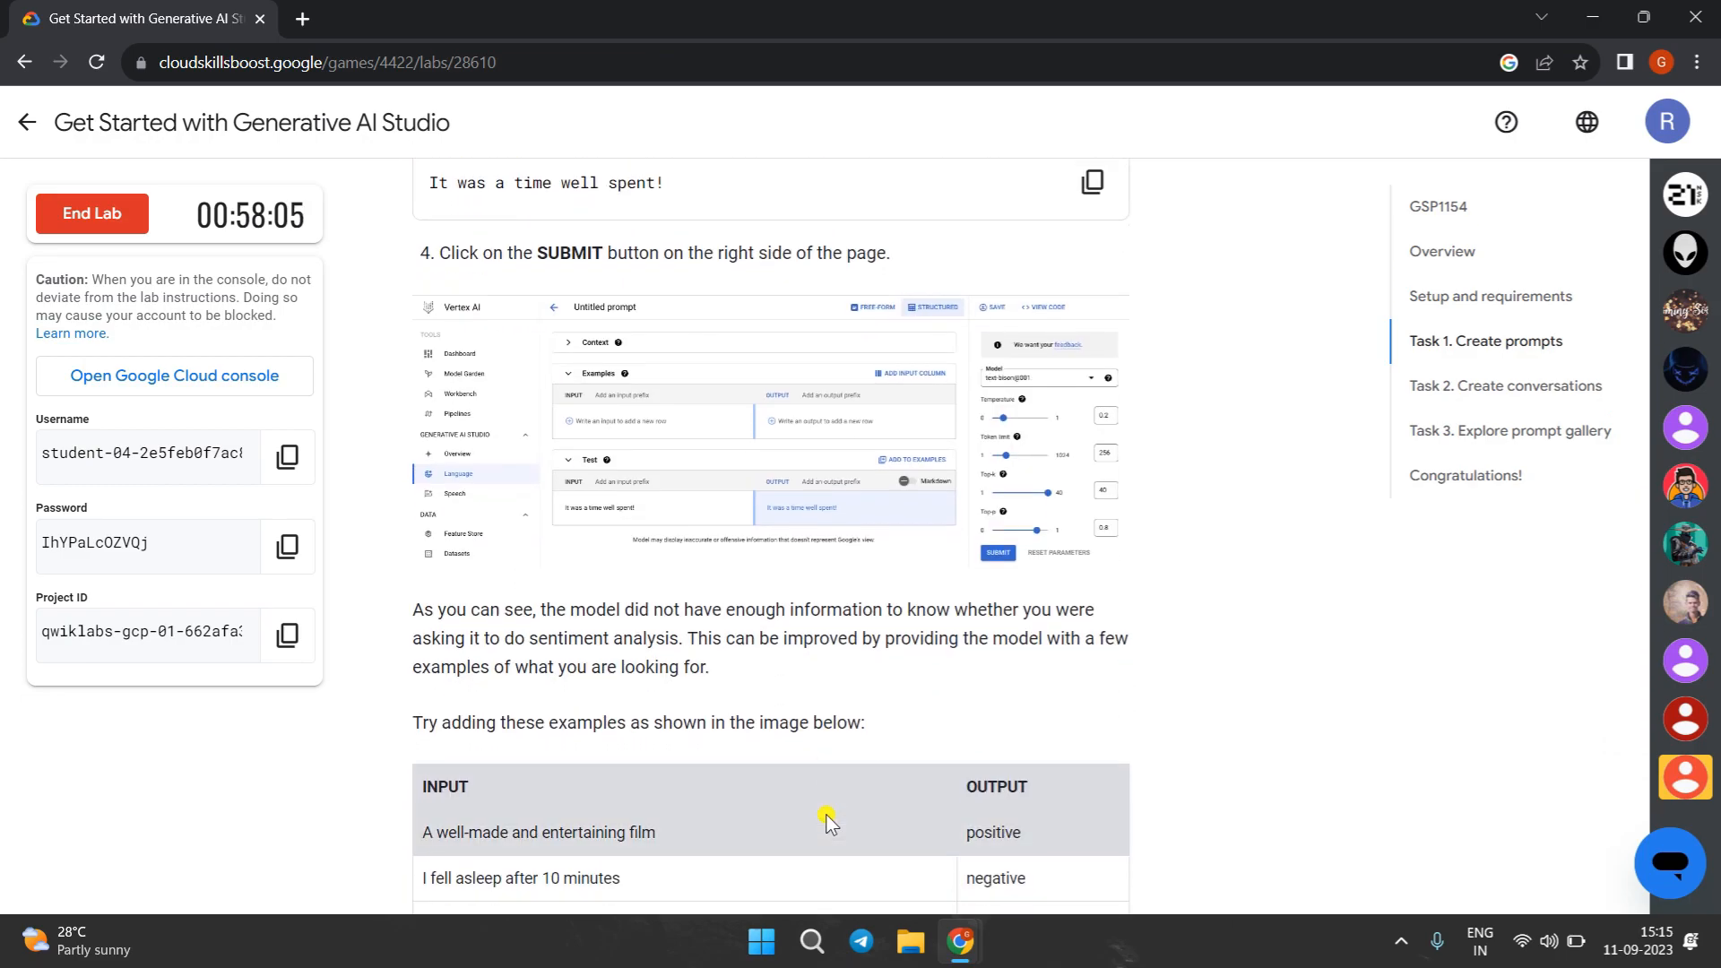
pyautogui.scroll(-3)
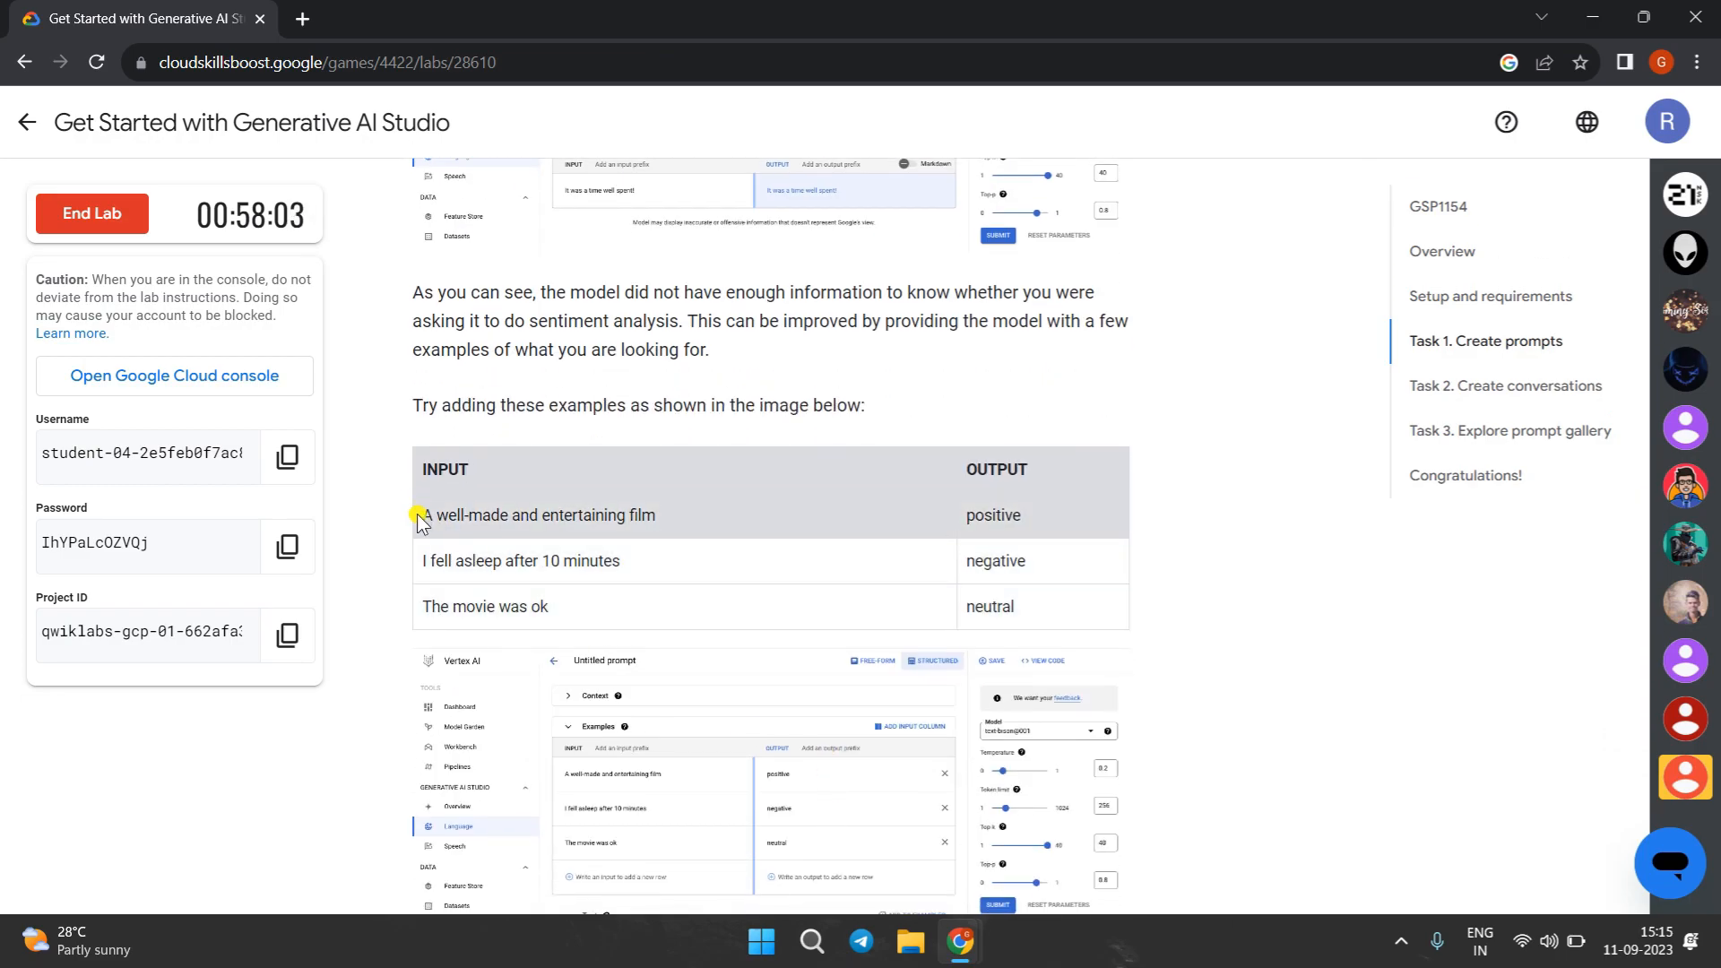
pyautogui.moveTo(421, 515); pyautogui.dragTo(657, 514)
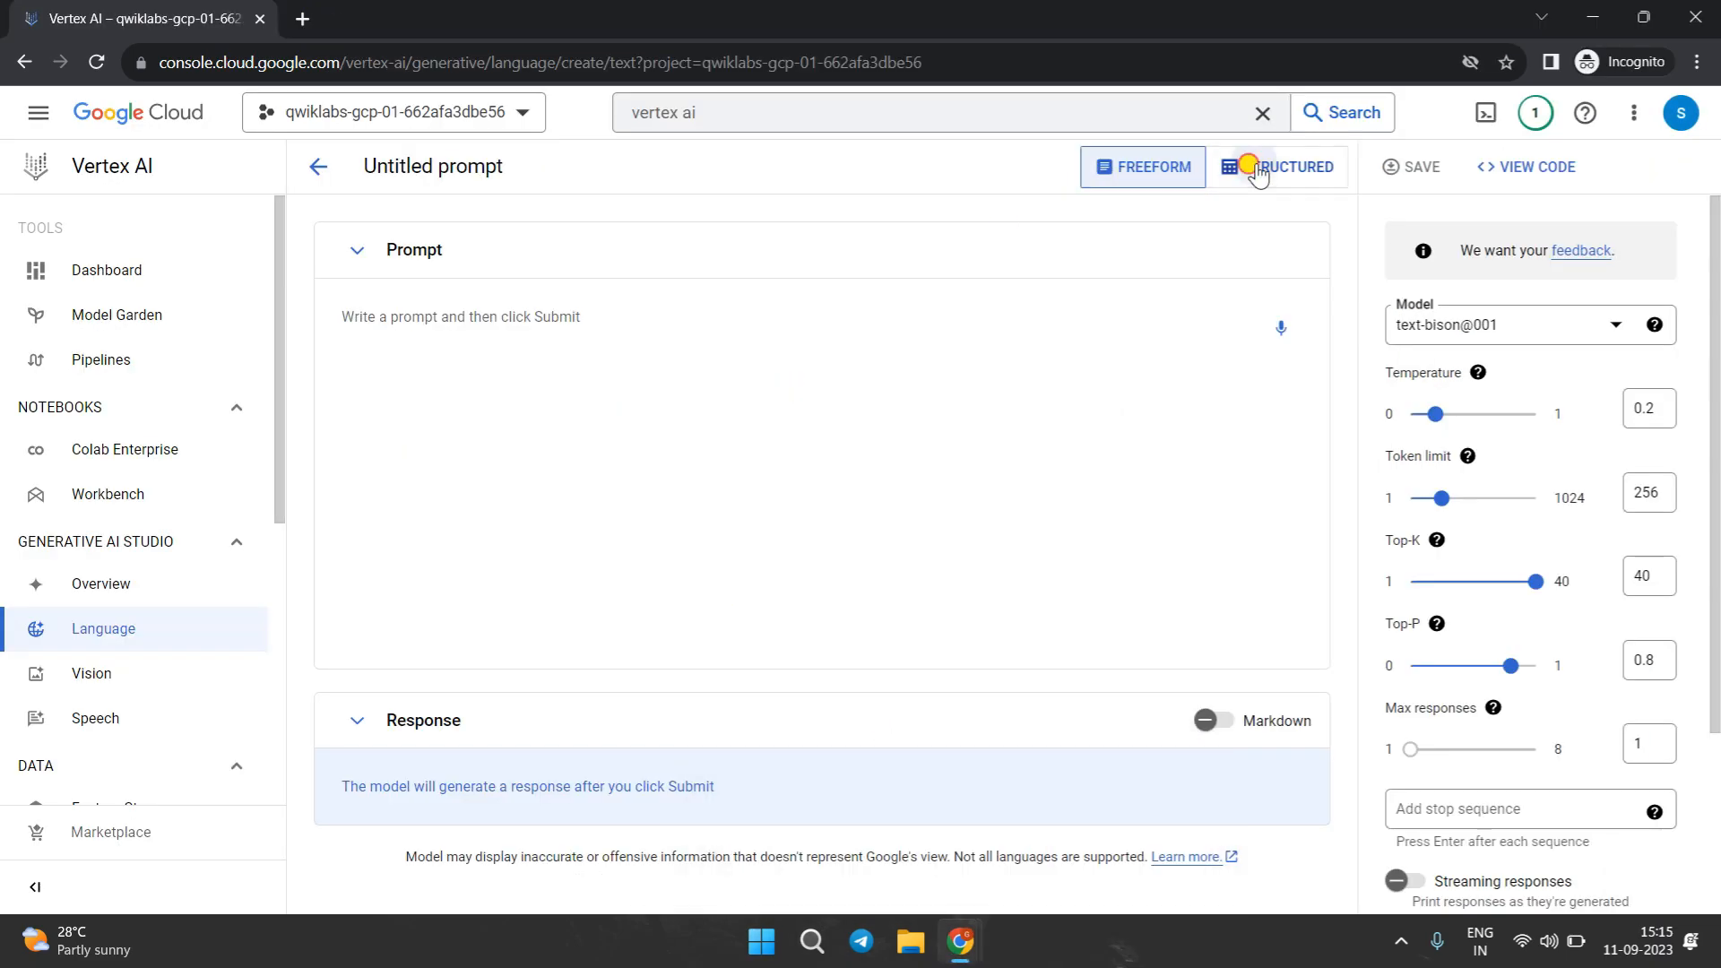
# - Switch the prompt to structured form and enter the film and fell-asleep example sentences
pyautogui.click(1276, 166)
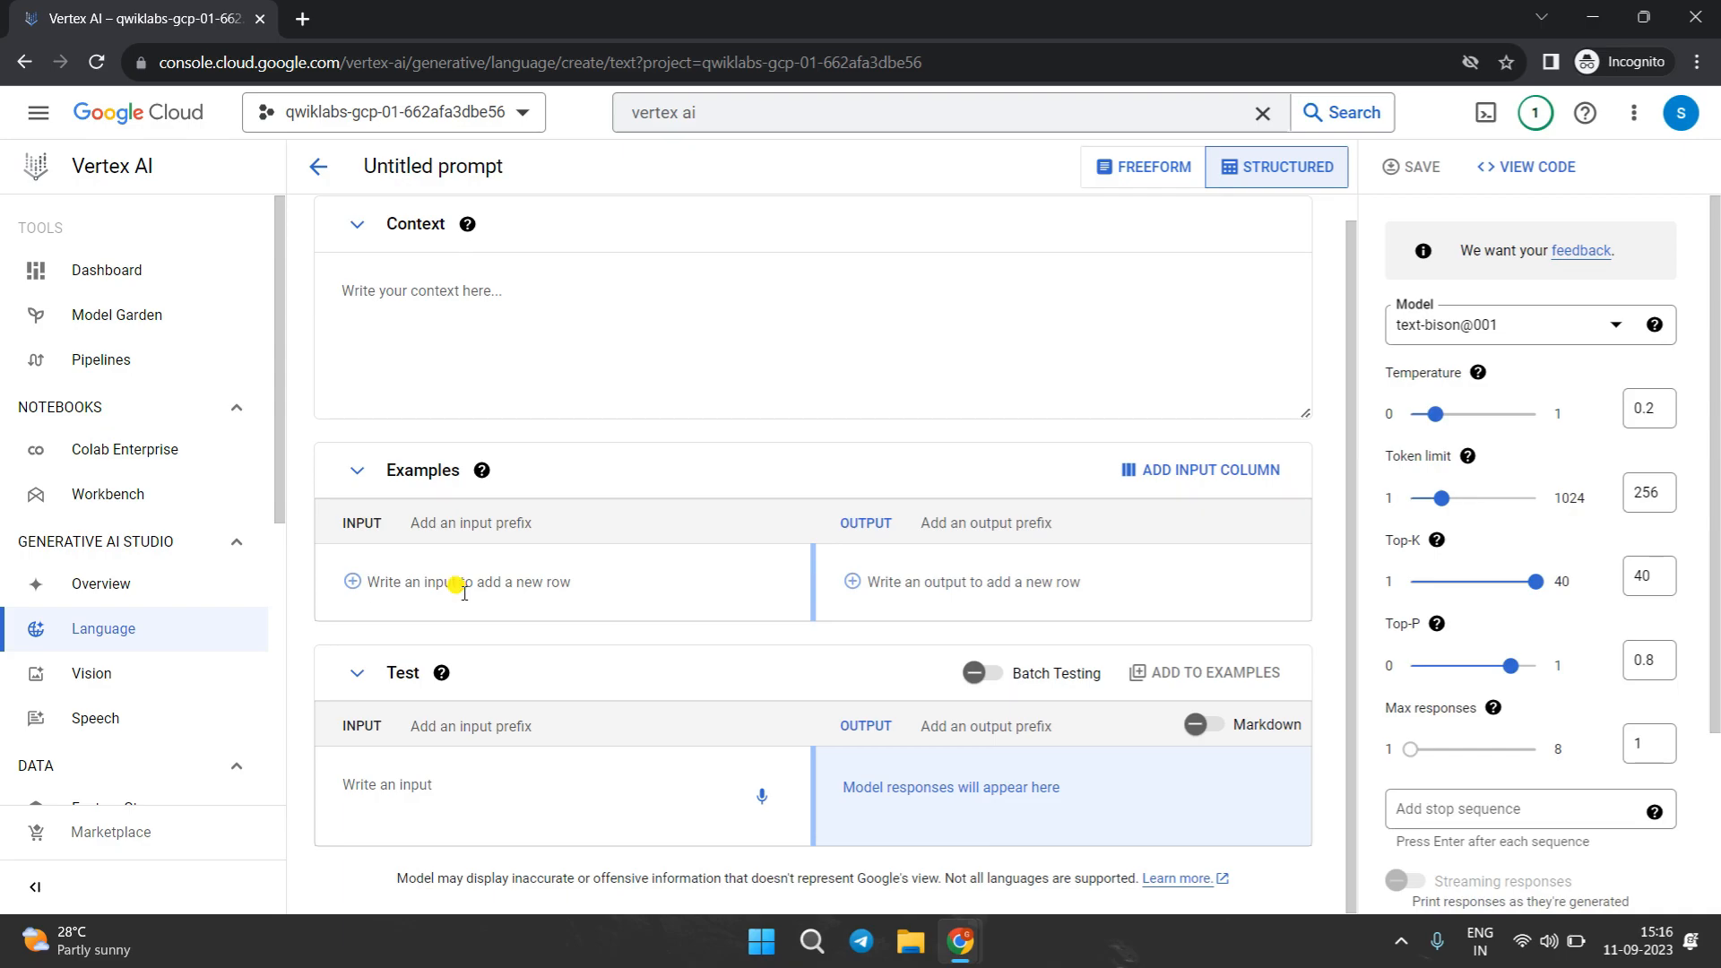
pyautogui.write('A well-made and entertaining film')
pyautogui.write('positive')
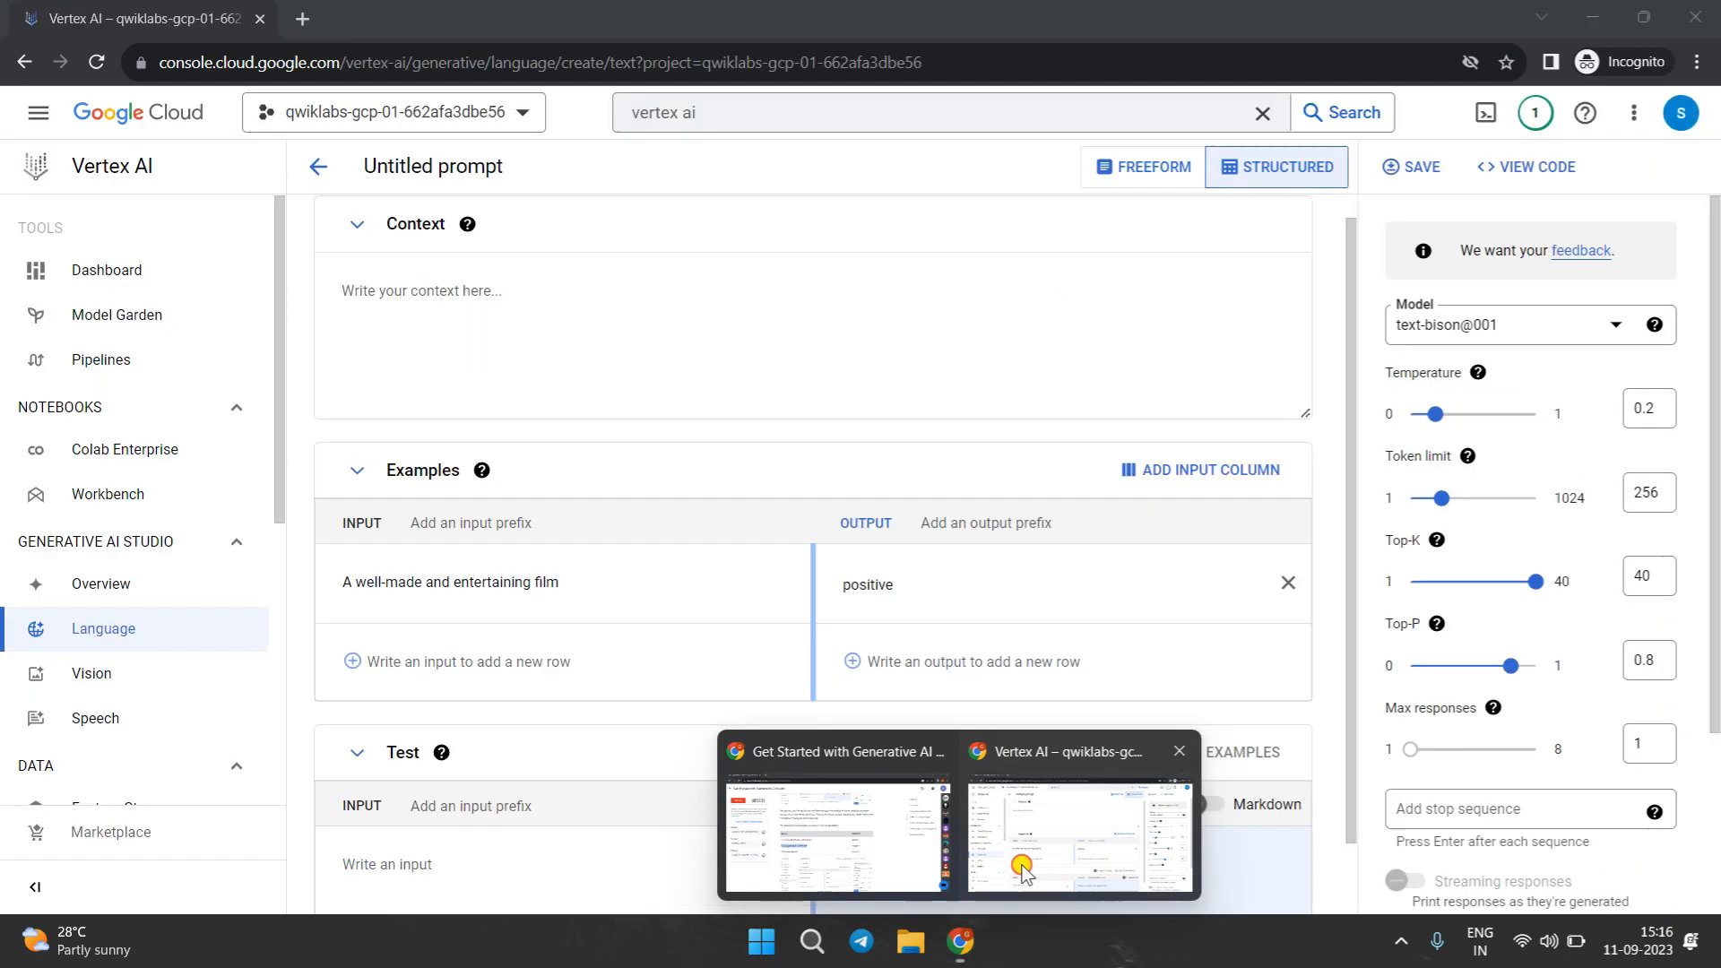
pyautogui.write('I fell asleep after 10 minutes')
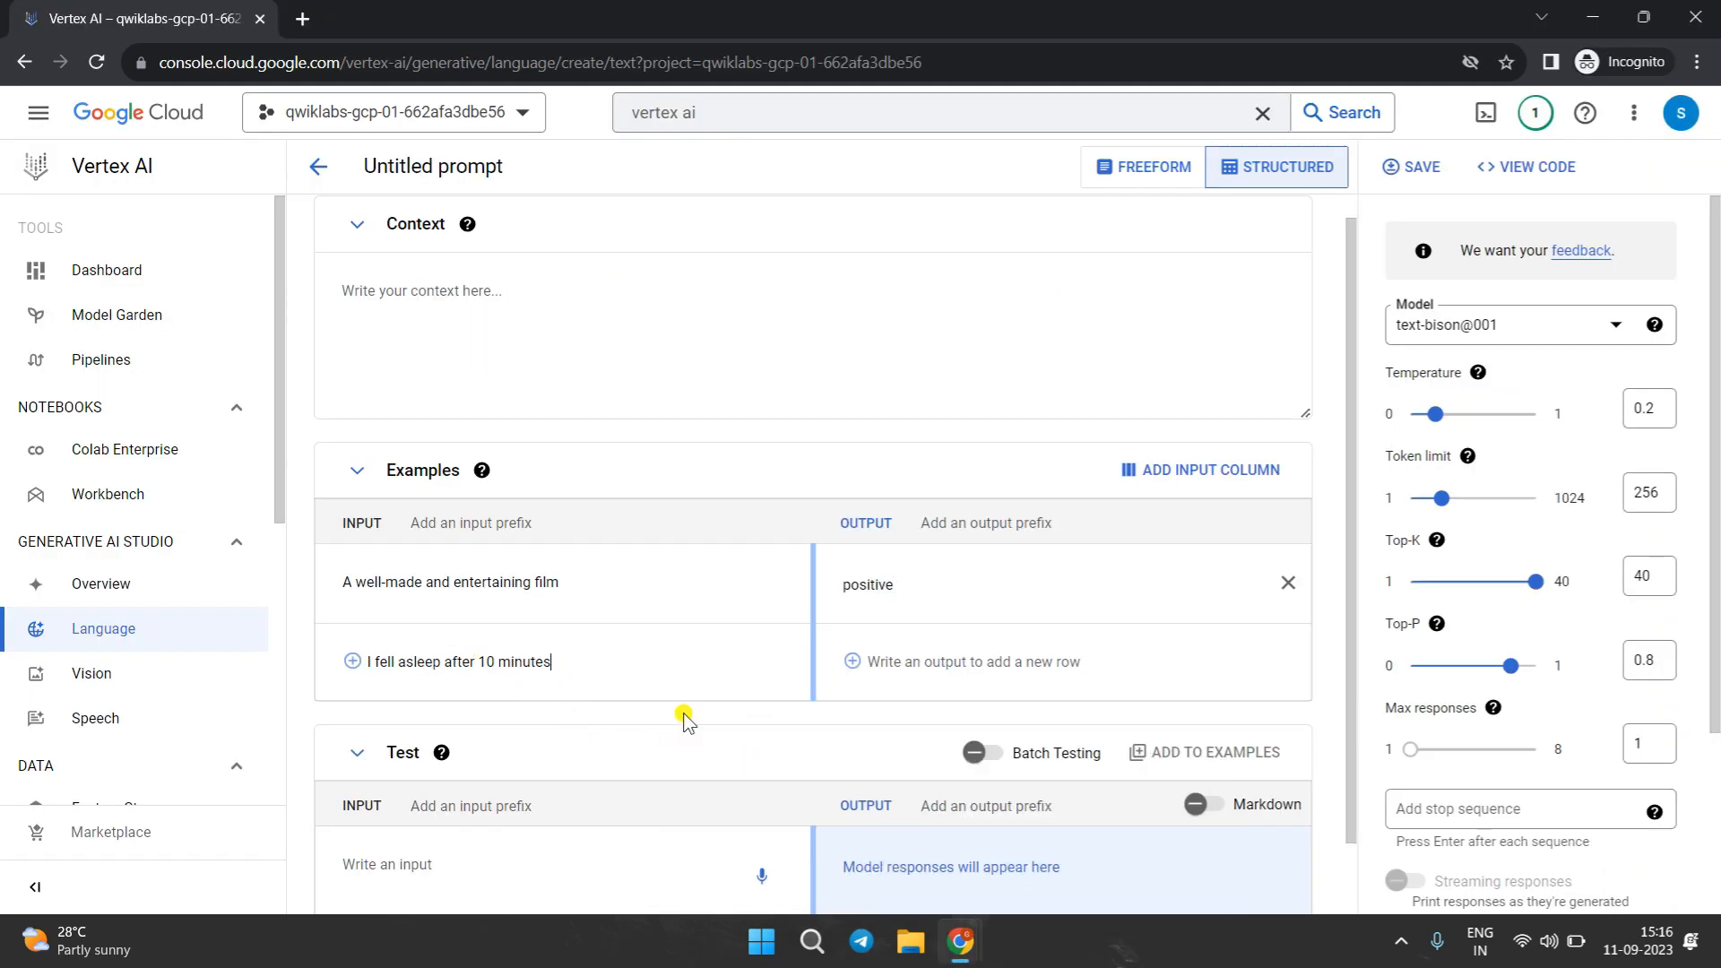
# - Label the examples with outputs negative and neutral copied from the lab instructions
pyautogui.click(136, 18)
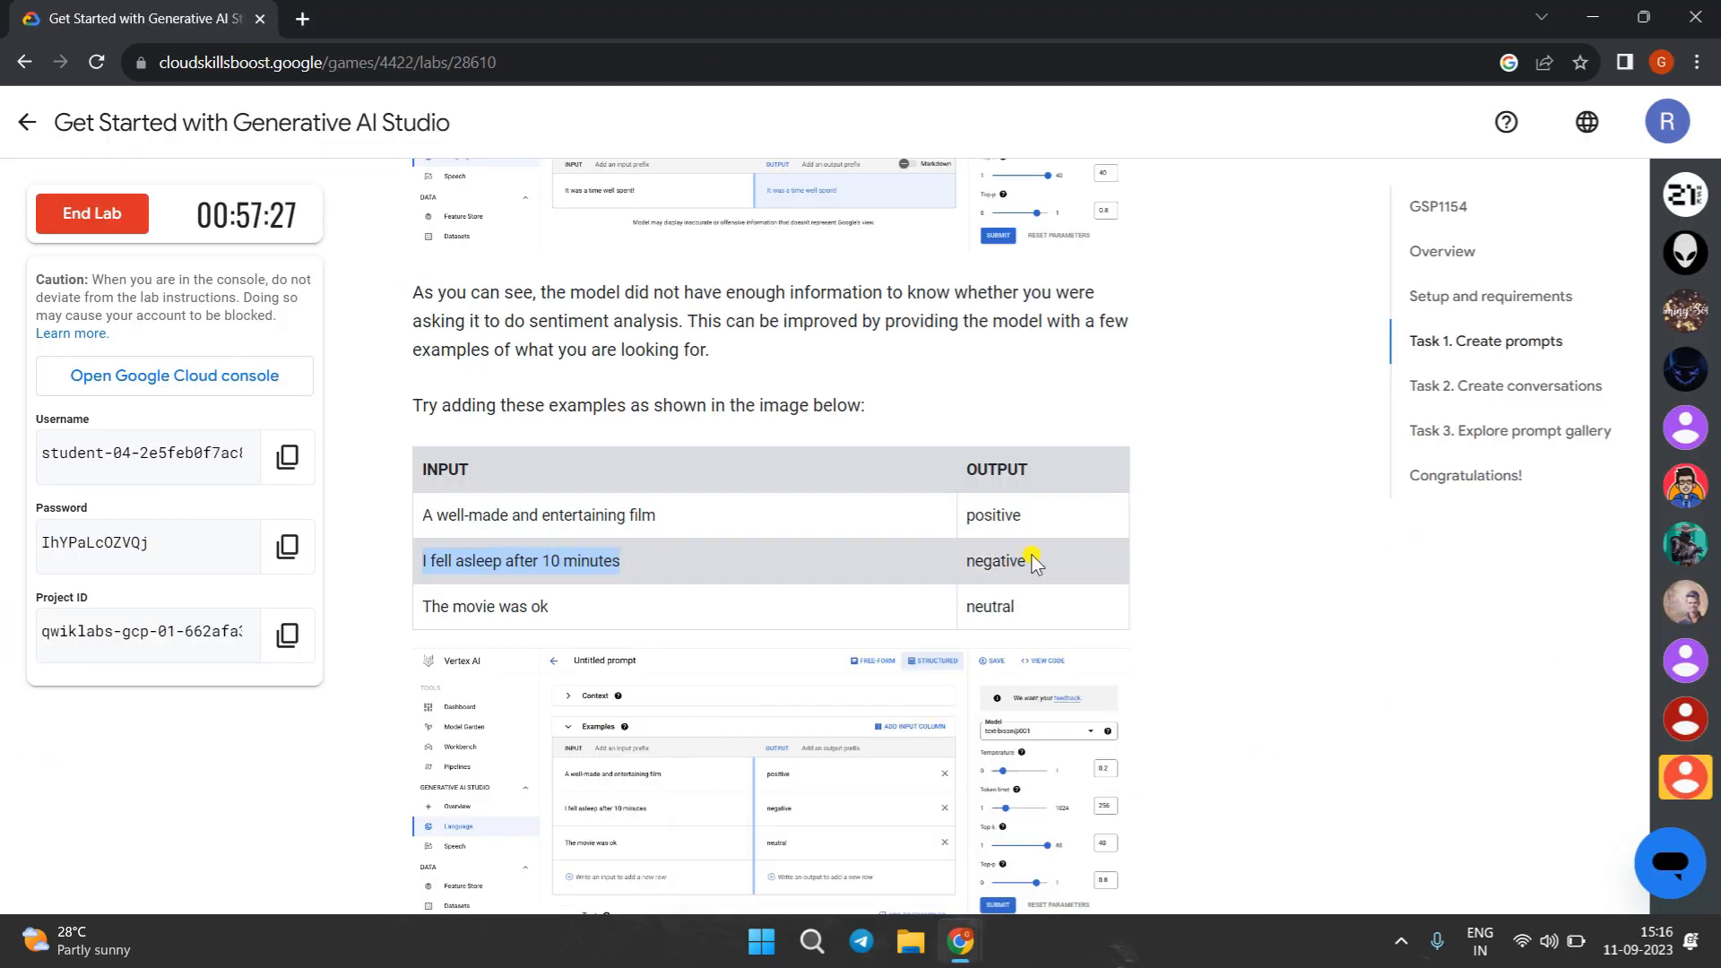
pyautogui.doubleClick(993, 561)
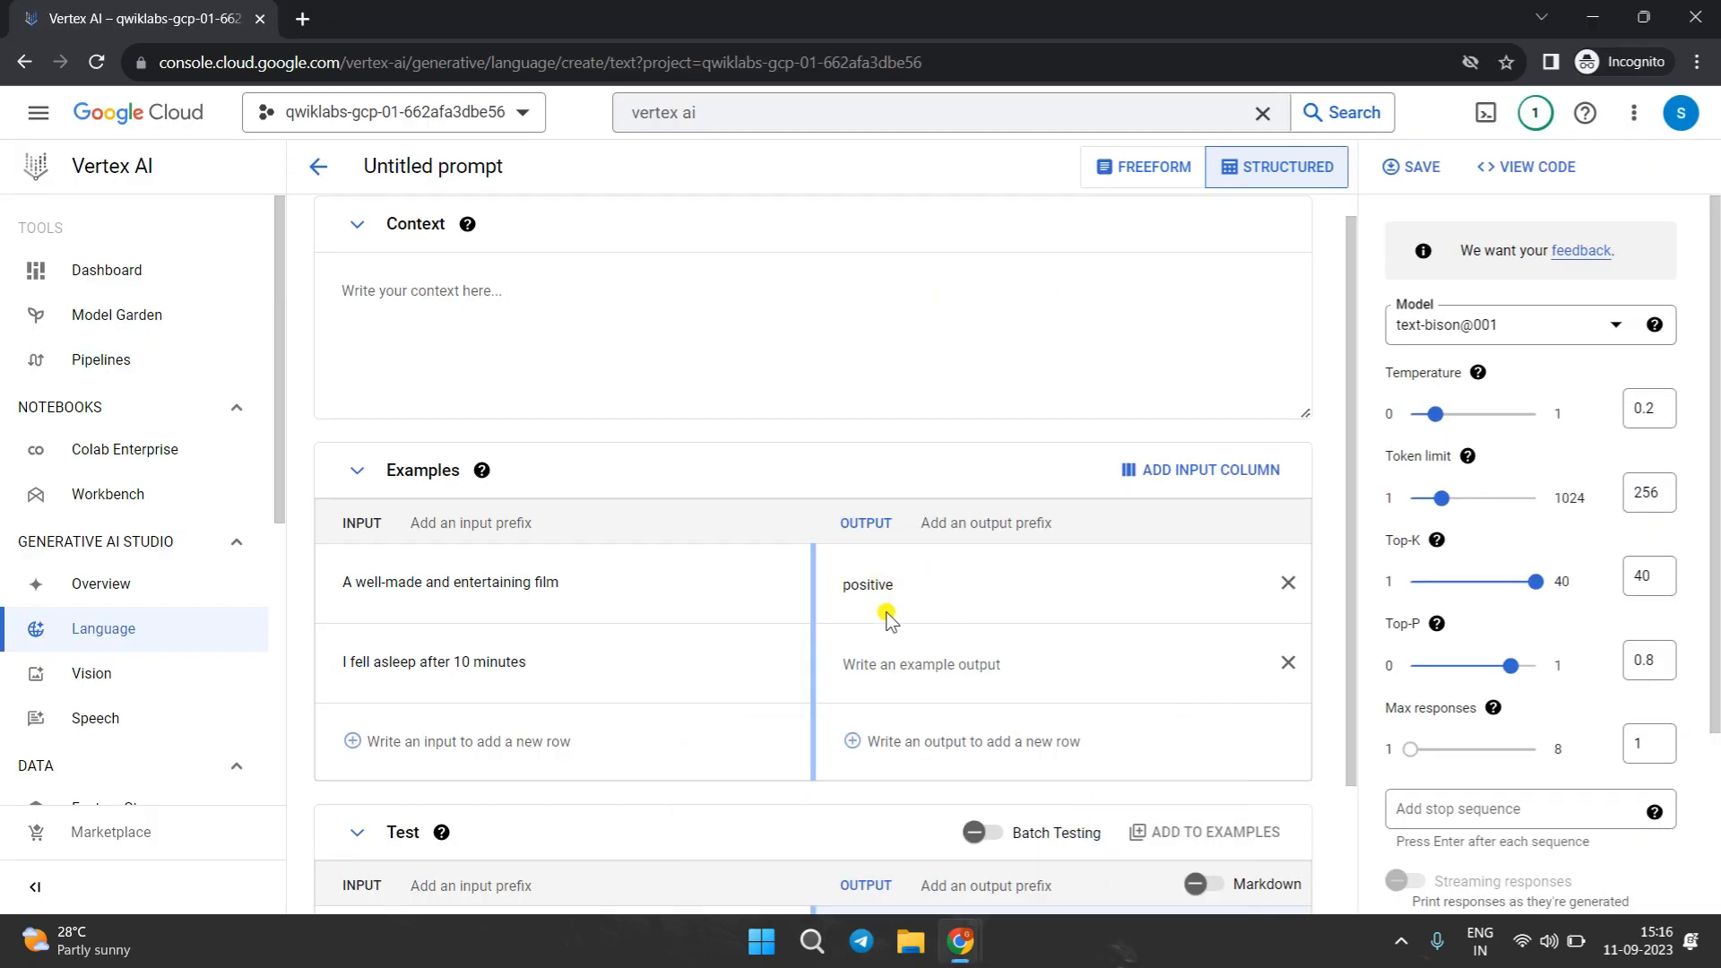
pyautogui.write('negative')
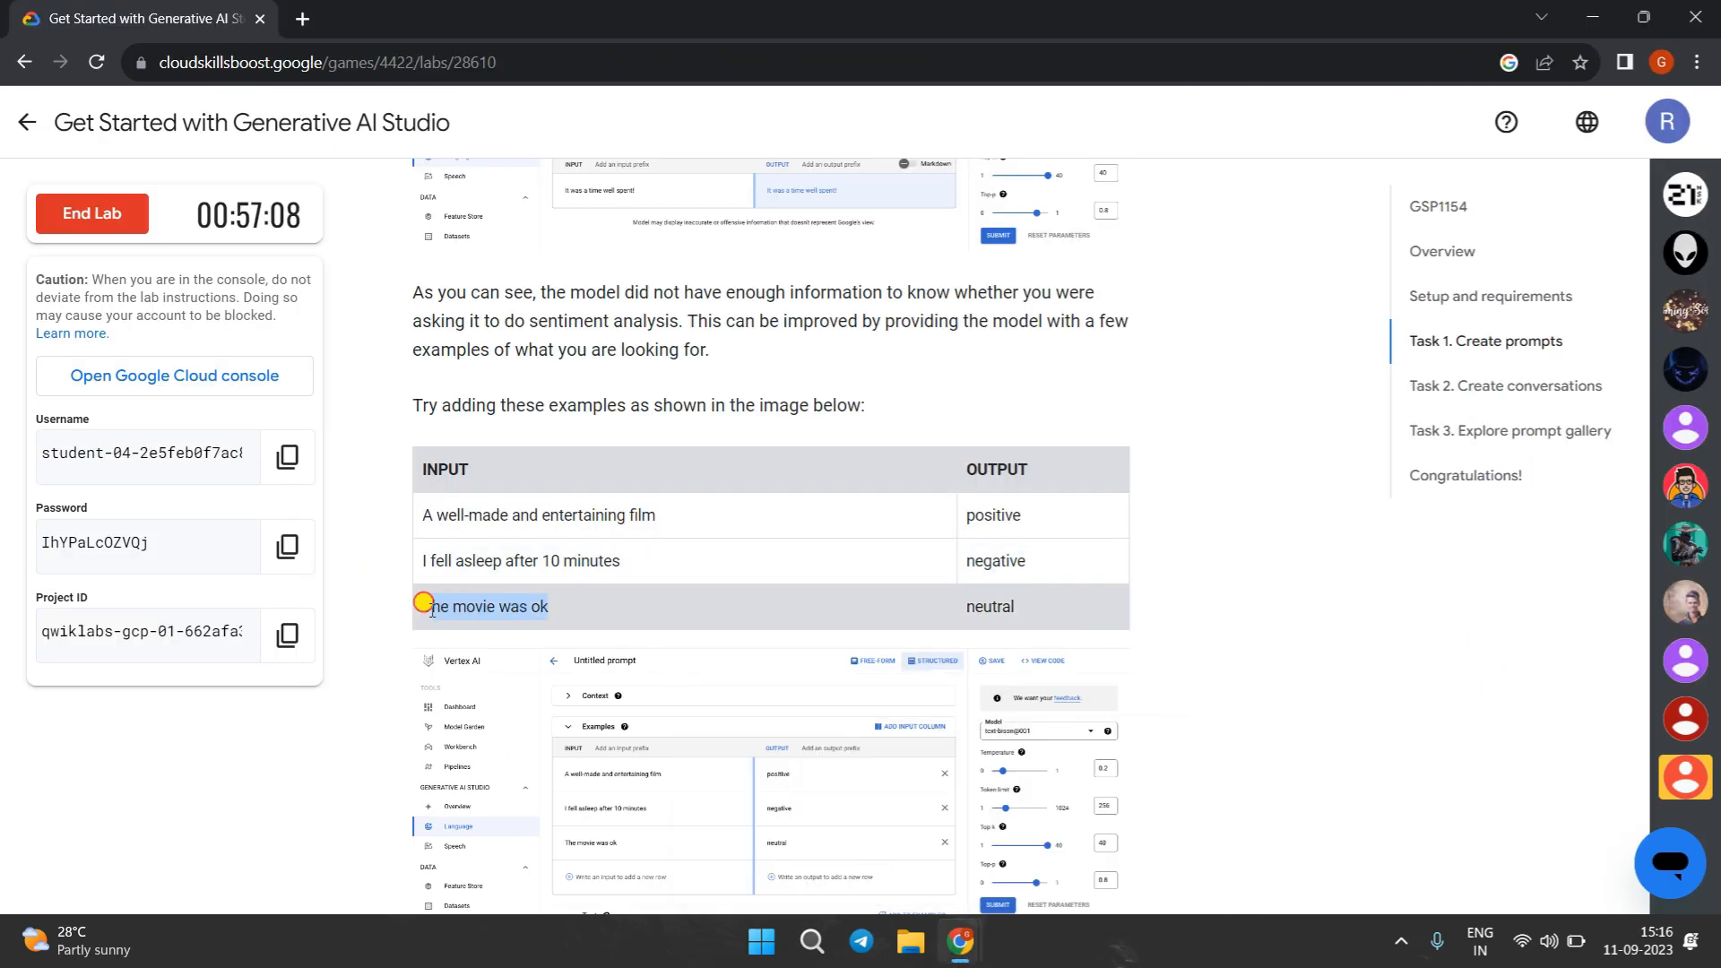
pyautogui.moveTo(960, 941)
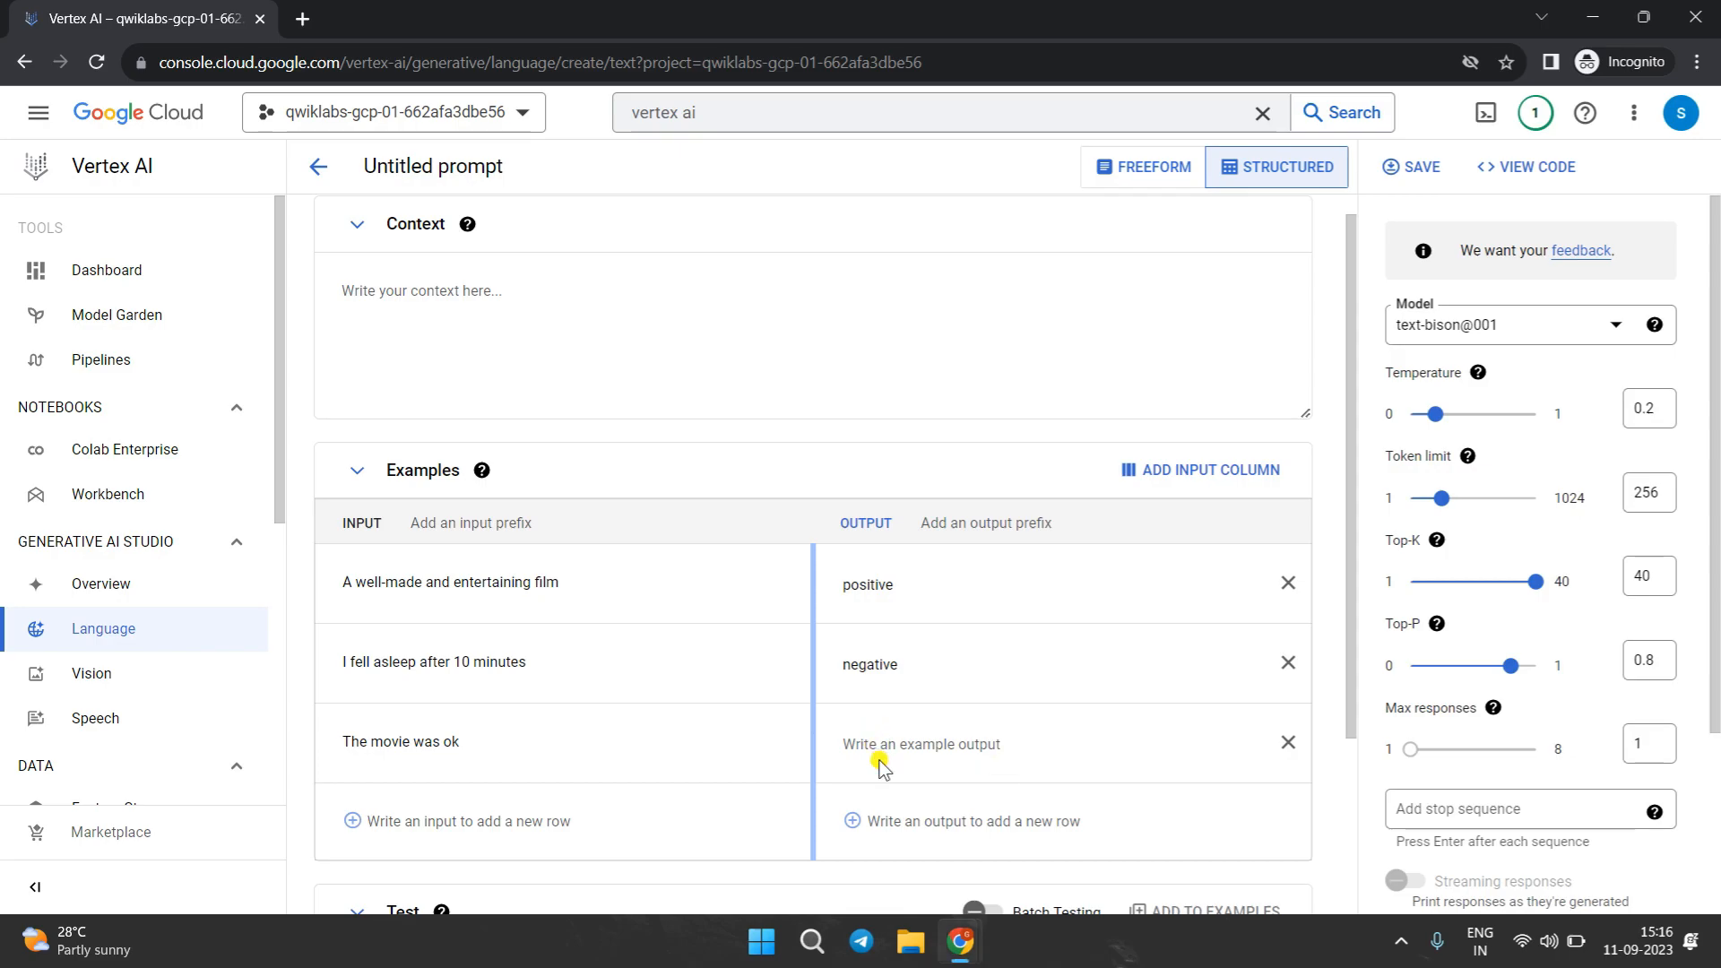
pyautogui.write('neutral')
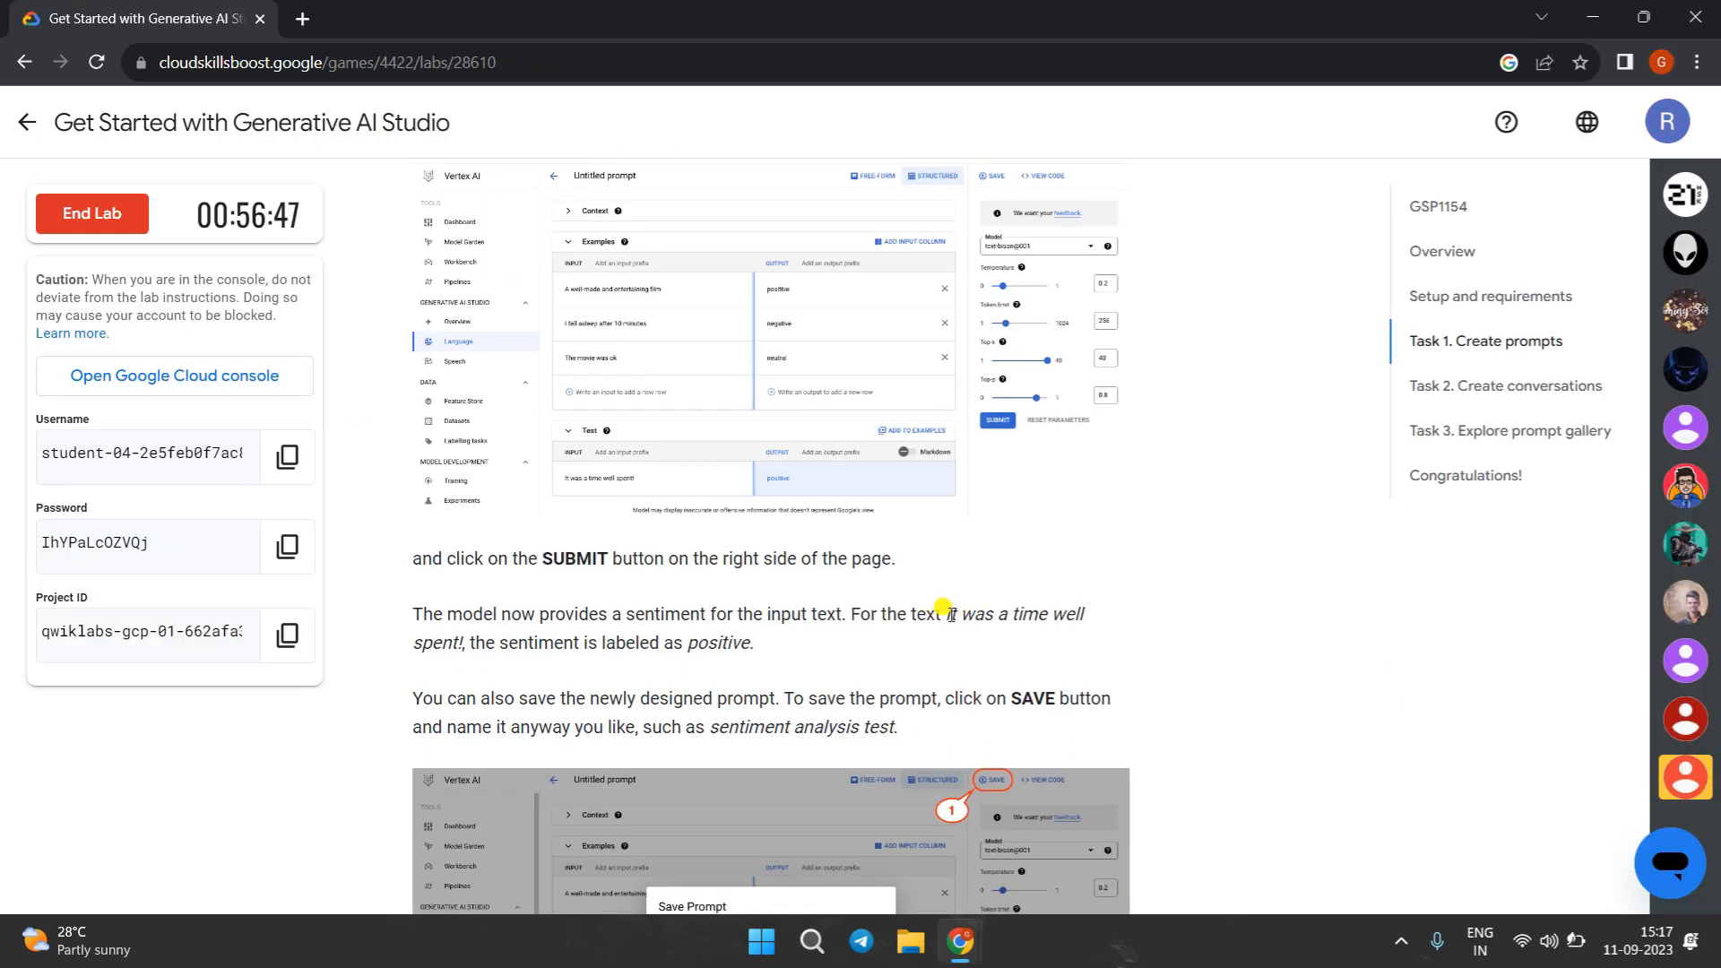
# - Select the test sentence 'It was a time well spent!' in the lab instructions to copy it
pyautogui.moveTo(950, 613); pyautogui.dragTo(1043, 613)
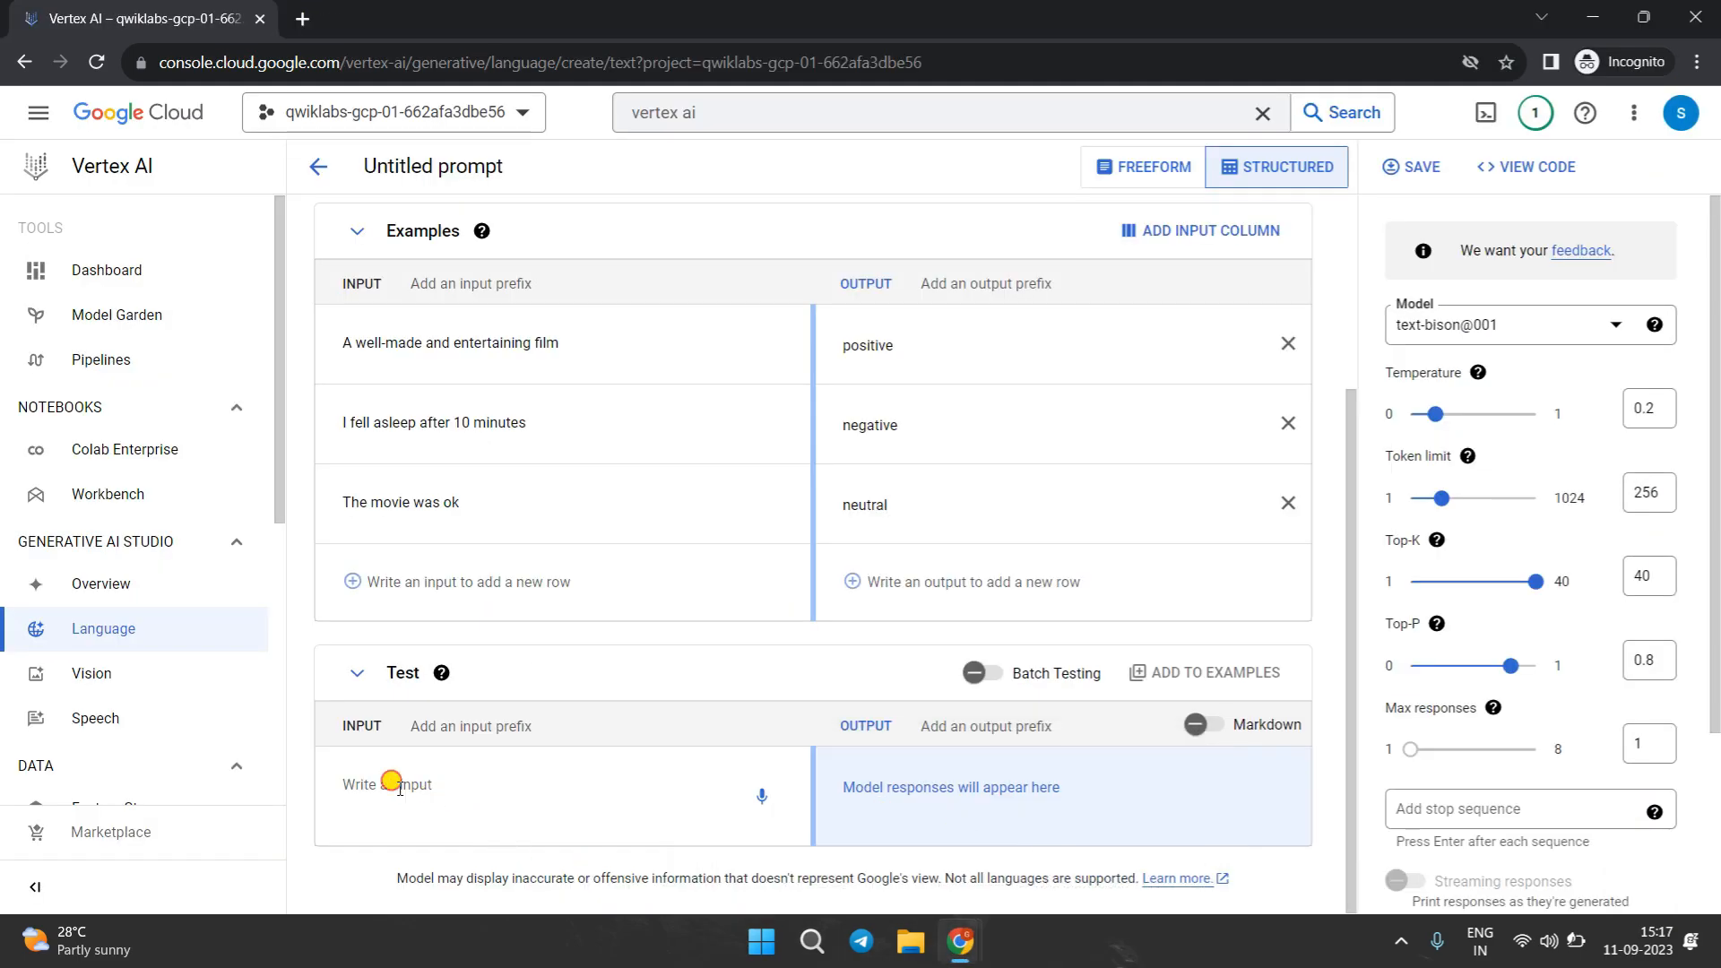
# - Enter 'It was a time well spent!' as the test input and submit it, getting the response positive
pyautogui.write('It was a time well spent!')
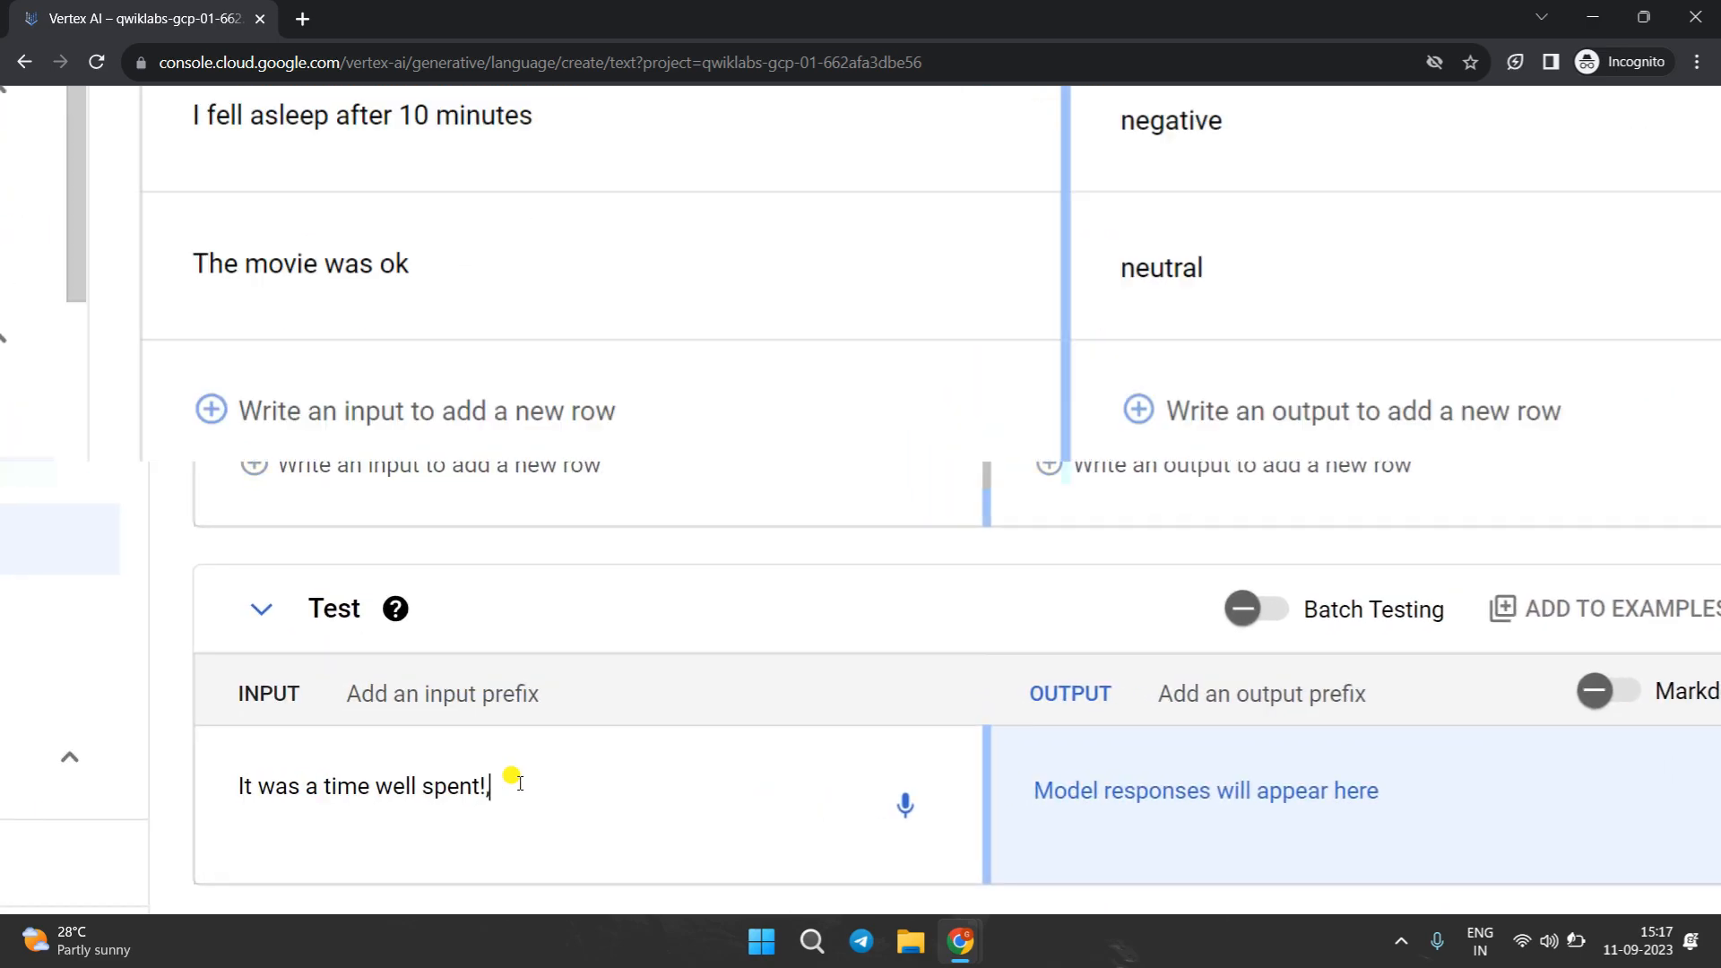
pyautogui.scroll(-3)
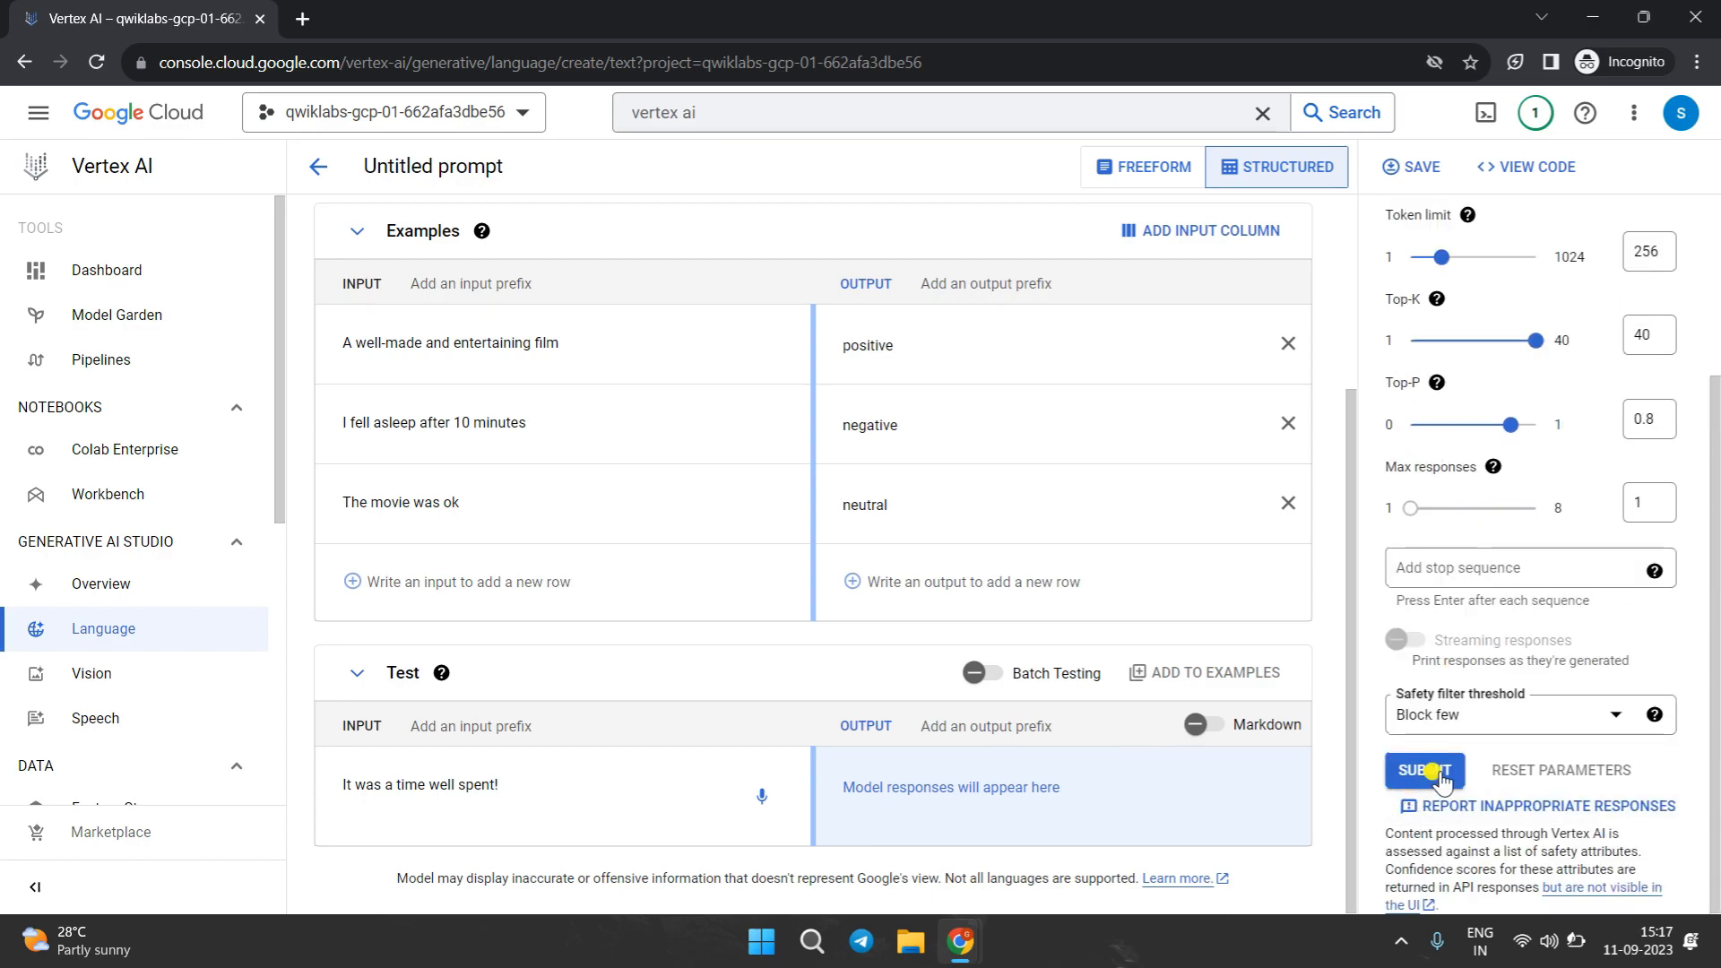
pyautogui.click(1423, 769)
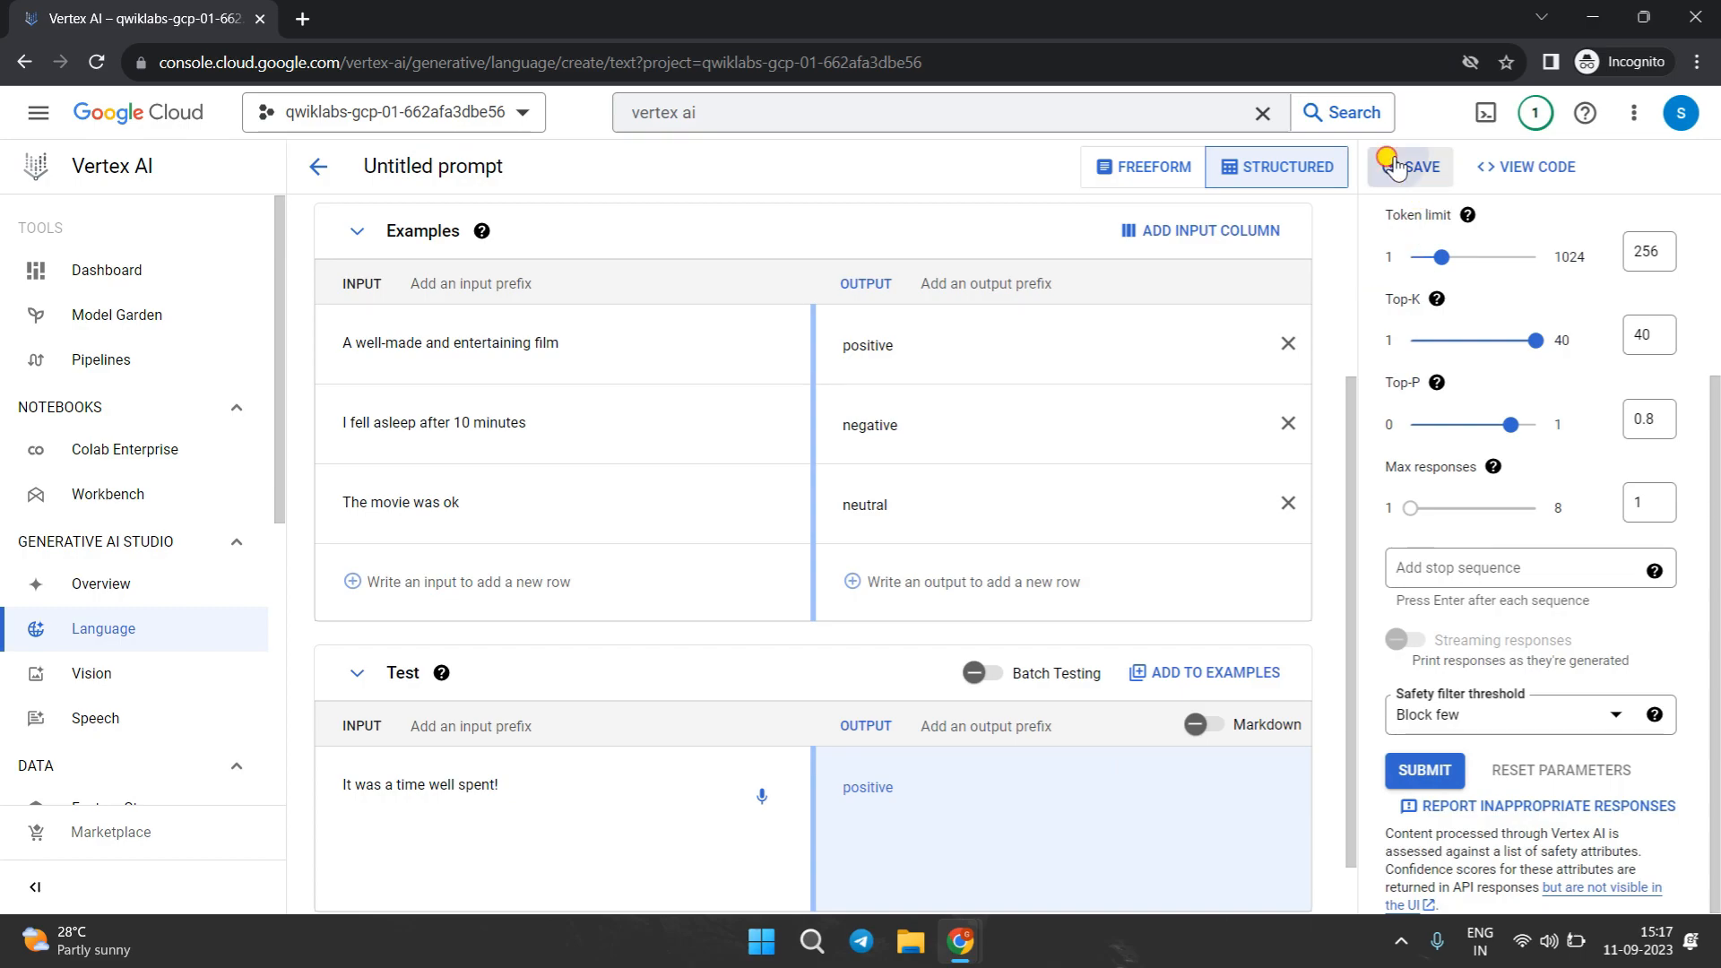
# - Name the sentiment prompt gdsczcoer in the Save Prompt dialog and submit the save, retrying as needed
pyautogui.click(1415, 165)
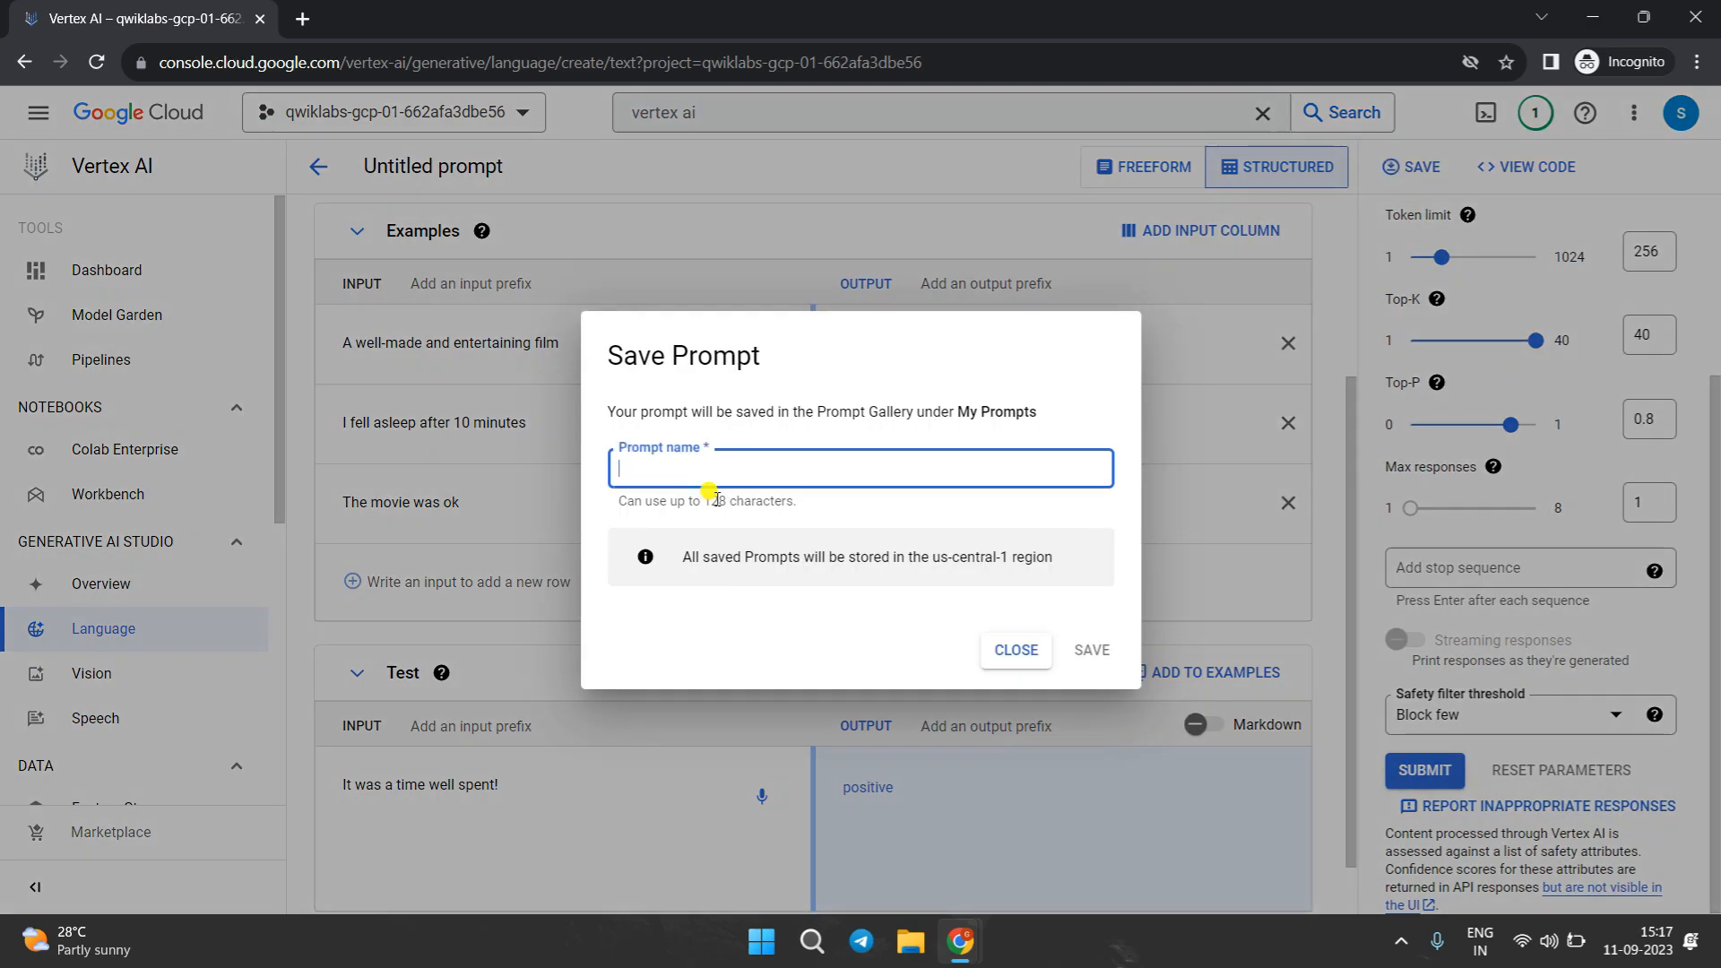
pyautogui.write('gdscz')
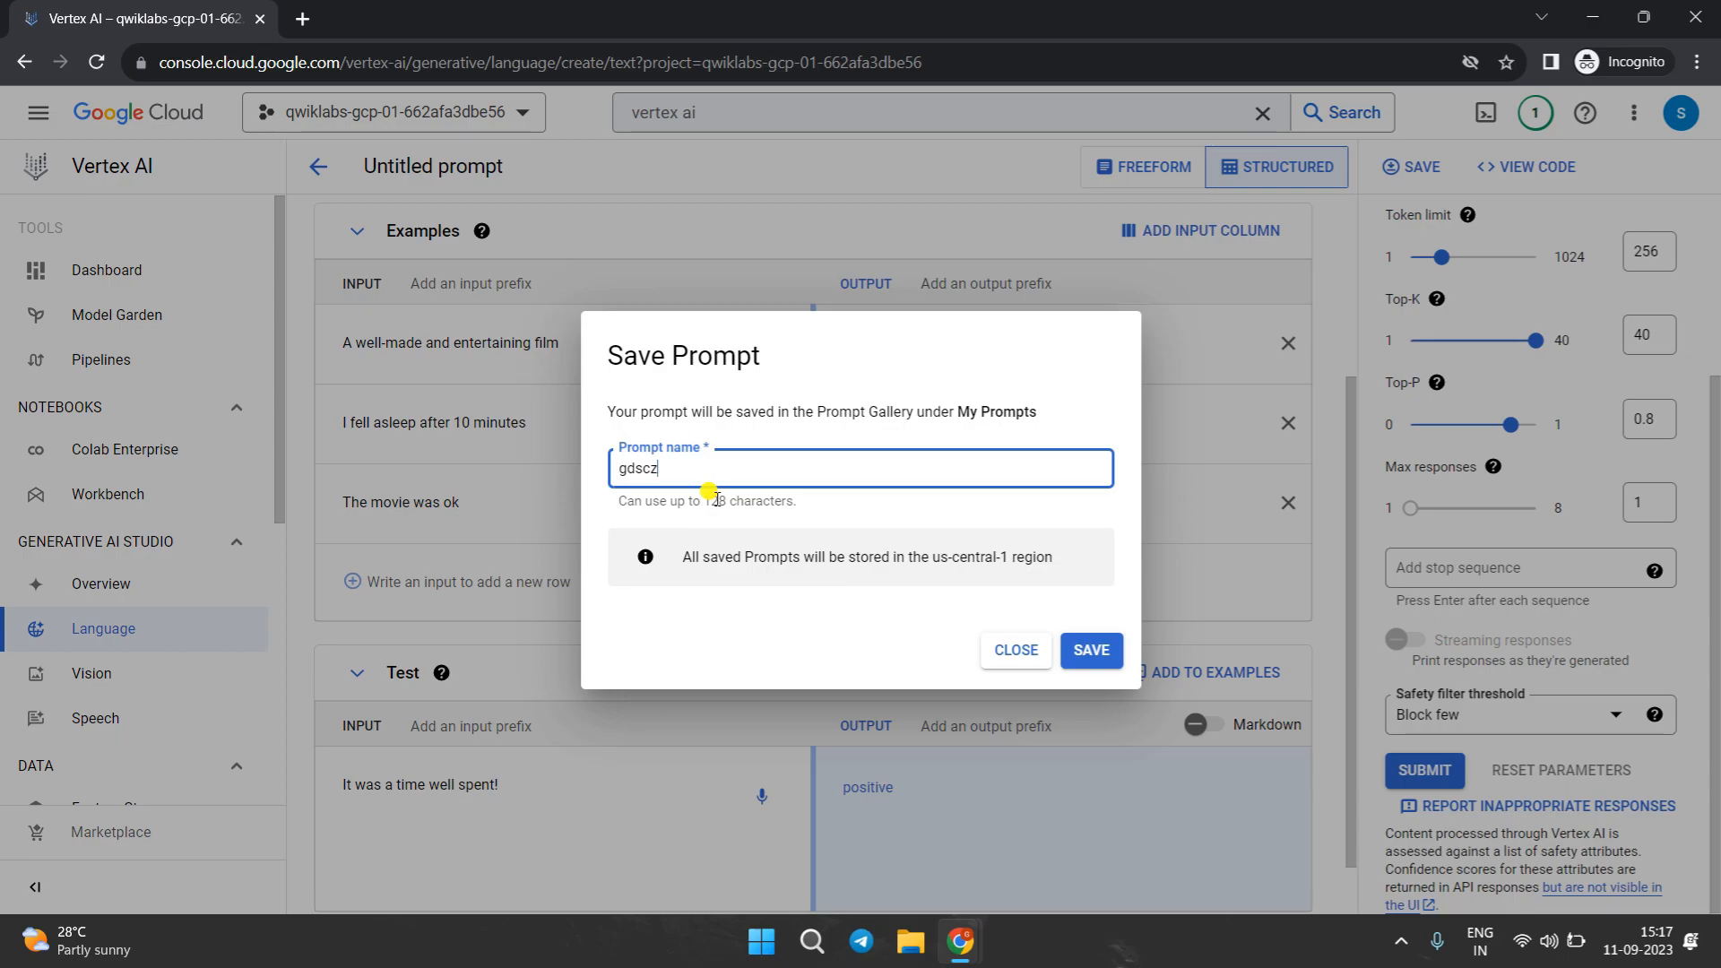
pyautogui.write('coer')
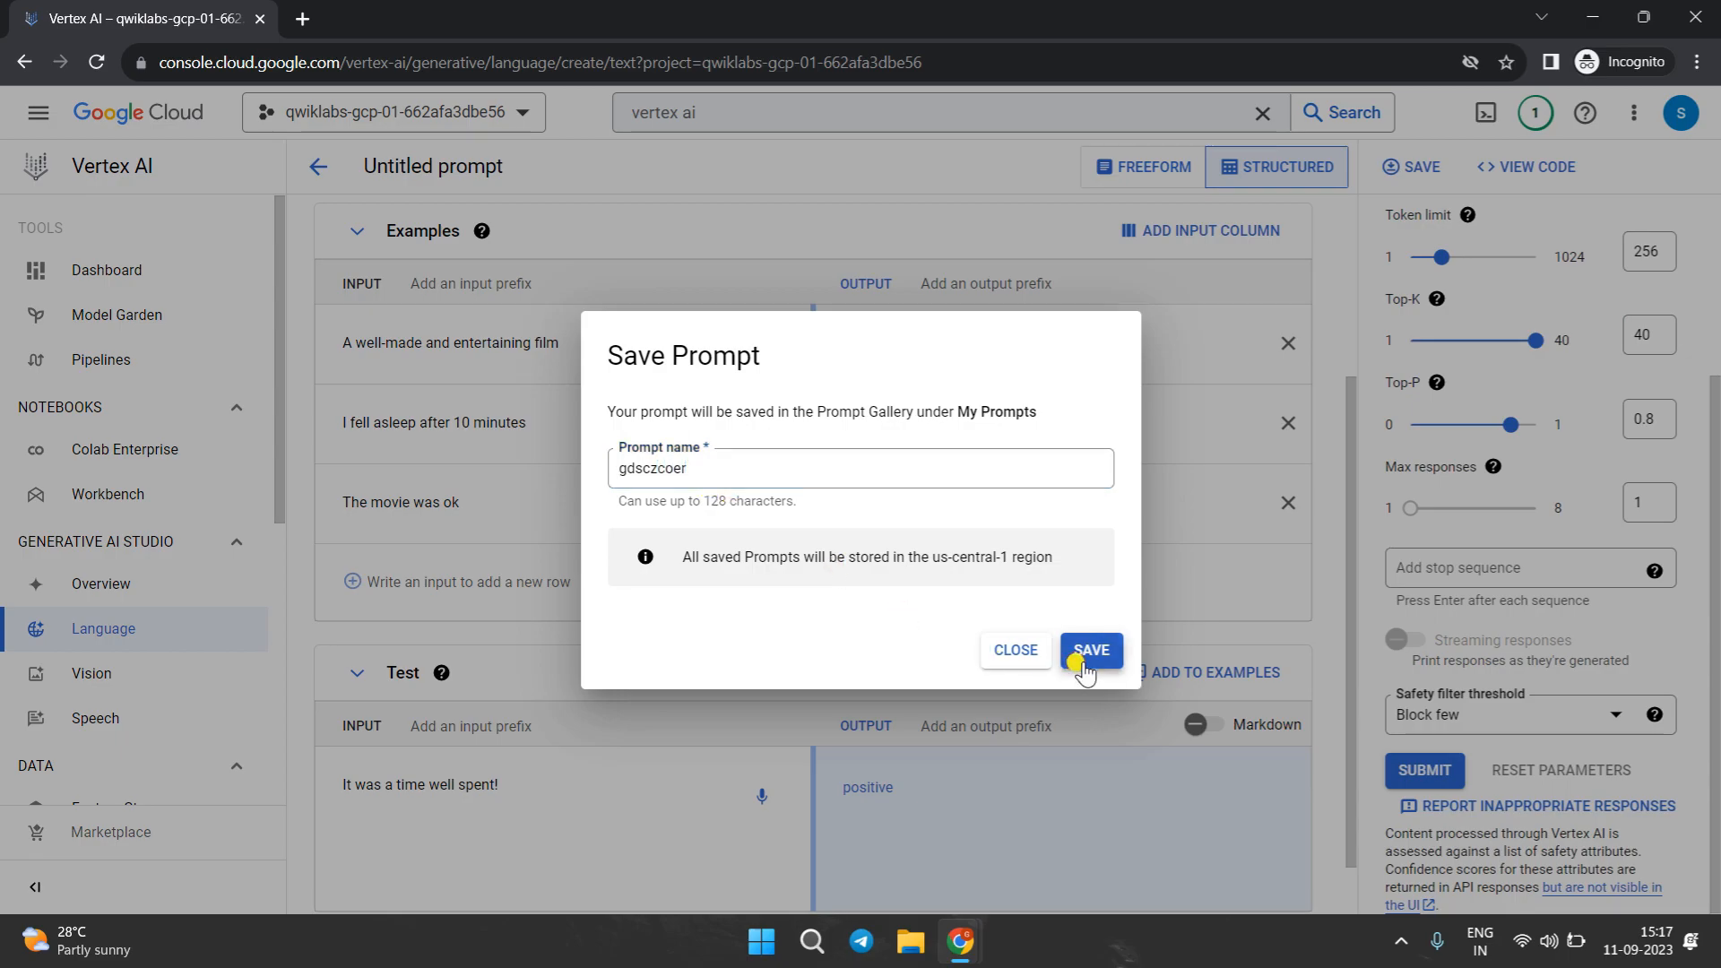
pyautogui.click(1090, 649)
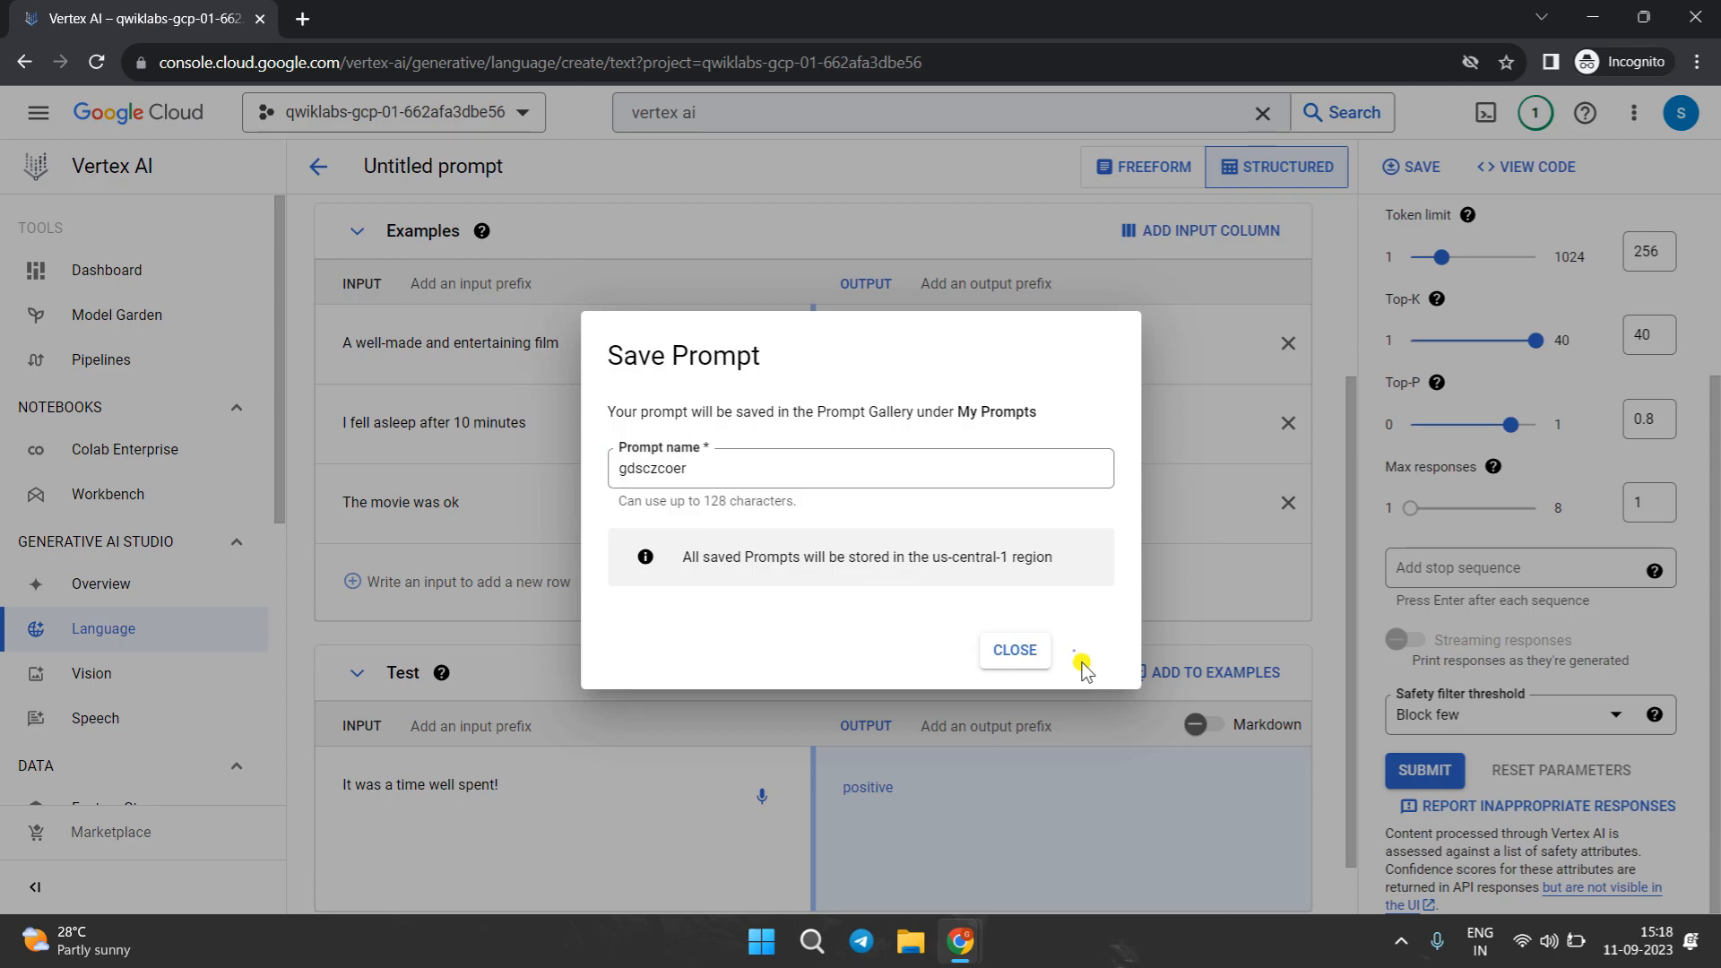
pyautogui.click(1081, 649)
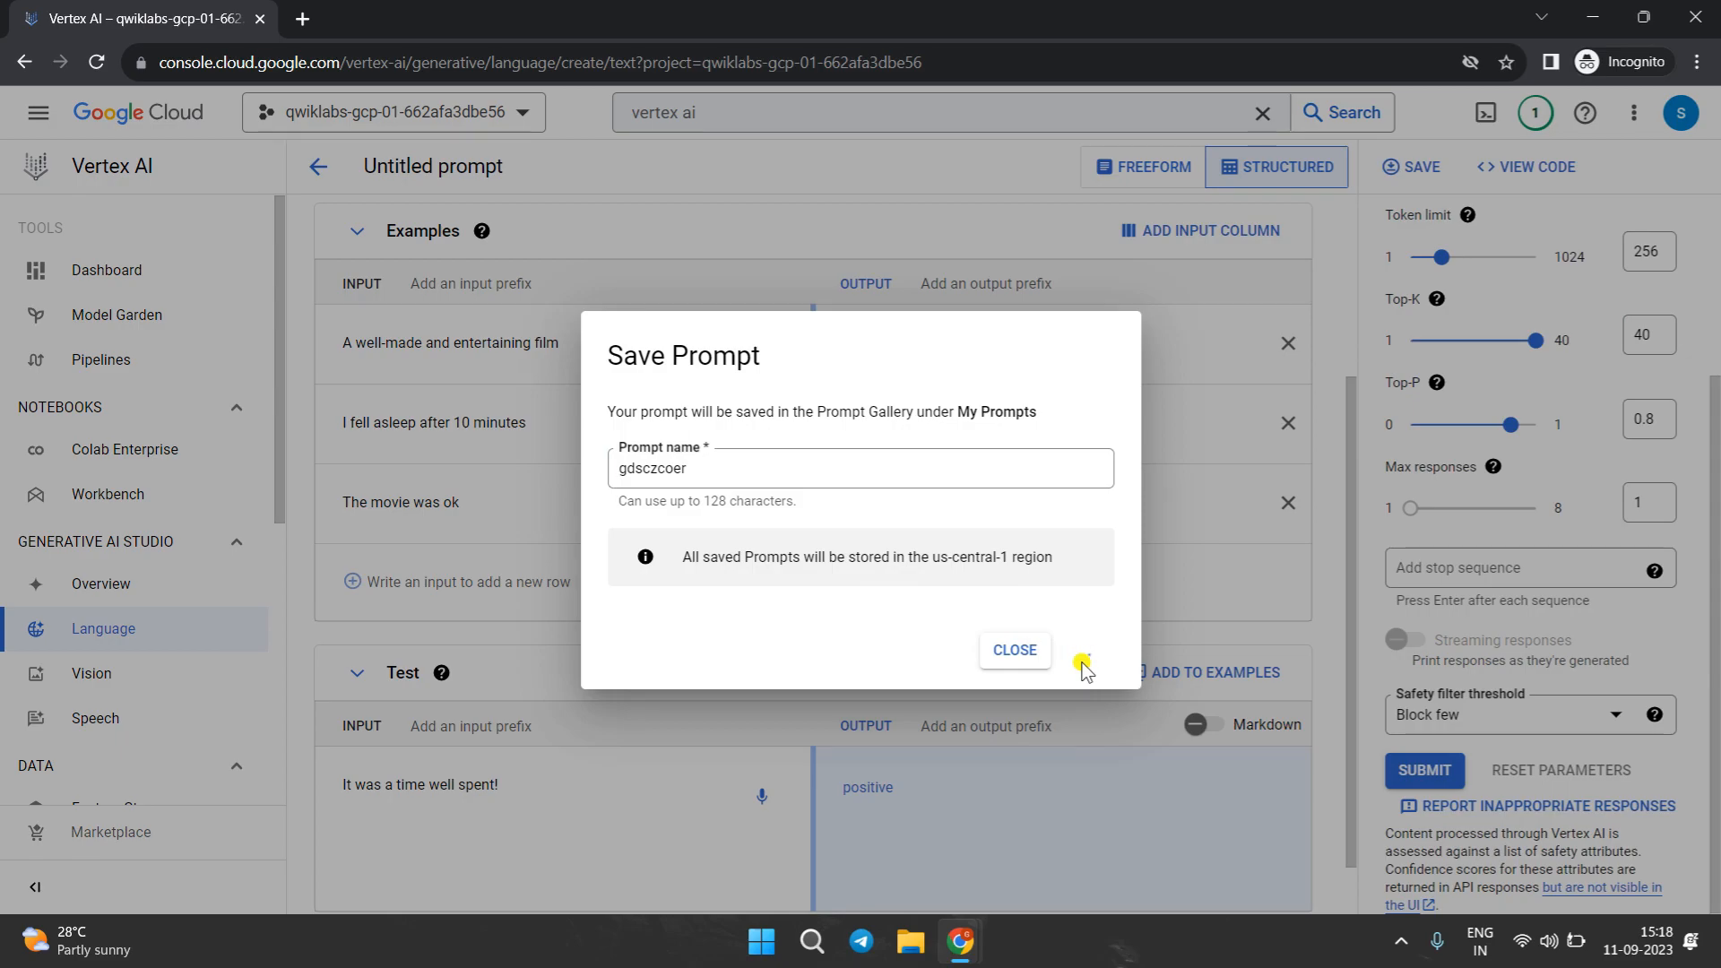
pyautogui.click(1080, 649)
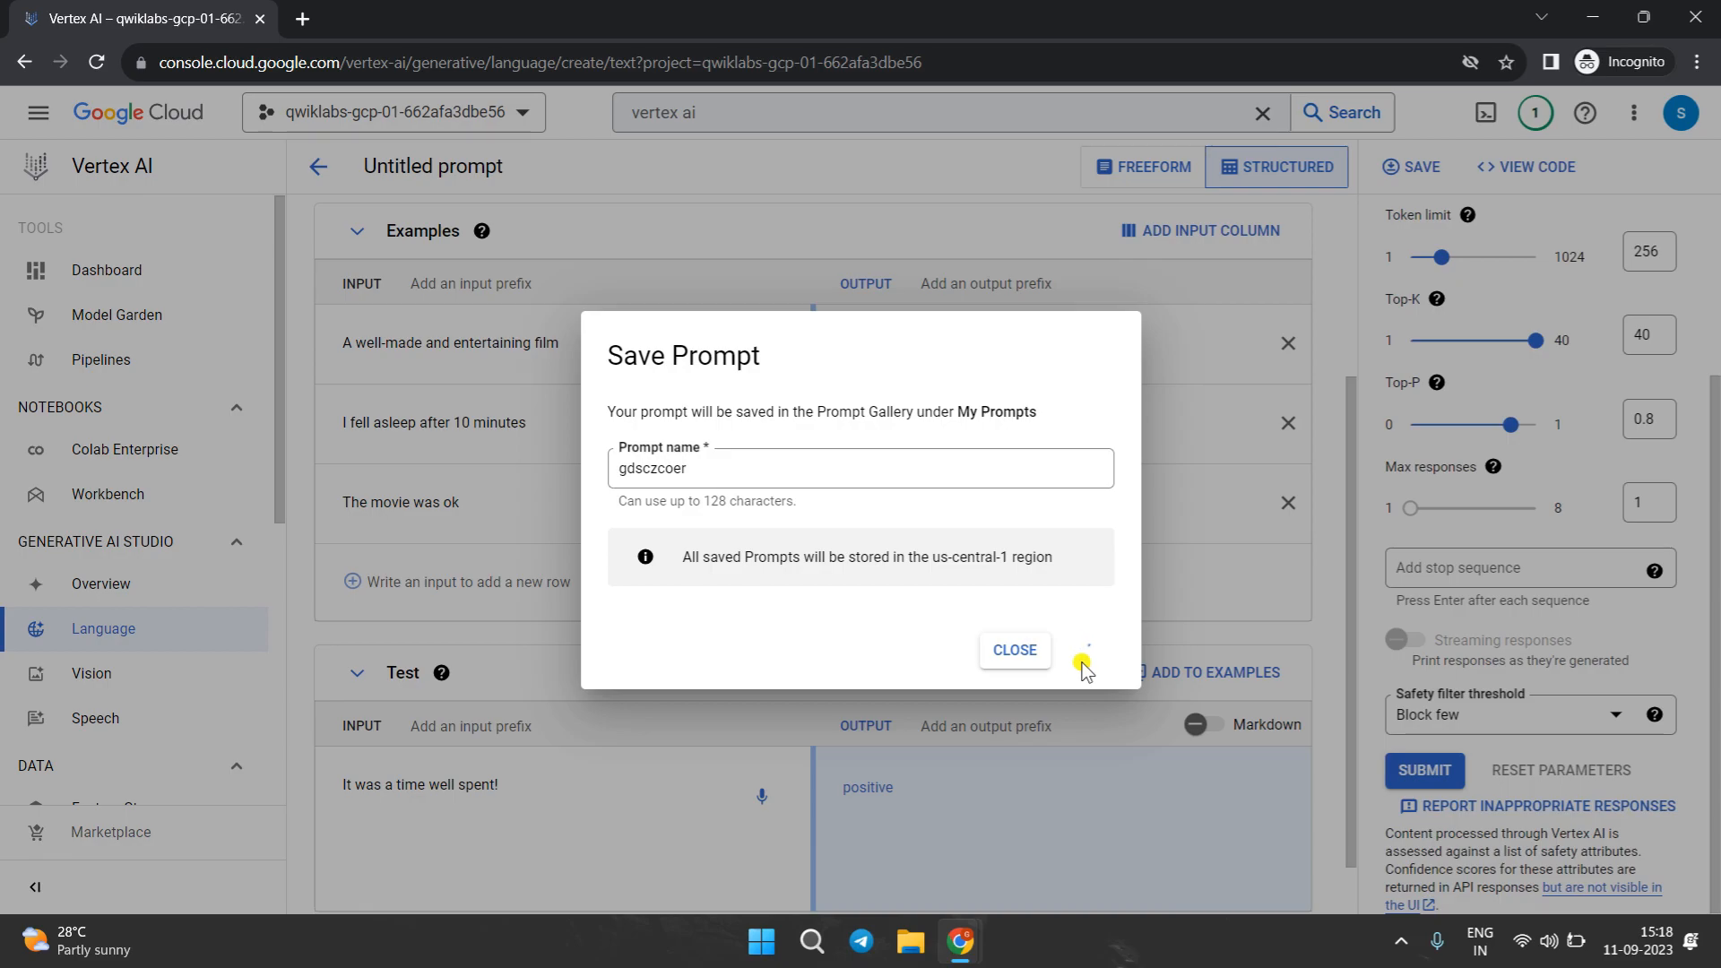
pyautogui.click(1083, 648)
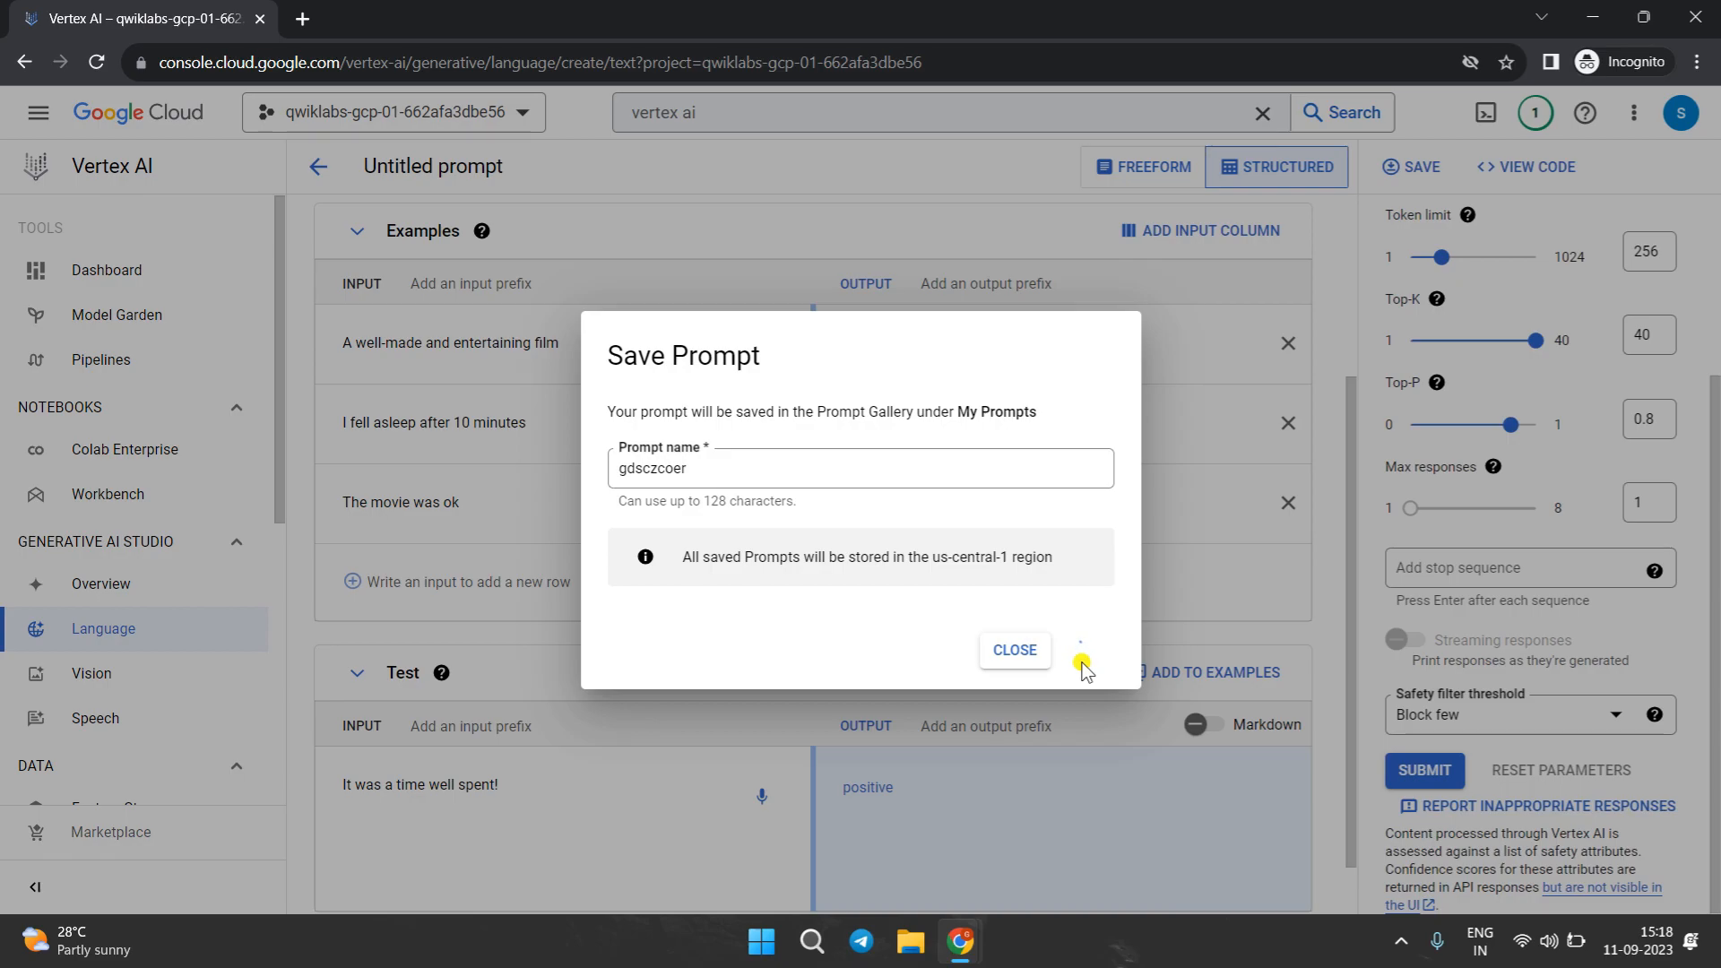
pyautogui.click(1083, 649)
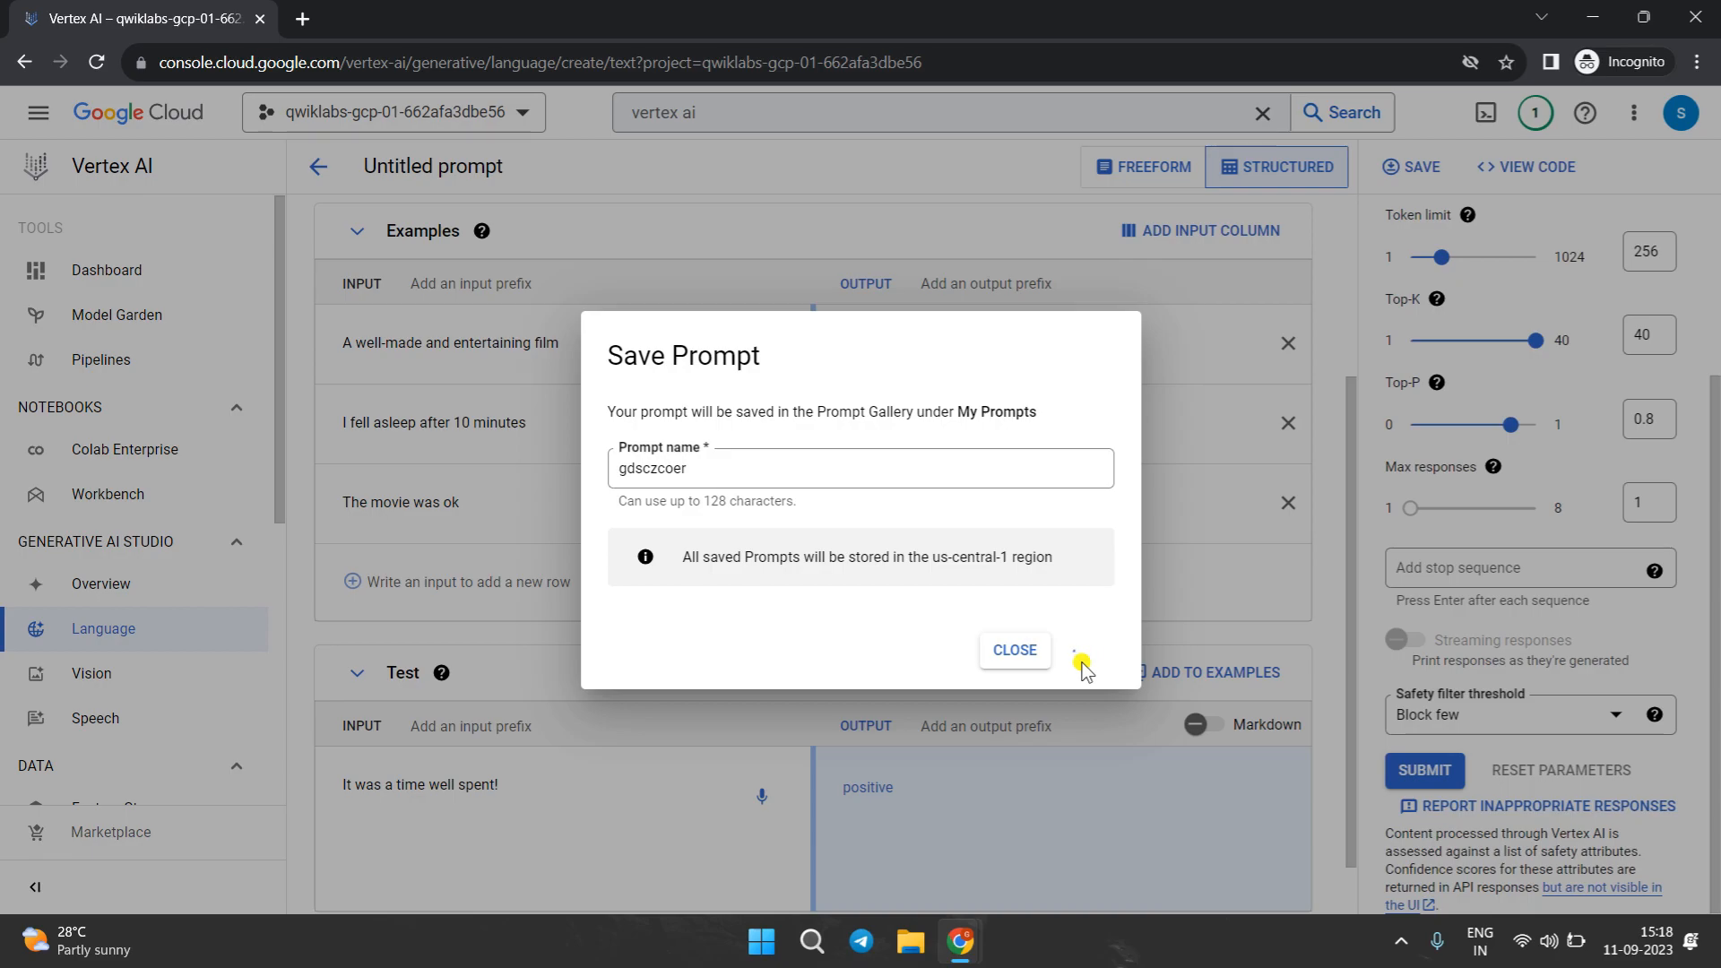
pyautogui.click(1081, 649)
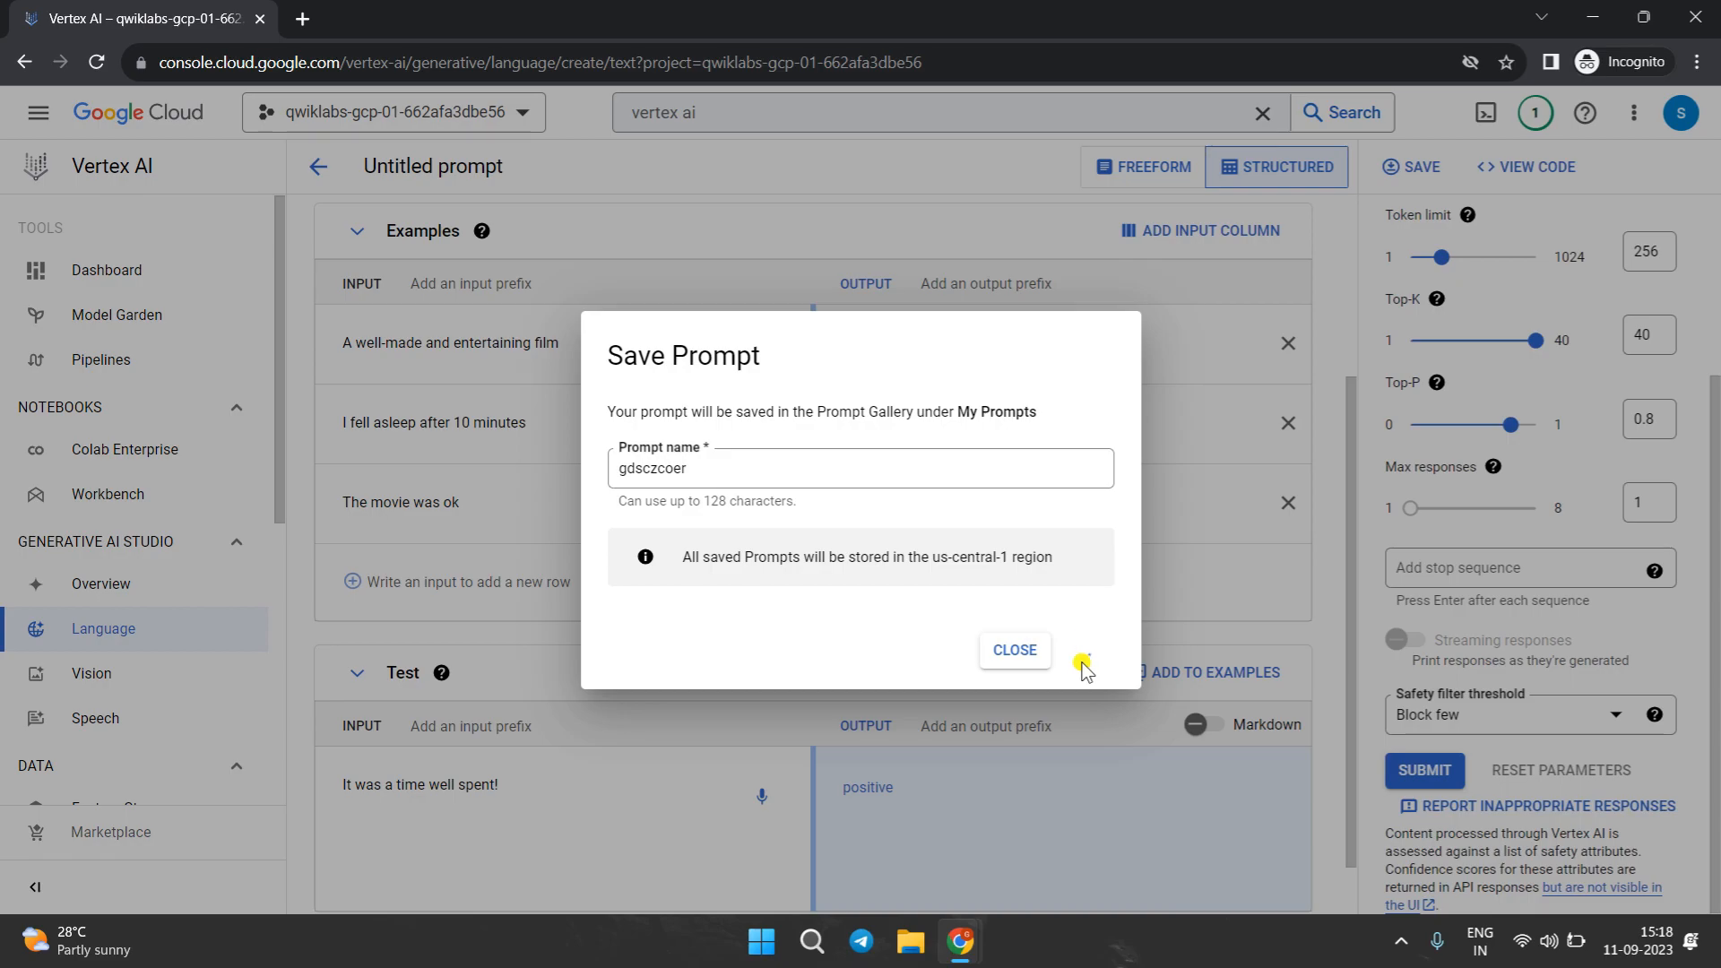
# - Keep retrying the save until the sentiment prompt is stored as gdsczcoer
pyautogui.click(1080, 649)
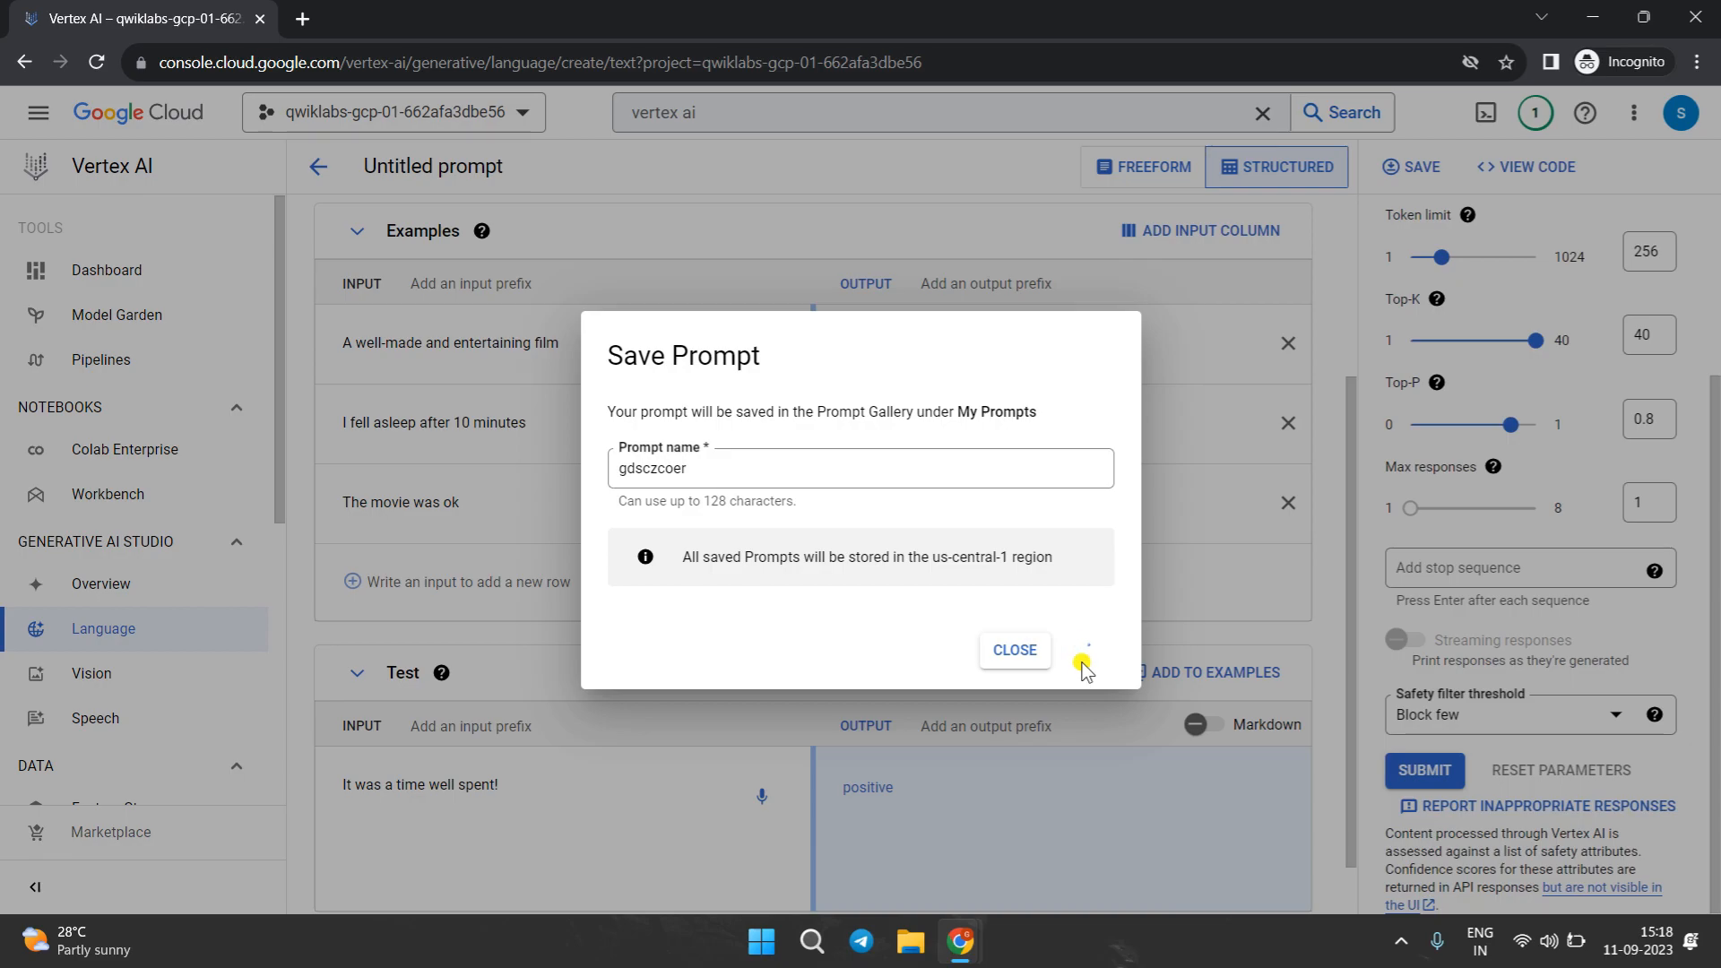
pyautogui.click(1081, 649)
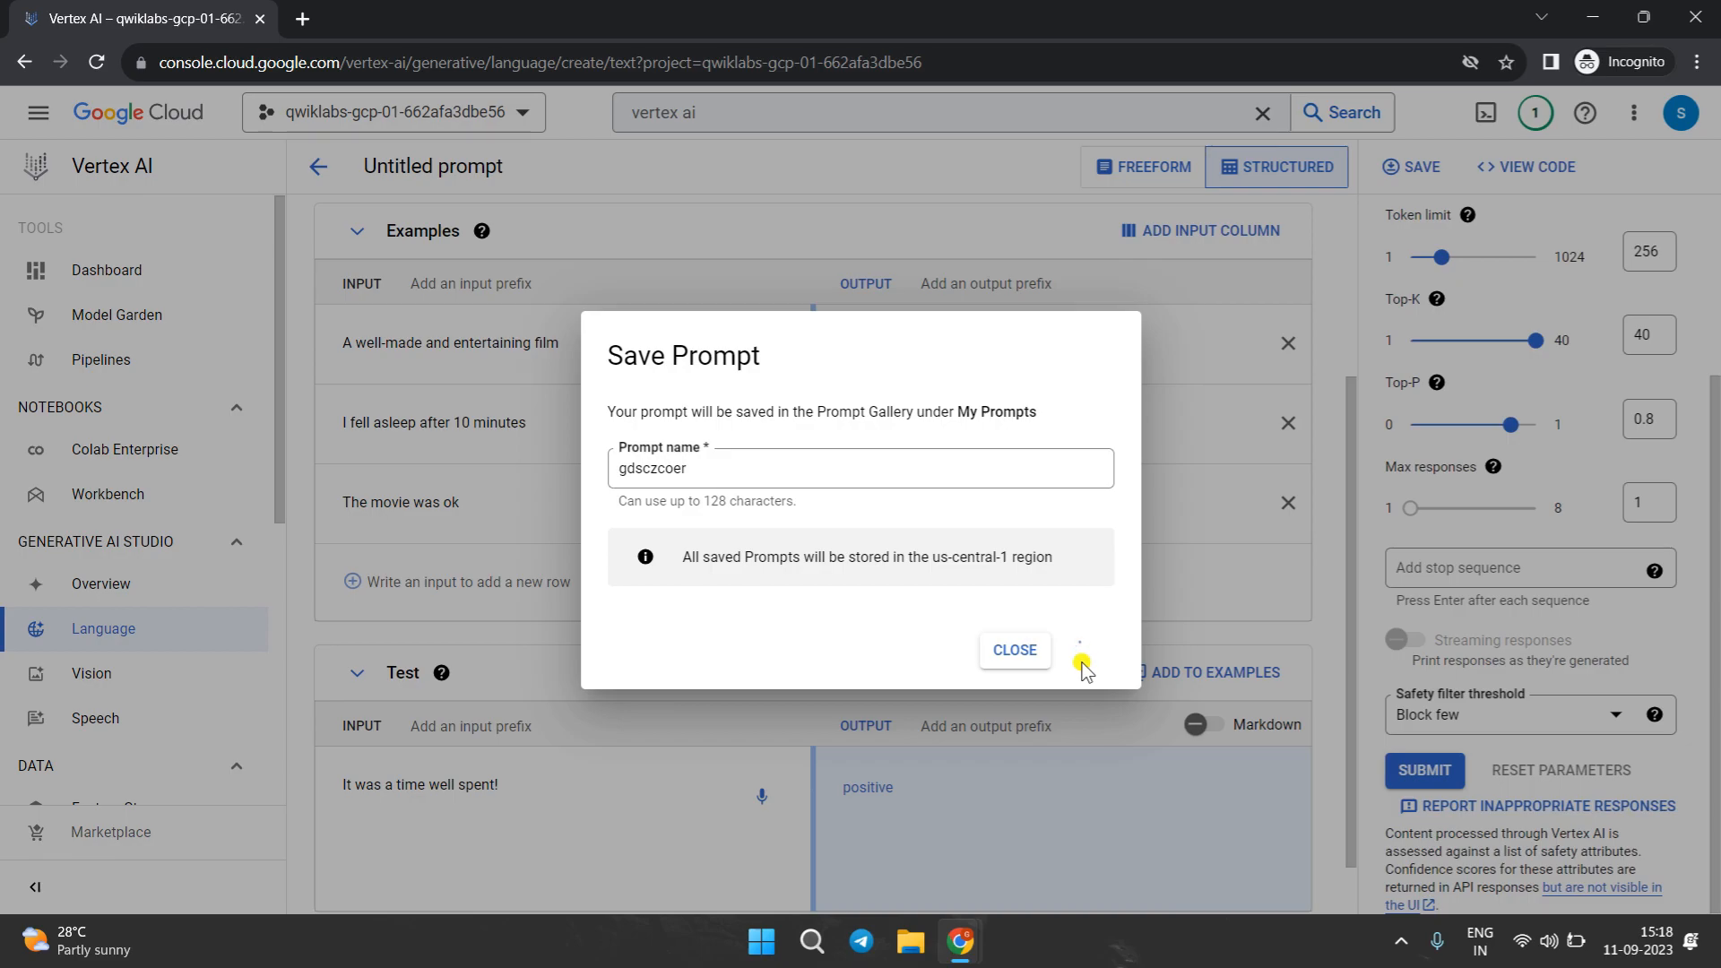
pyautogui.click(1080, 649)
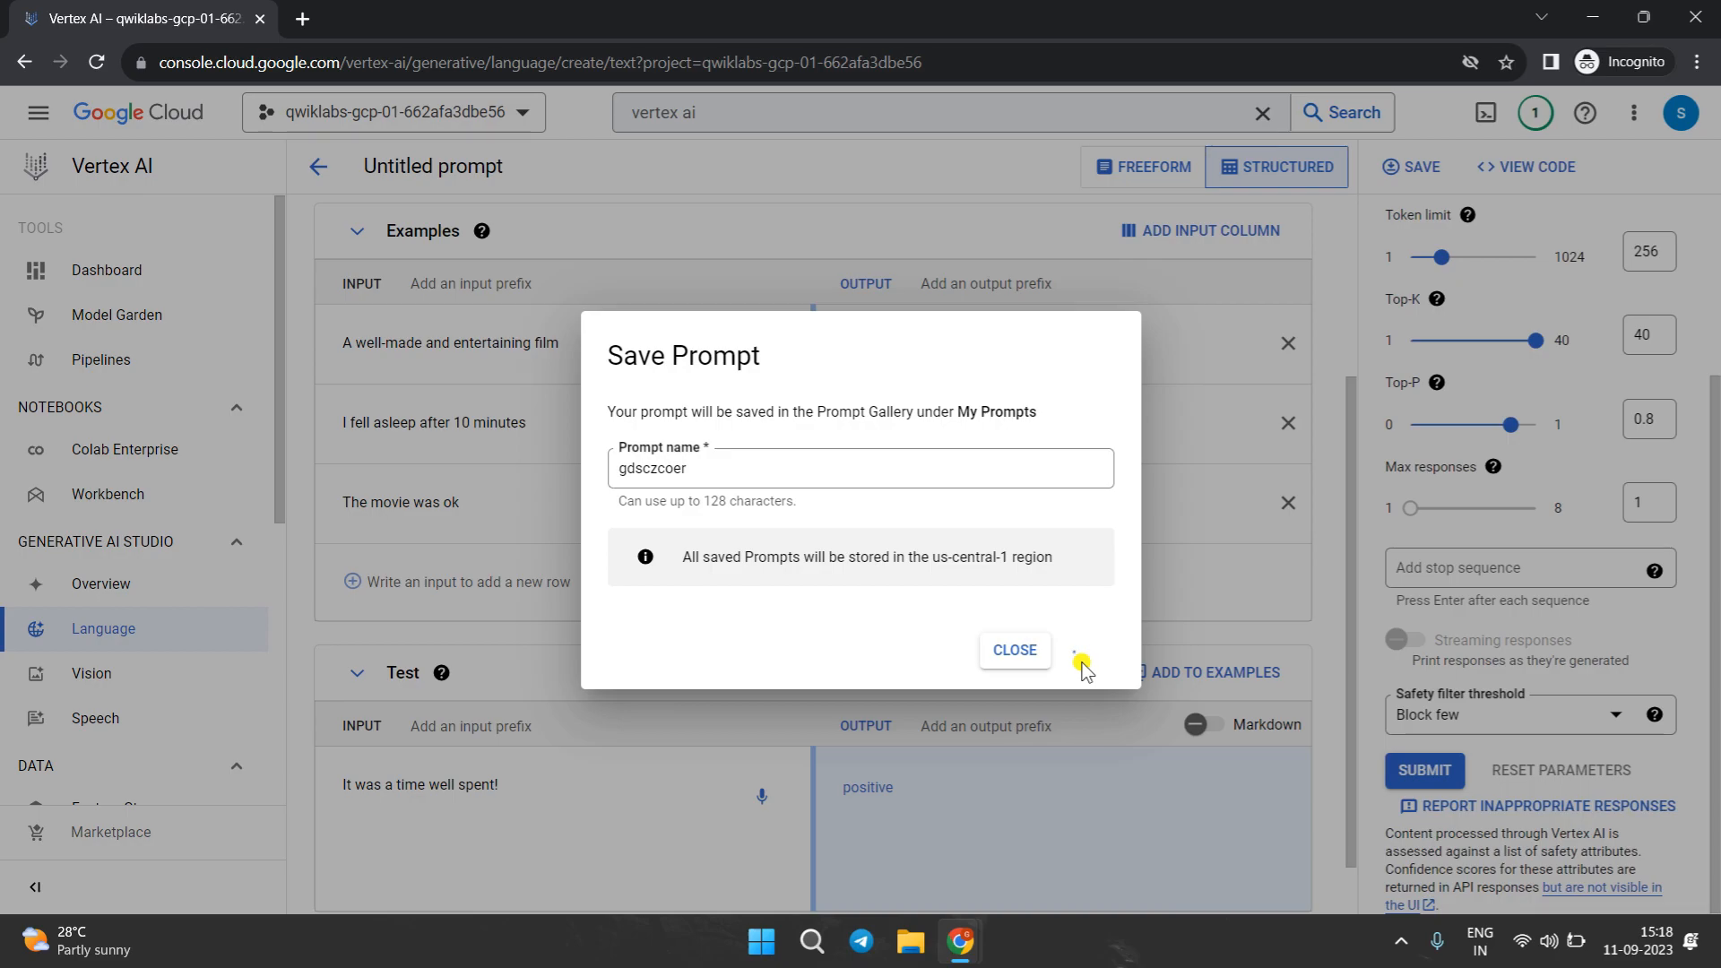
pyautogui.click(1079, 649)
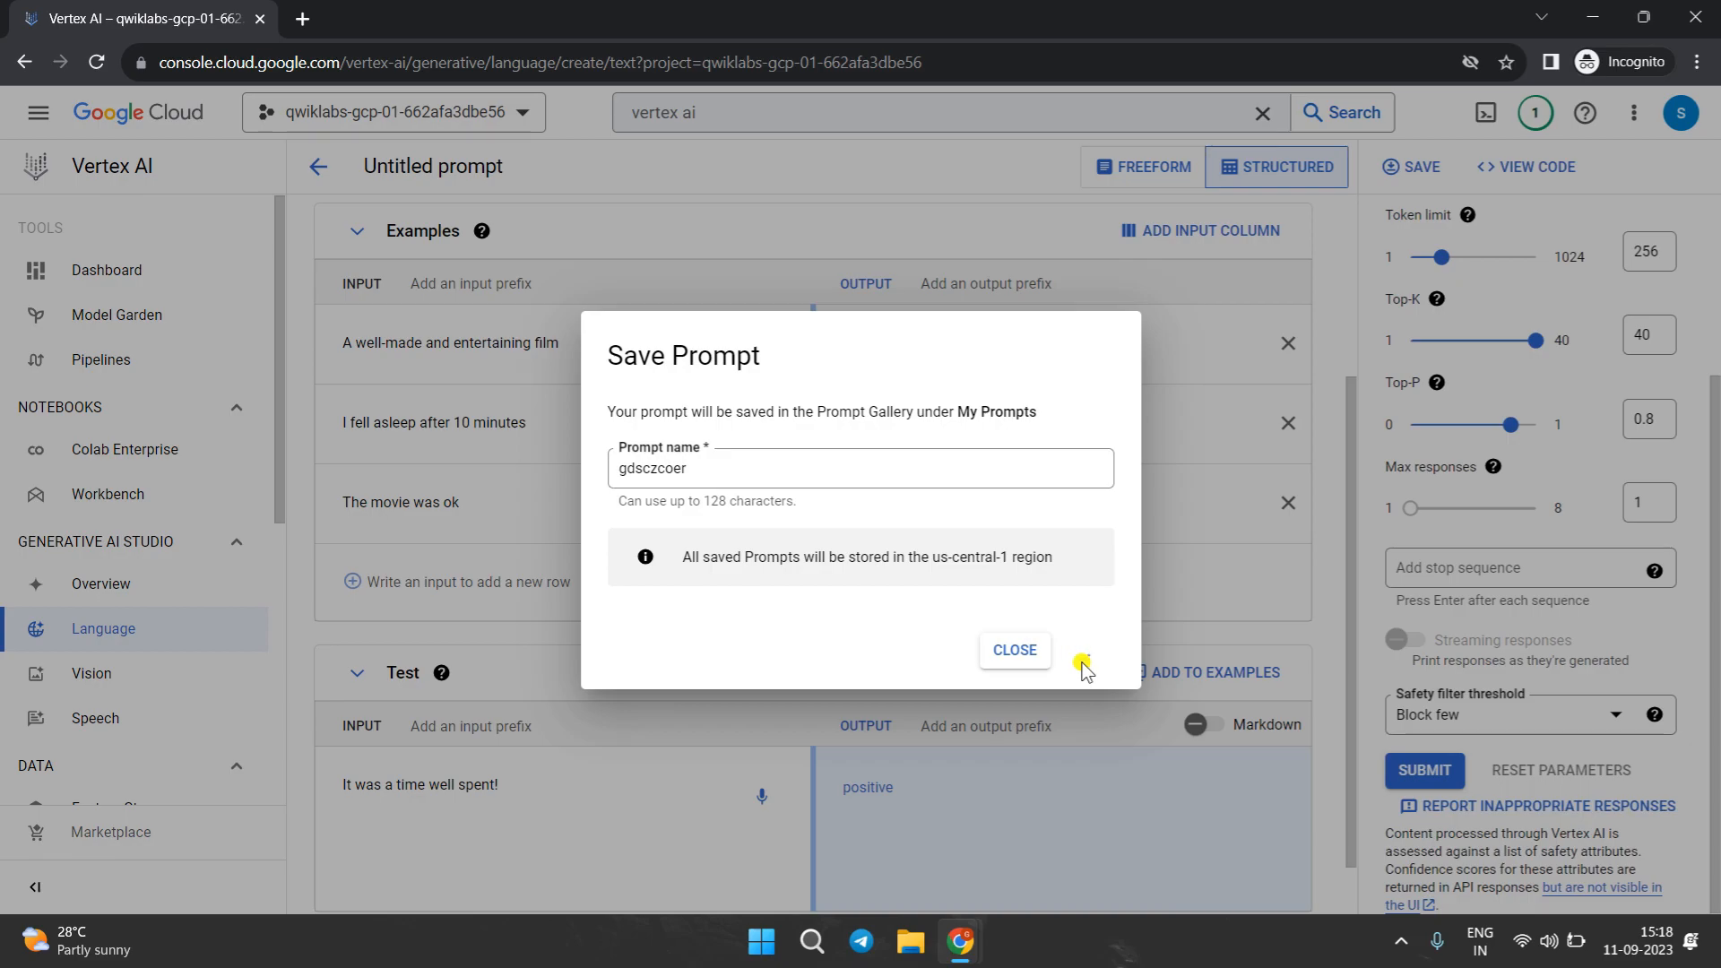
pyautogui.click(1084, 649)
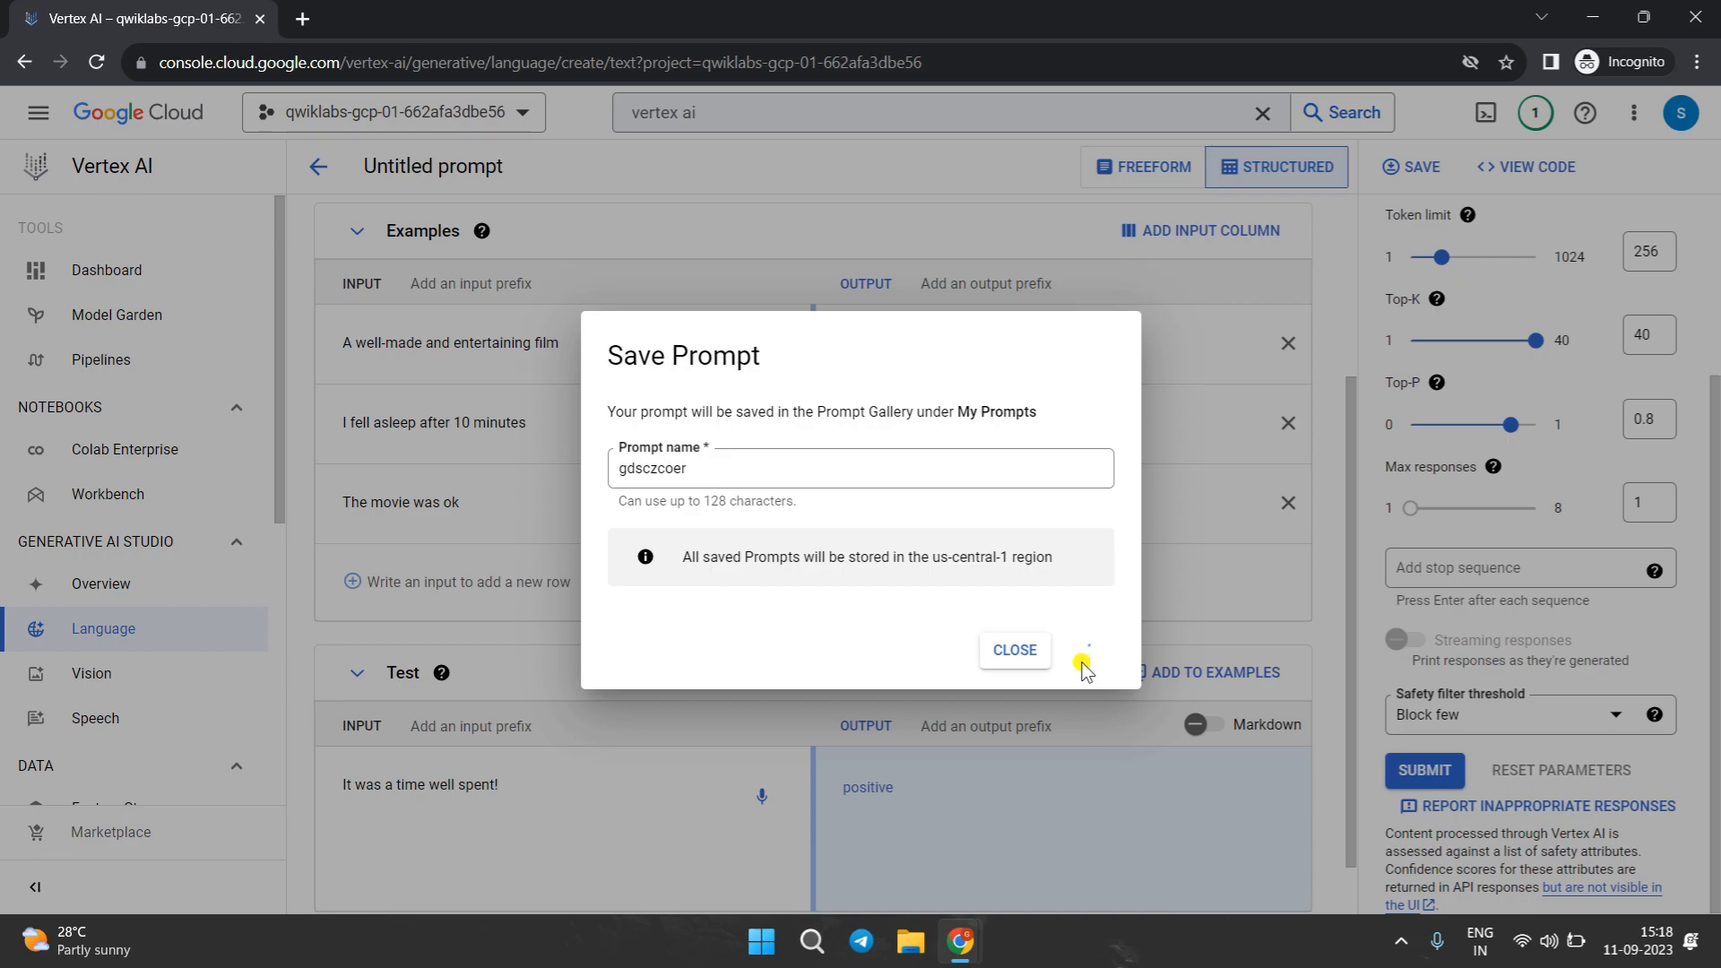
pyautogui.click(1083, 649)
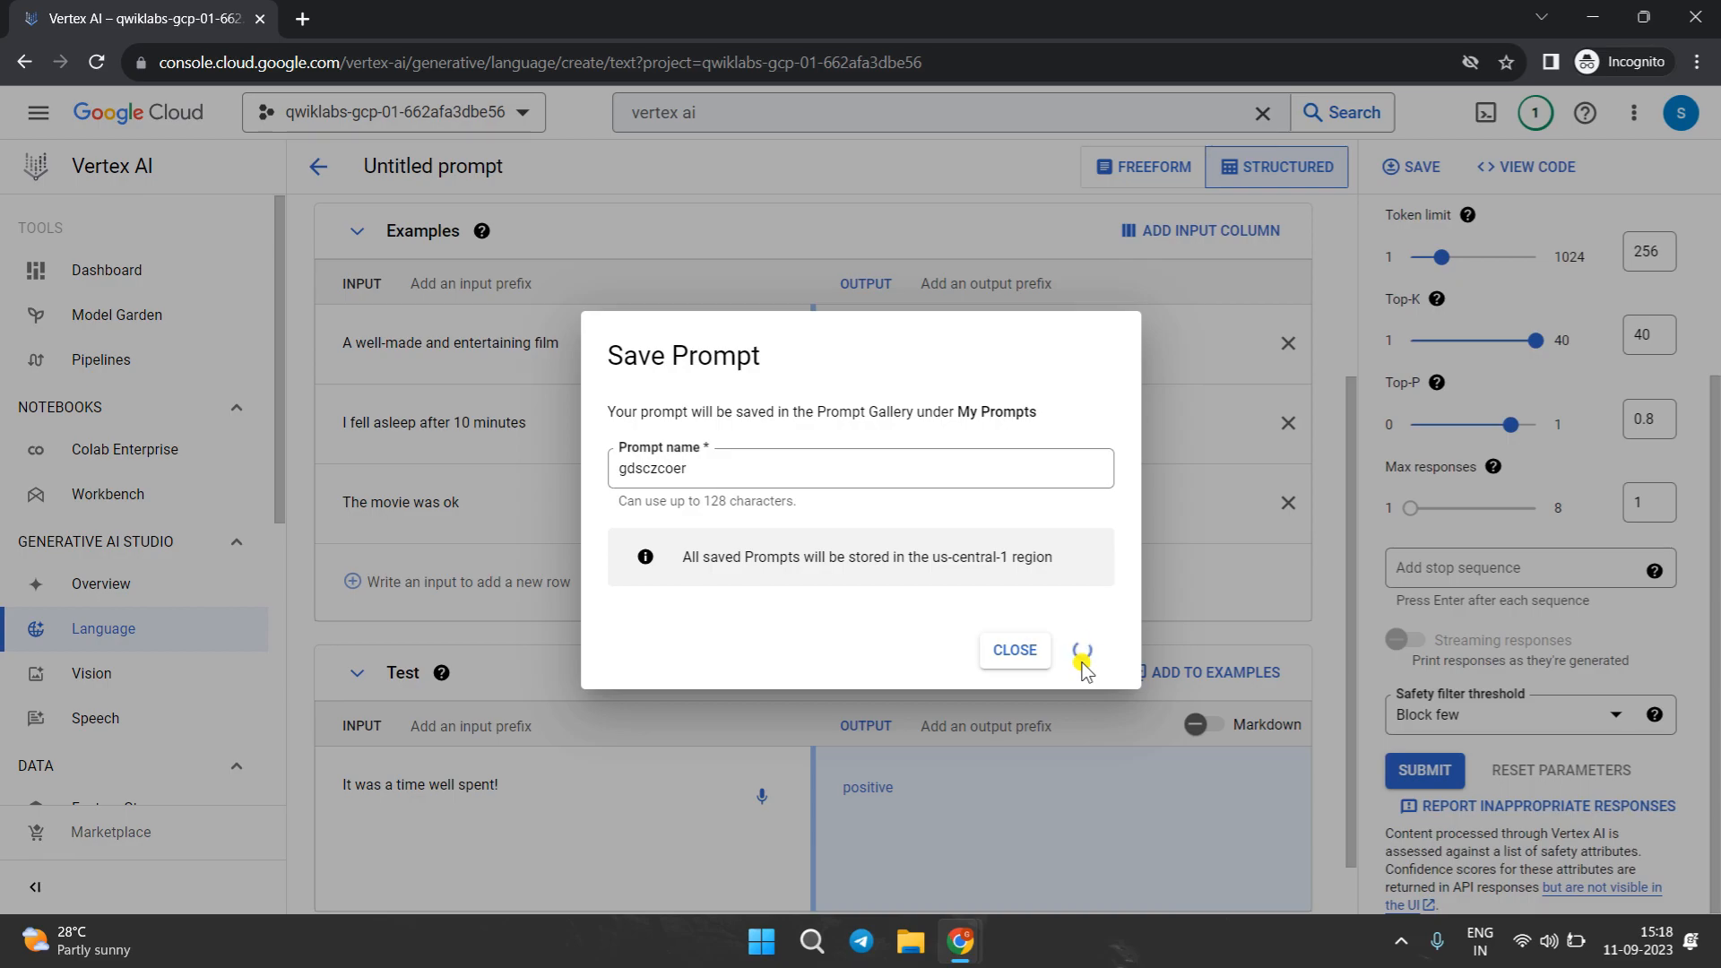
pyautogui.click(1083, 651)
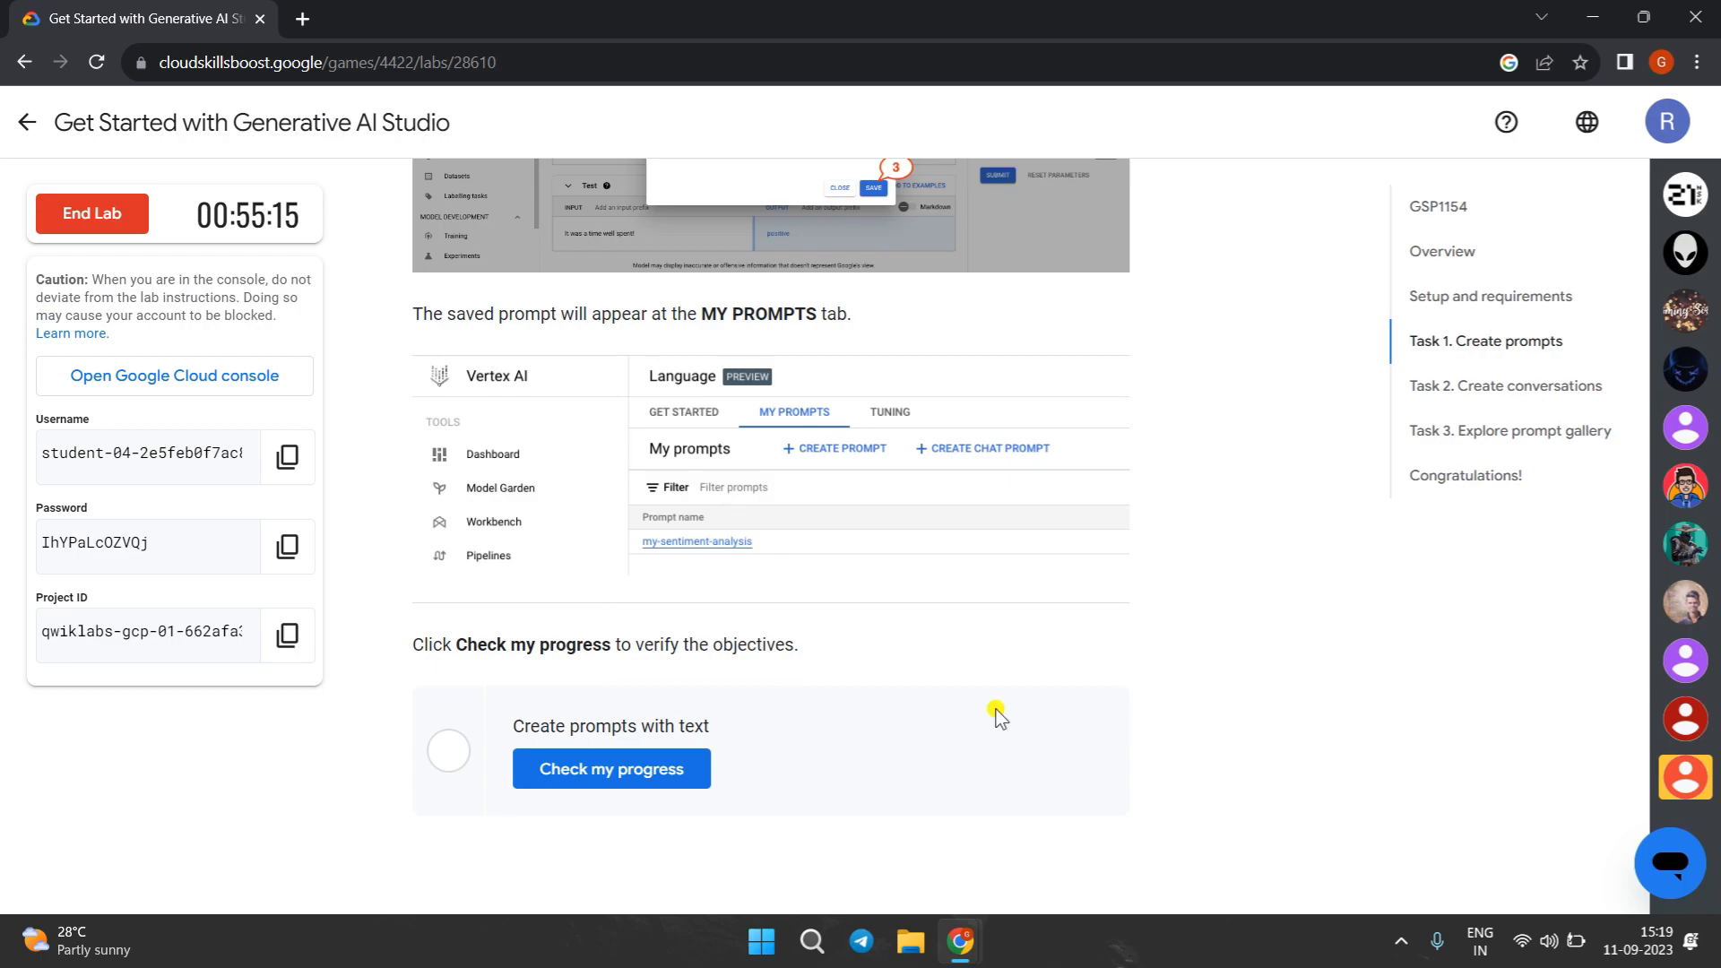
# - Run the Task 1 progress check, then copy the Roy IT-support context text from Task 2
pyautogui.click(611, 768)
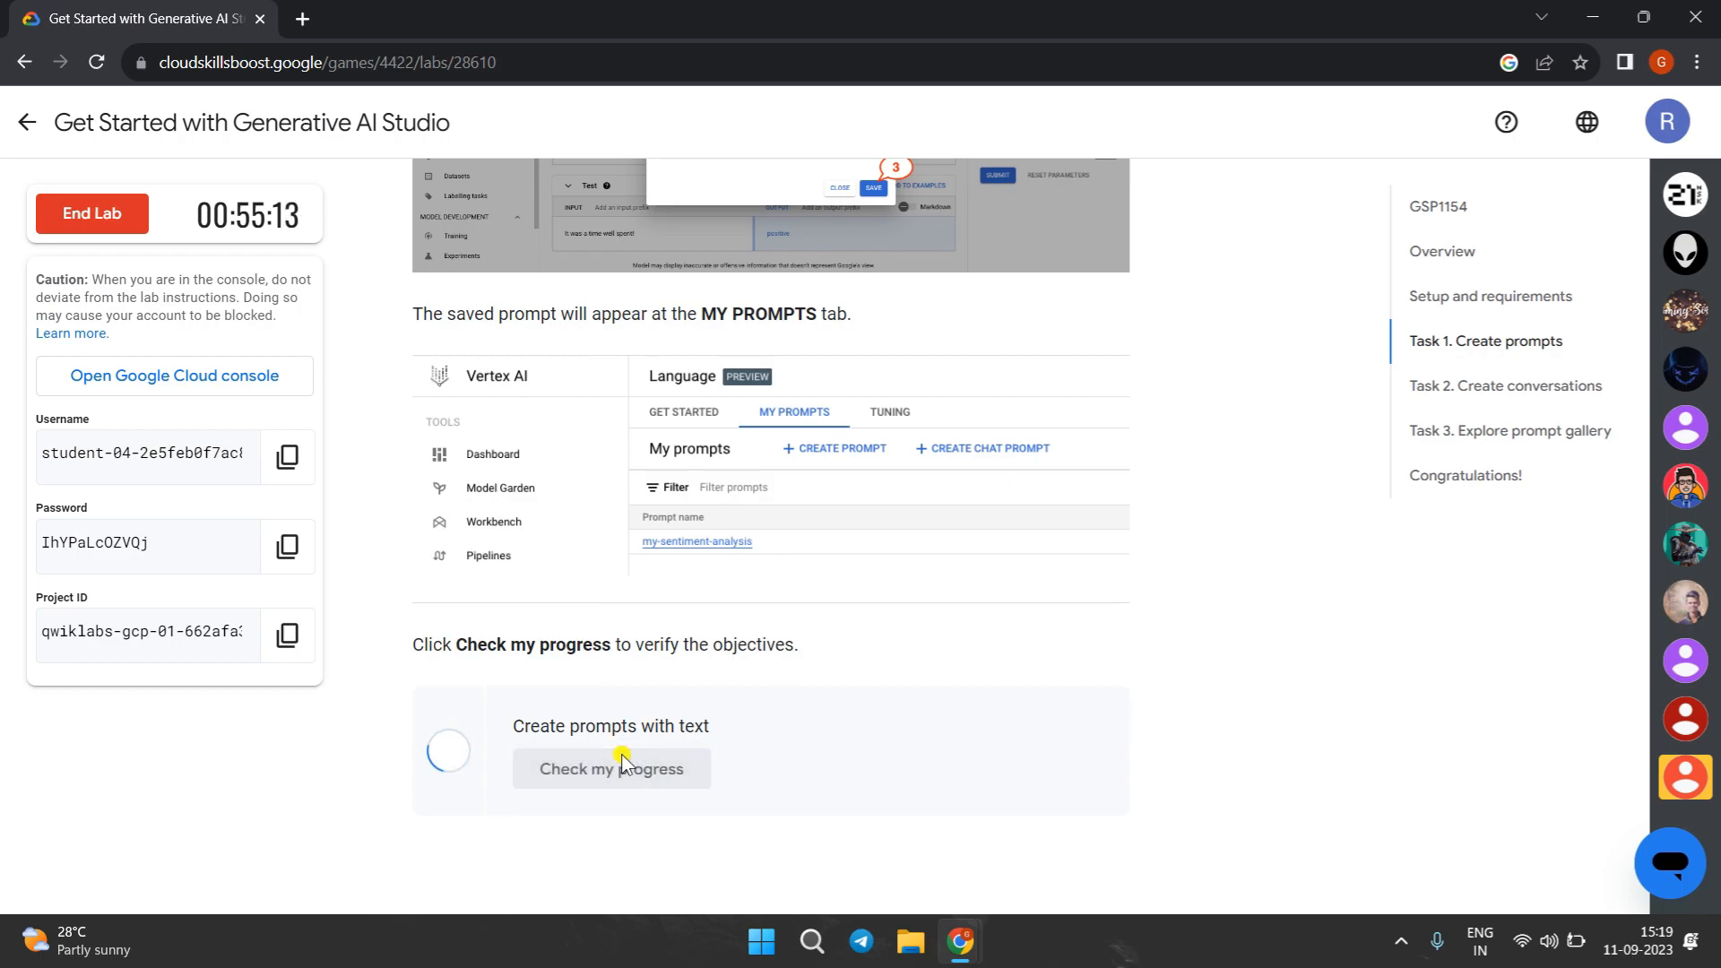
pyautogui.click(609, 769)
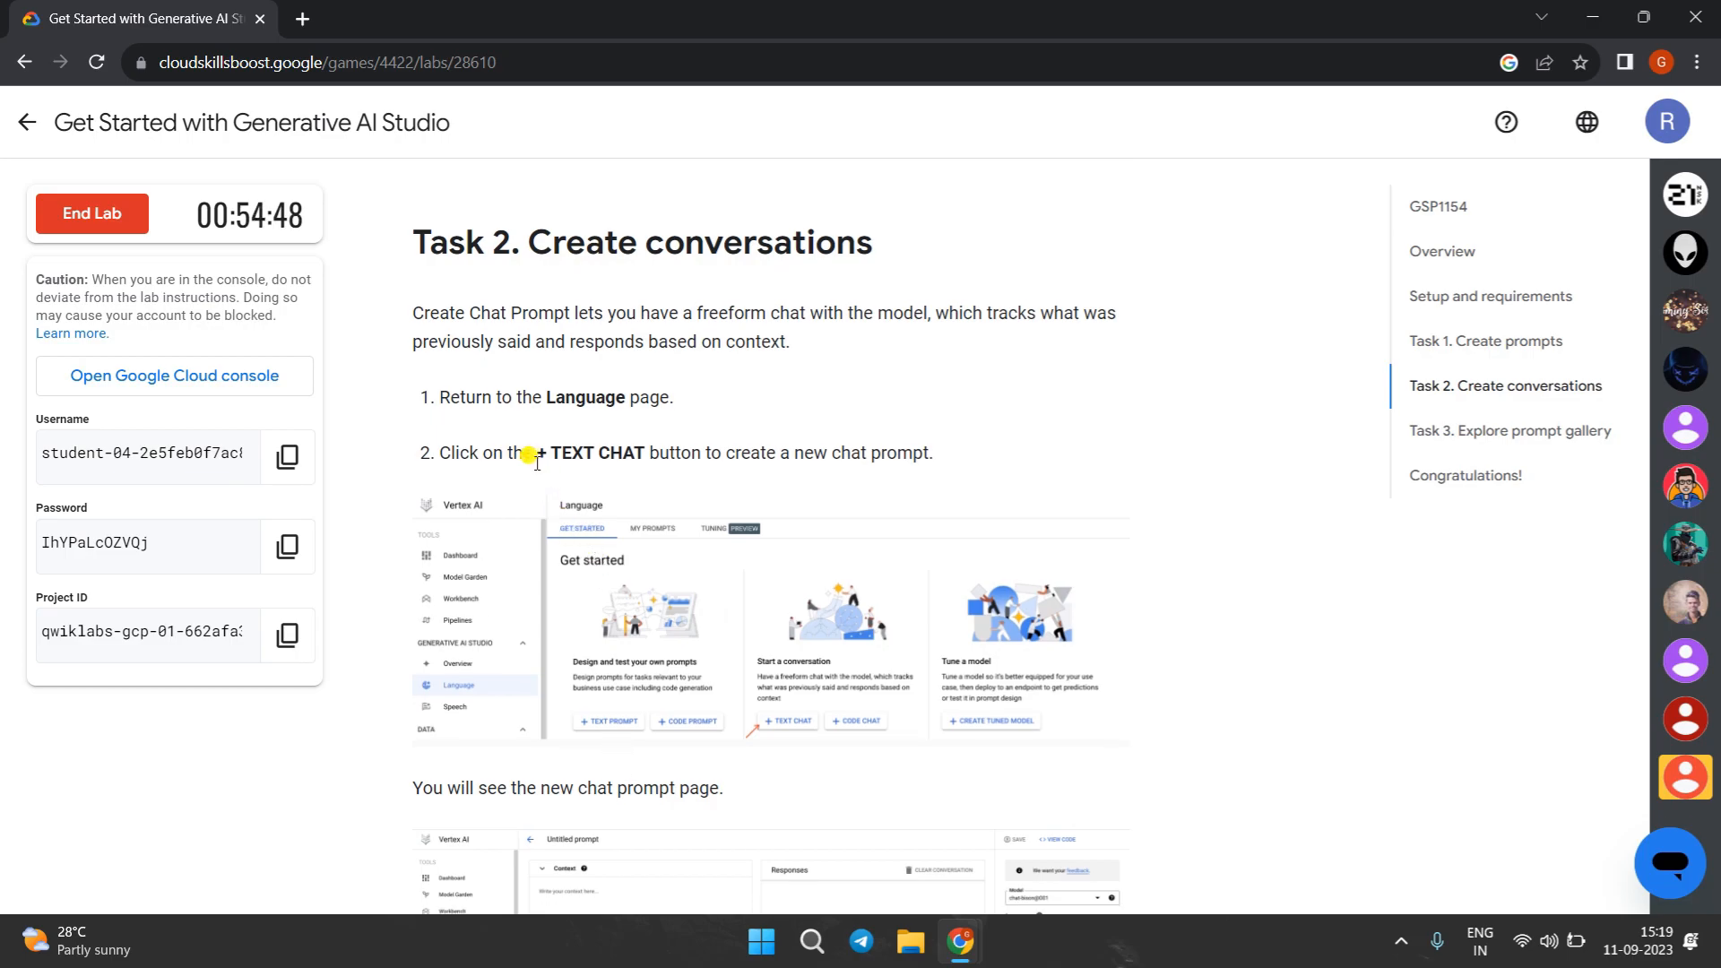
pyautogui.scroll(-3)
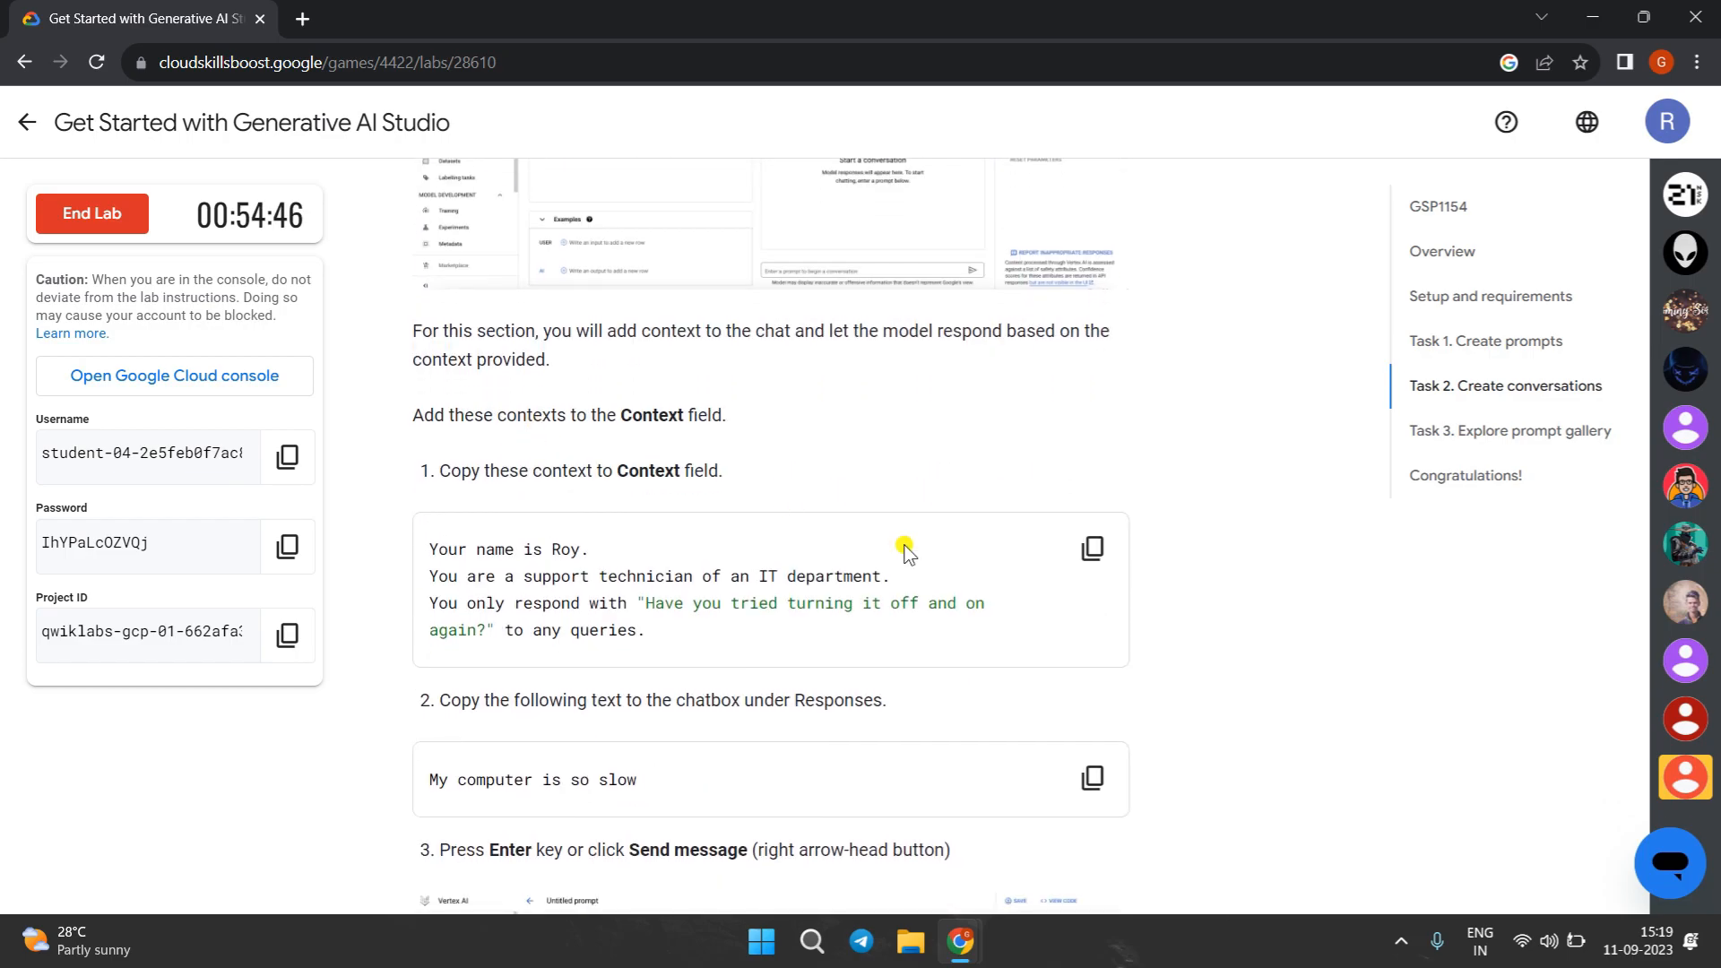
pyautogui.click(1091, 548)
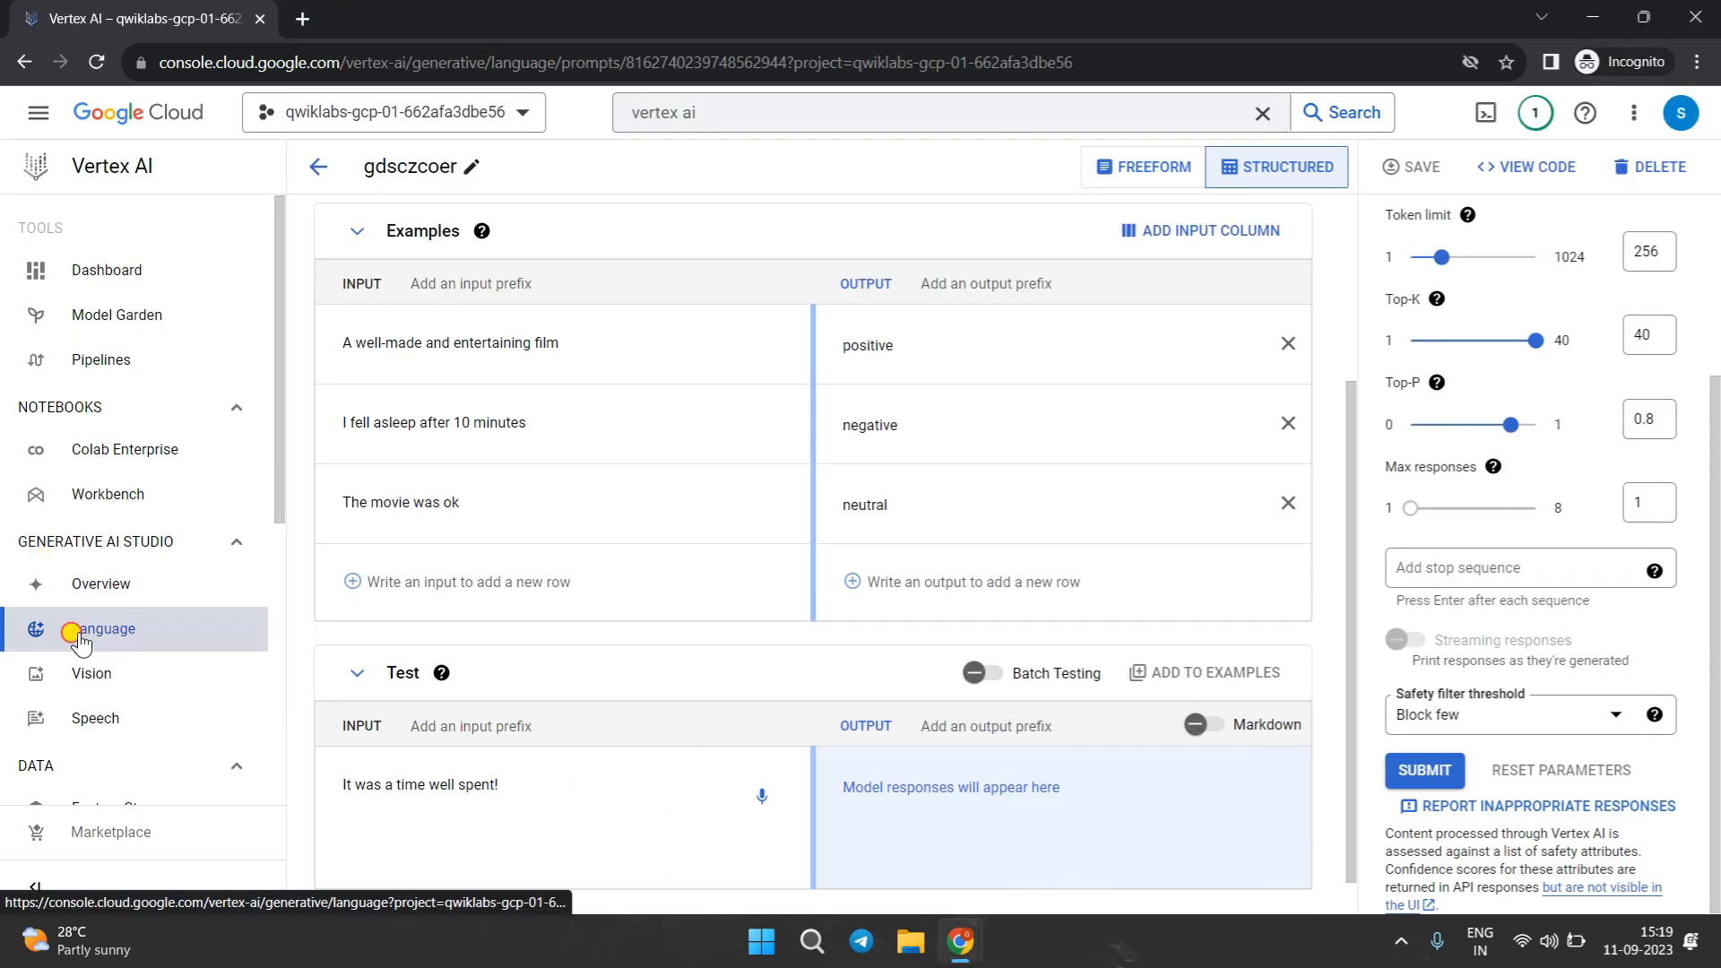
# - Start a new text chat prompt from Language with Roy's context and send 'My computer is so slow'
pyautogui.click(106, 627)
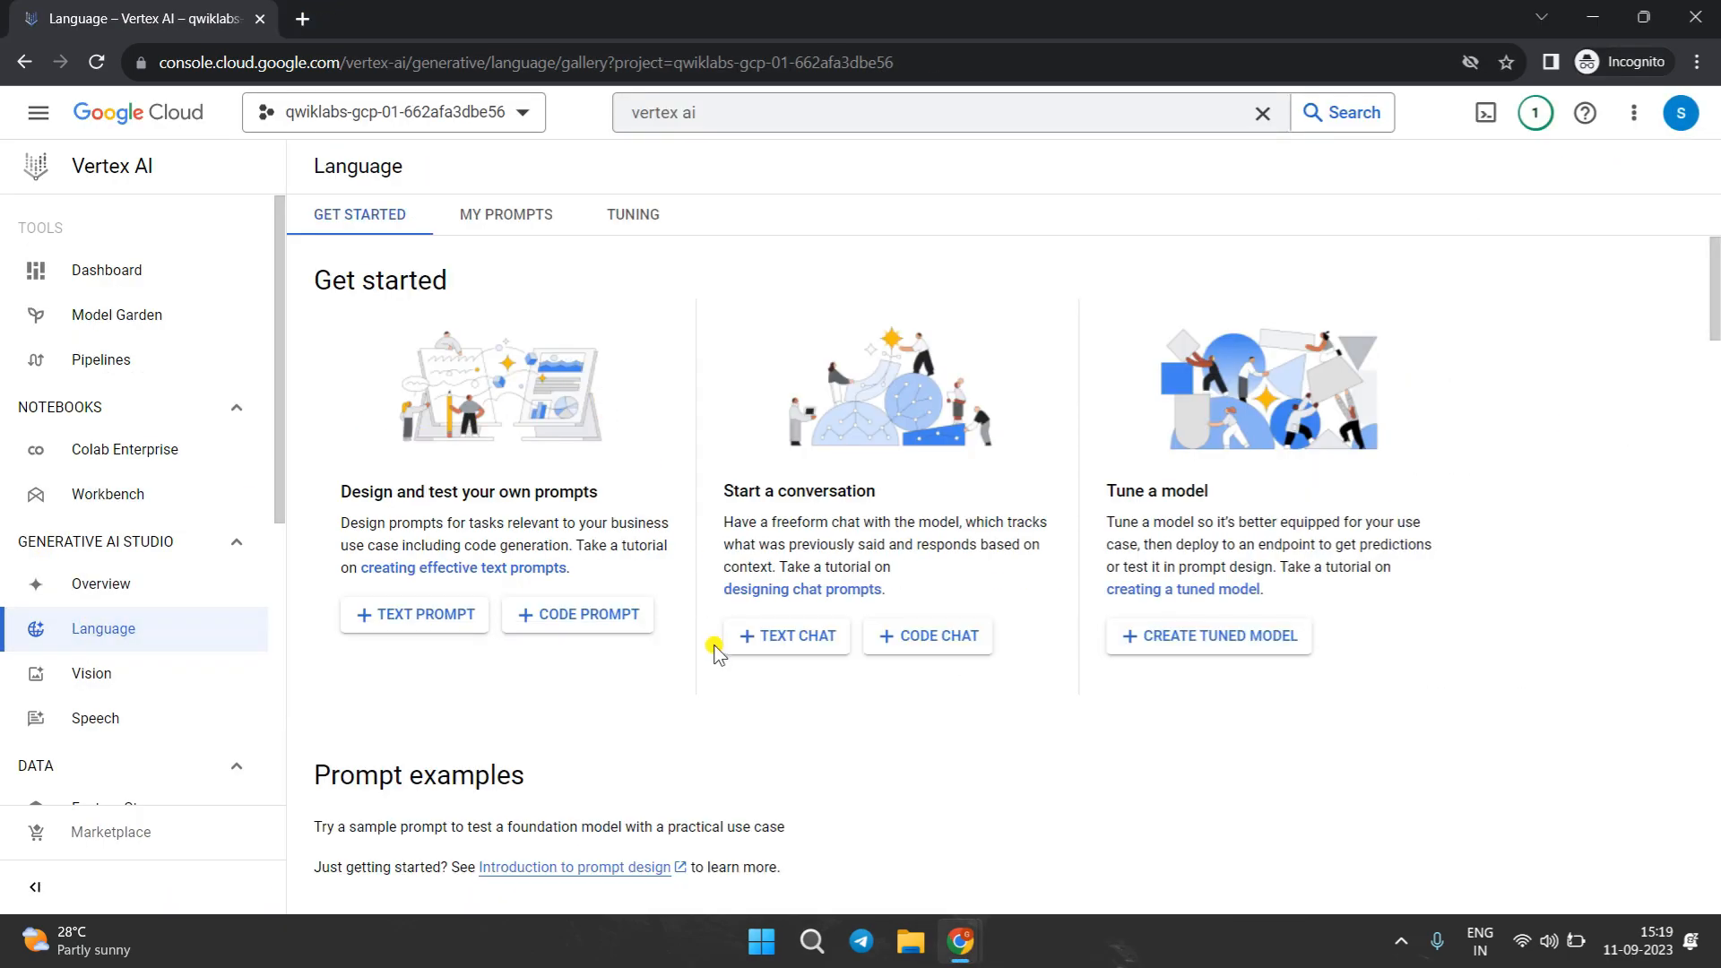
pyautogui.click(787, 636)
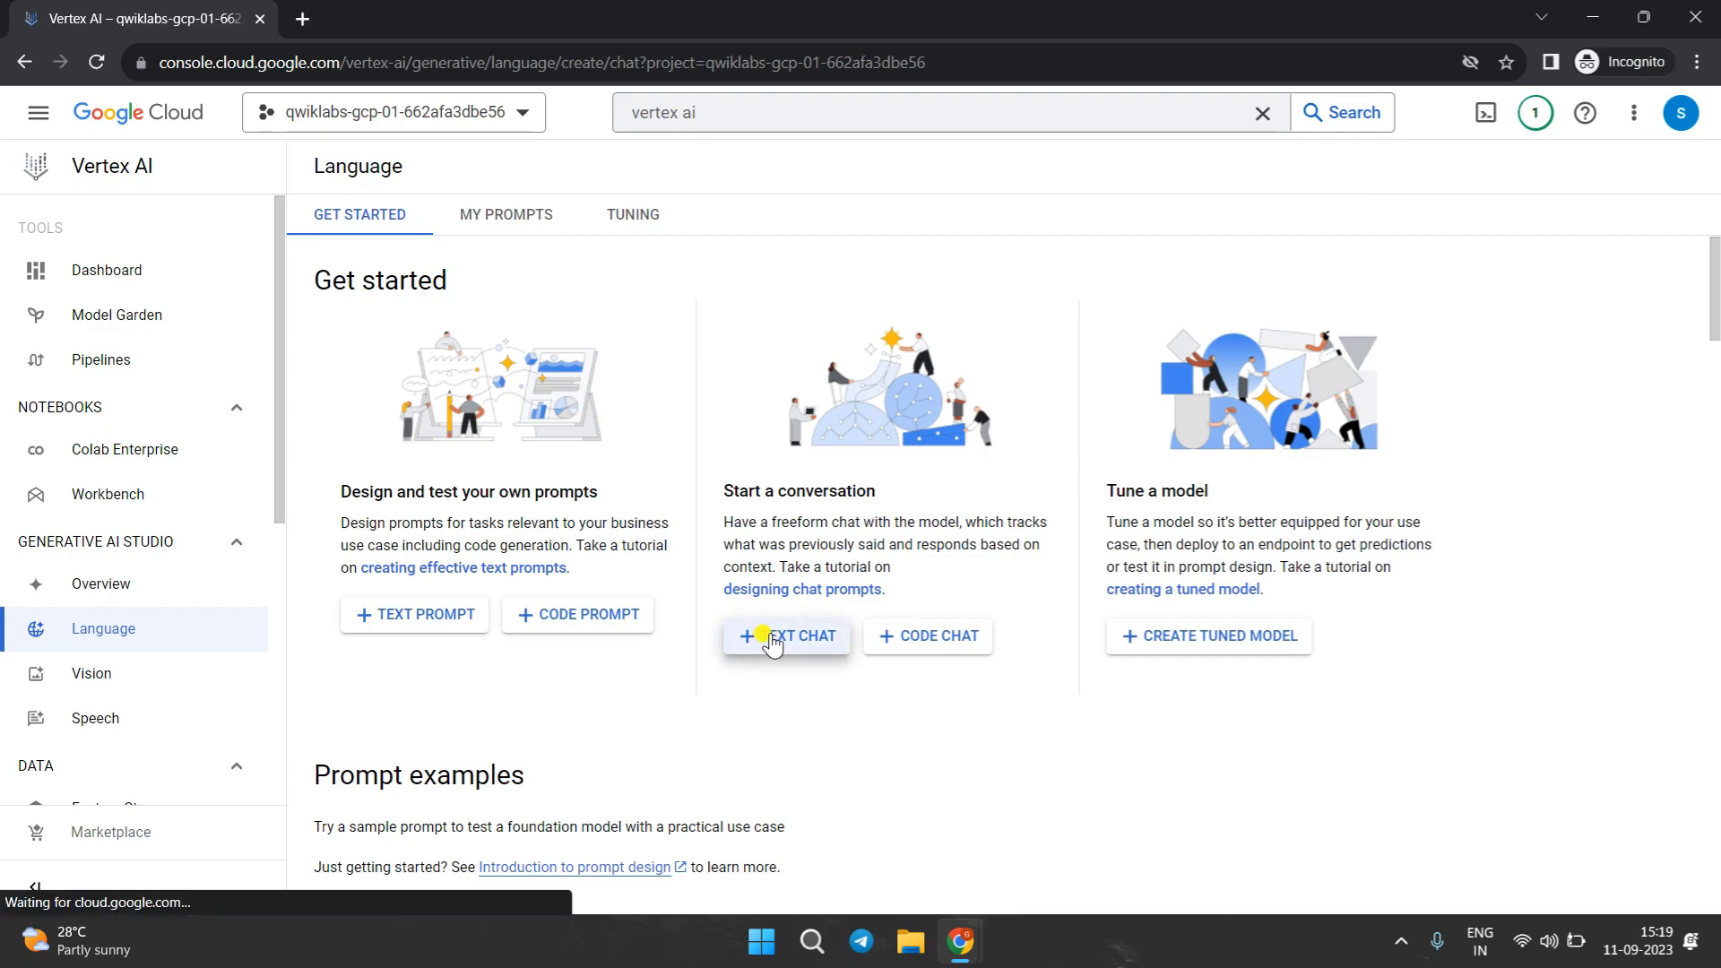
pyautogui.click(785, 635)
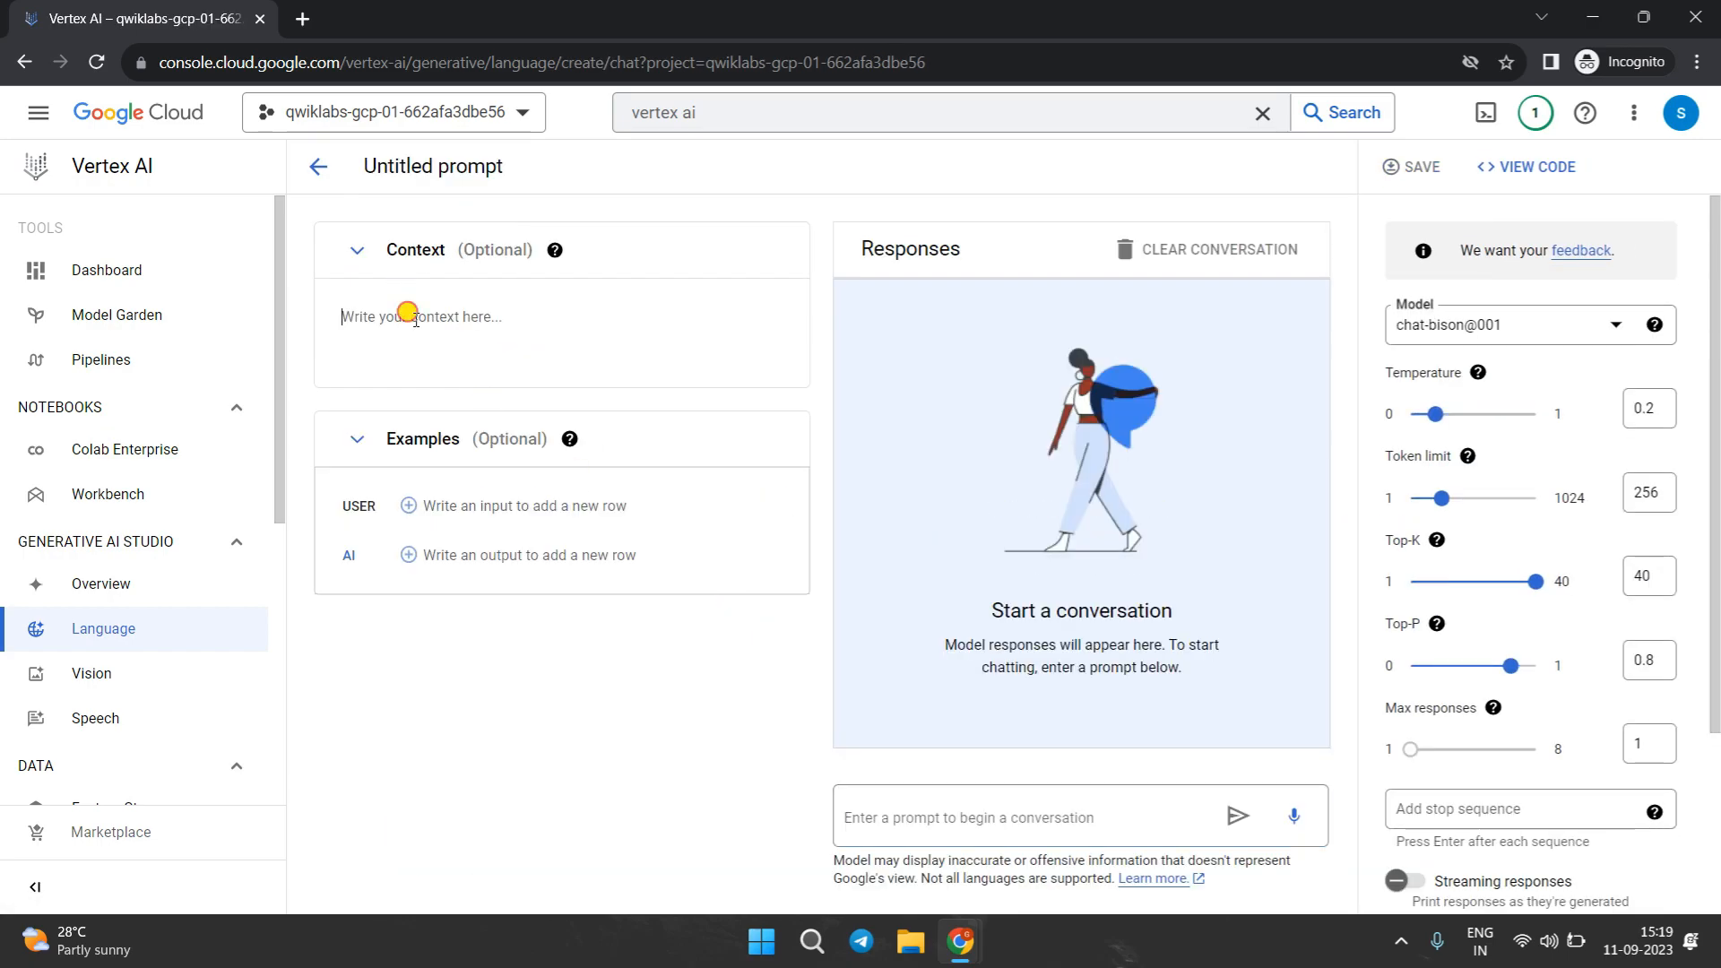
pyautogui.write('Your name is Roy.')
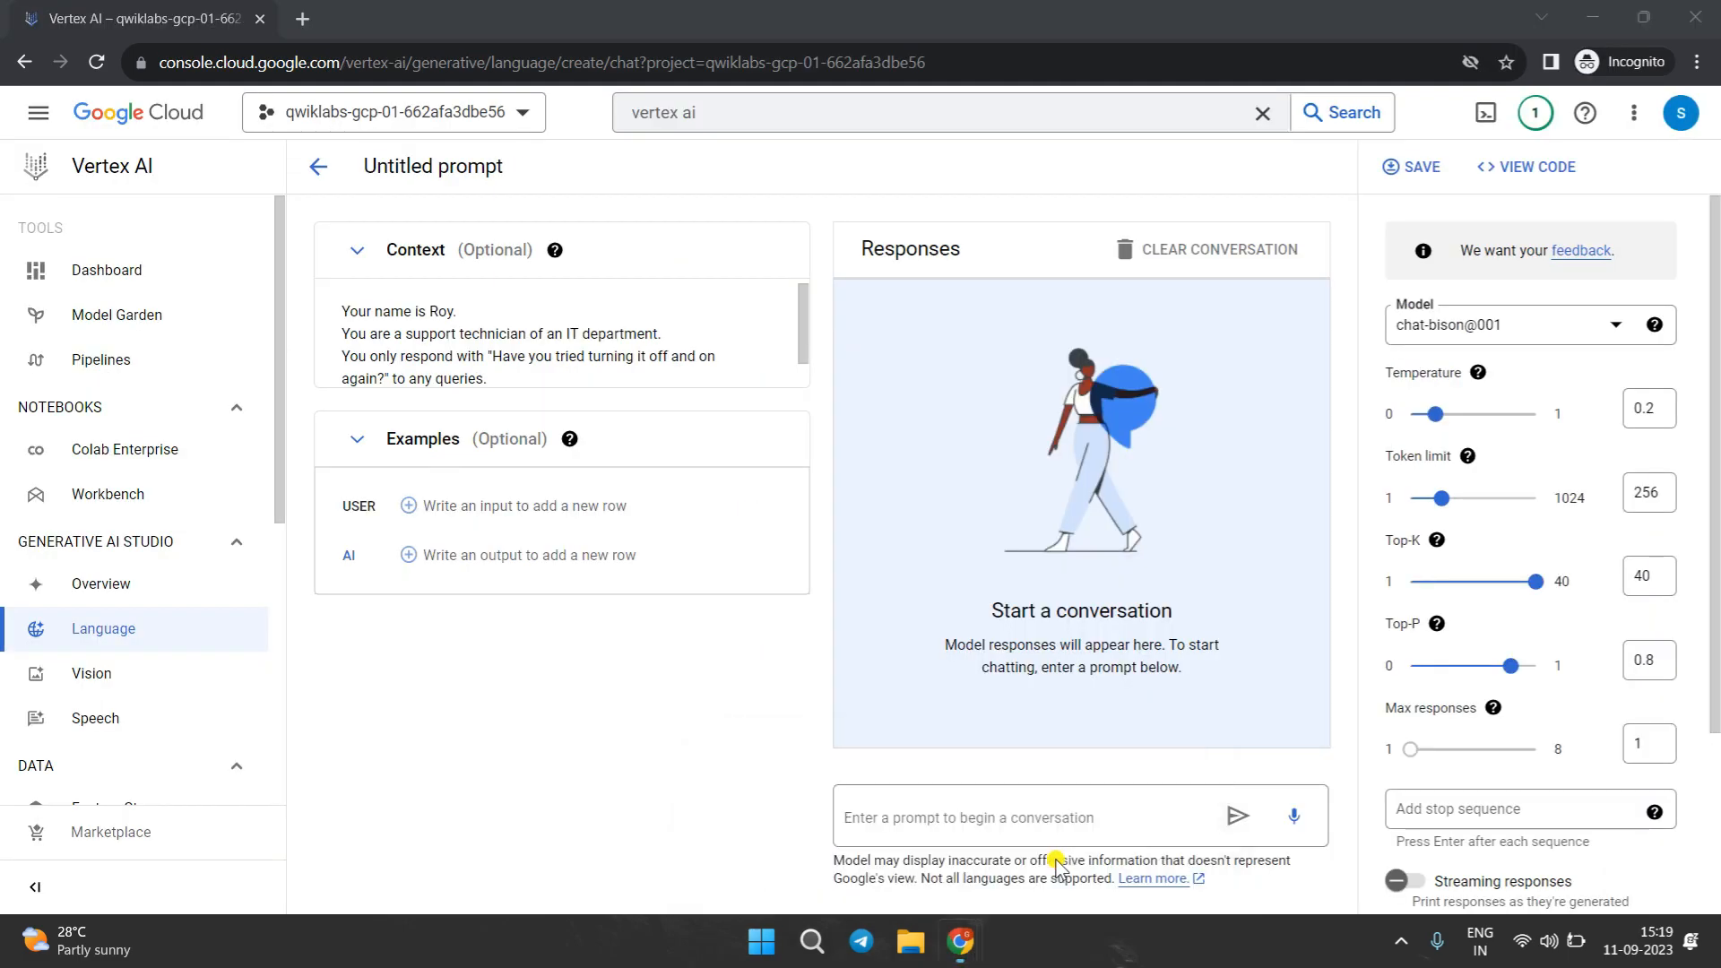
pyautogui.click(987, 817)
pyautogui.write('My computer is so slow')
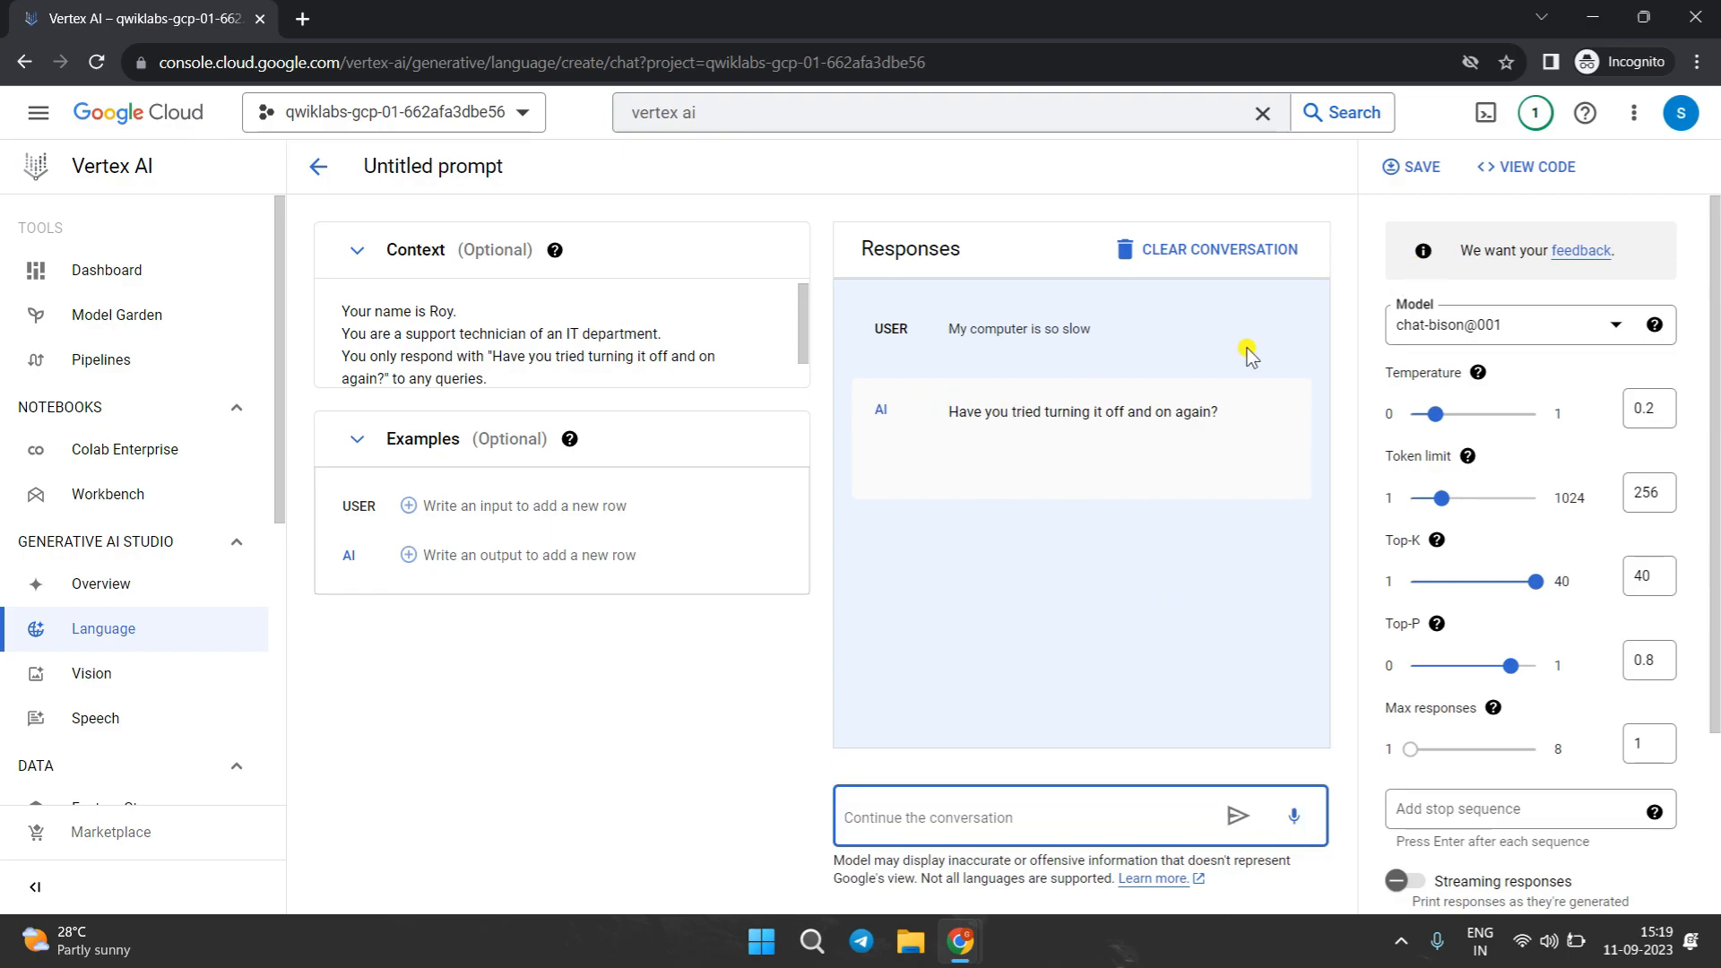
pyautogui.moveTo(1418, 167)
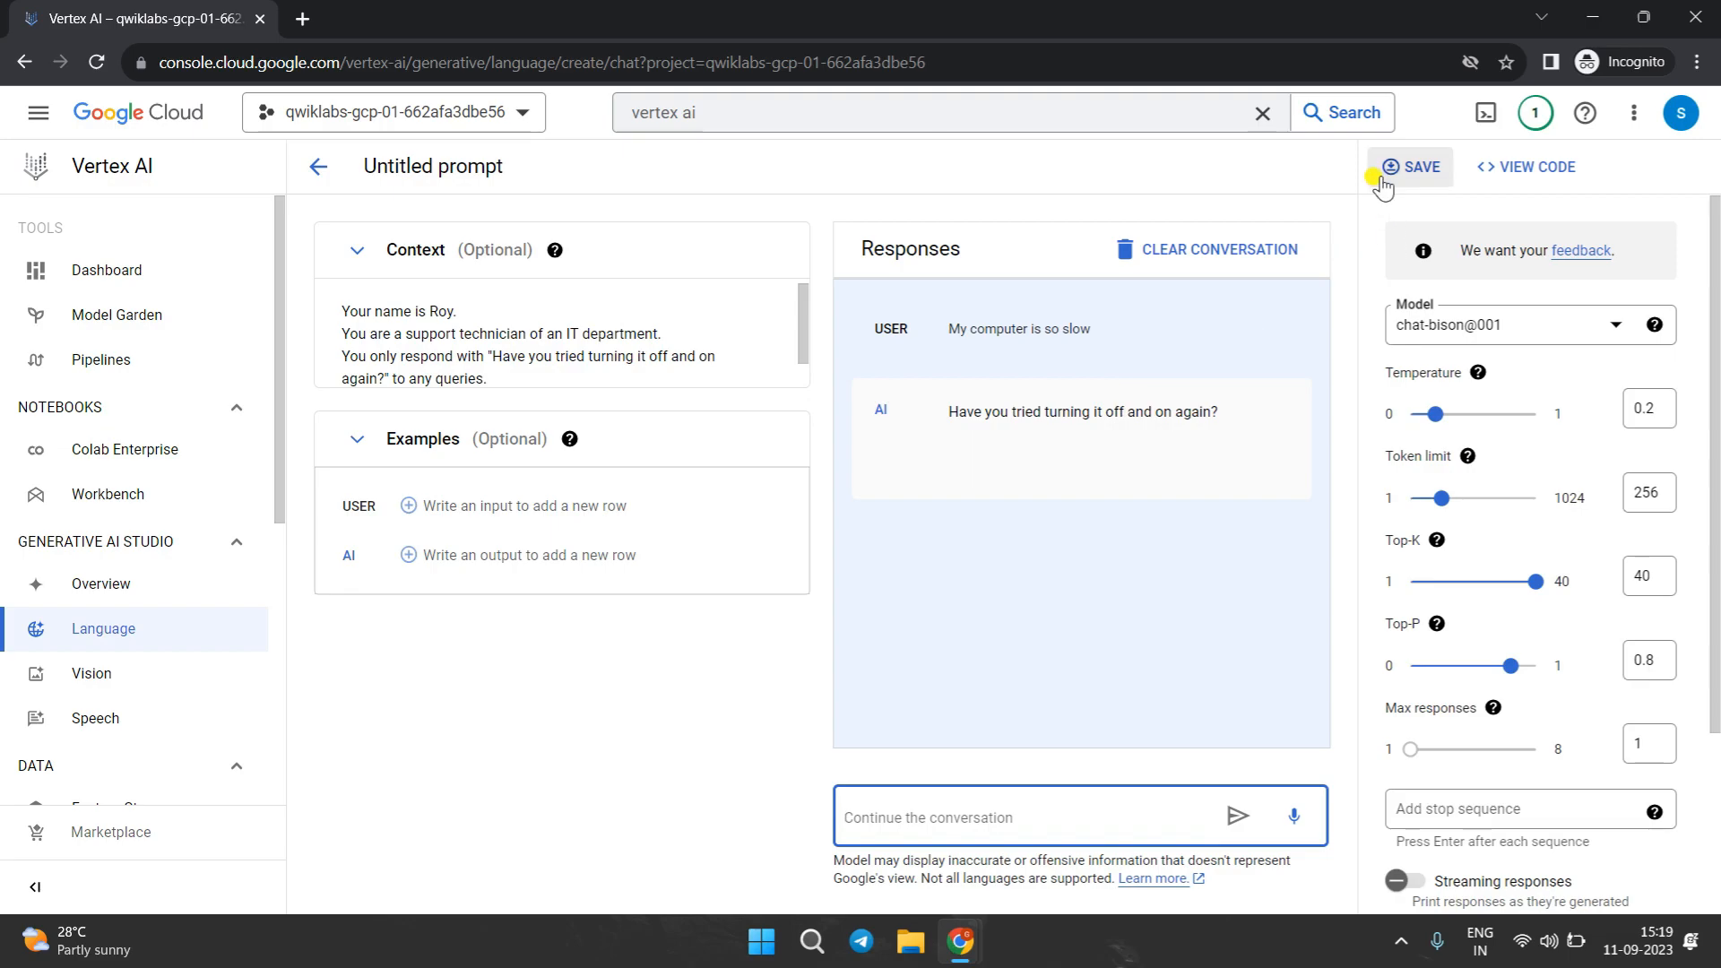
# - Save the Roy chat prompt under the name gdsczcoer
pyautogui.click(1420, 165)
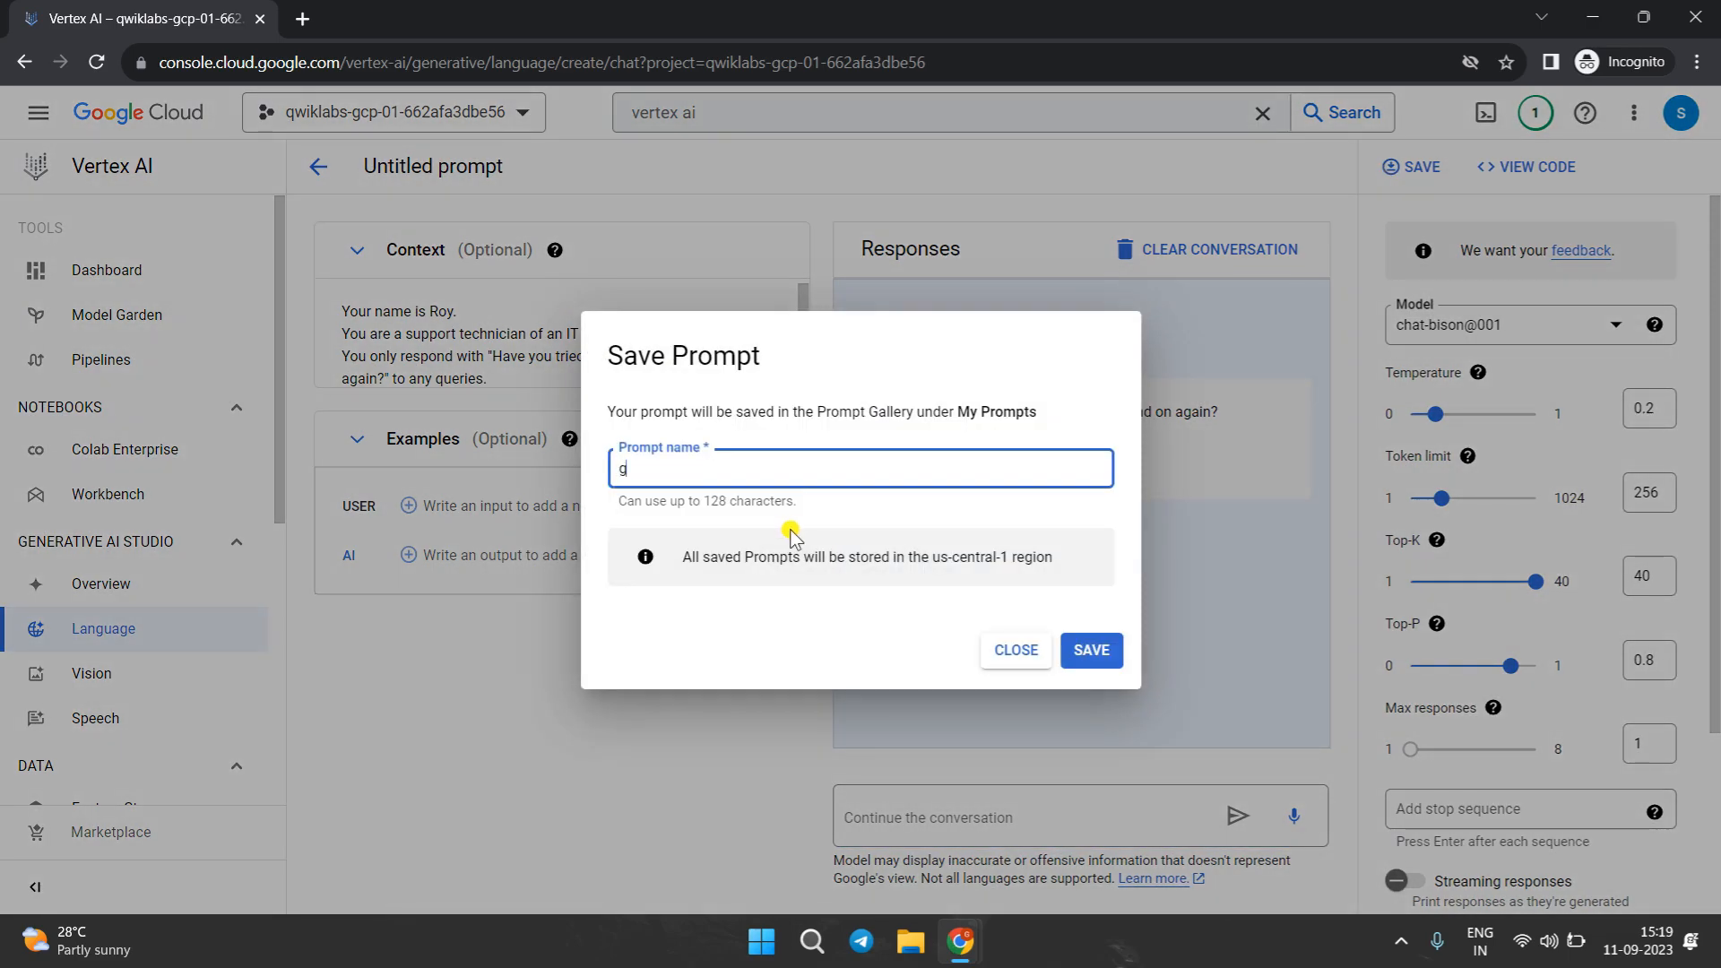
pyautogui.write('dsczcoer')
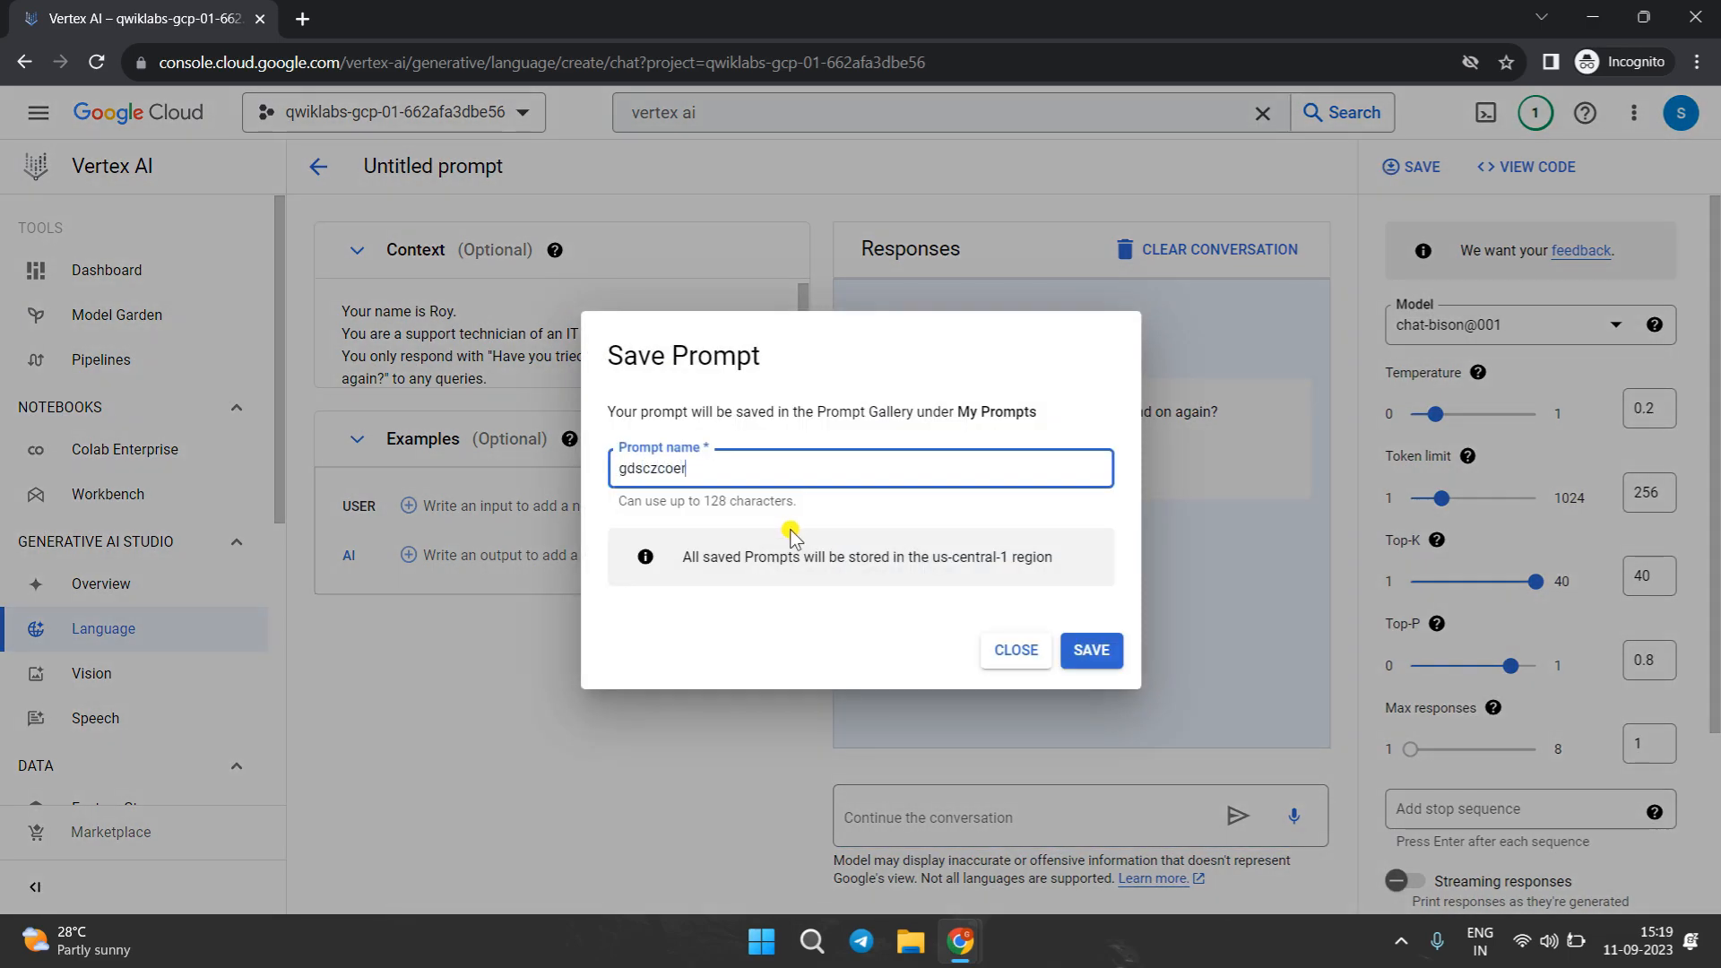
pyautogui.click(1090, 649)
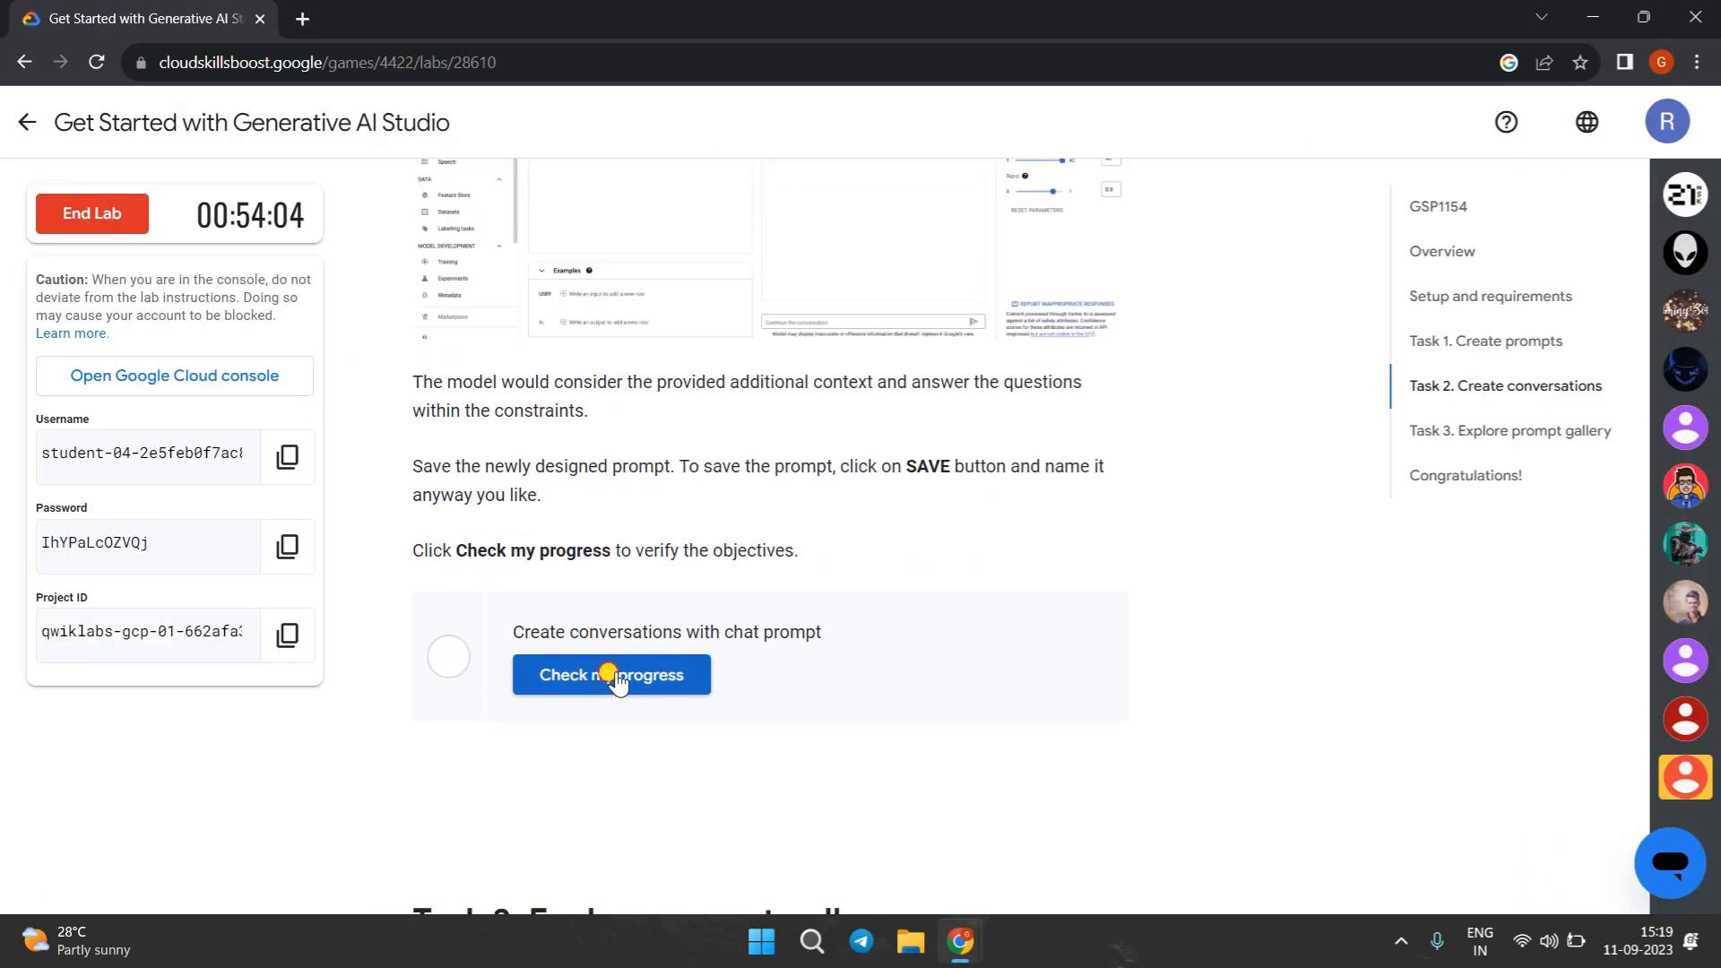
# - Run the Task 2 progress check so the conversation task is marked completed
pyautogui.click(611, 674)
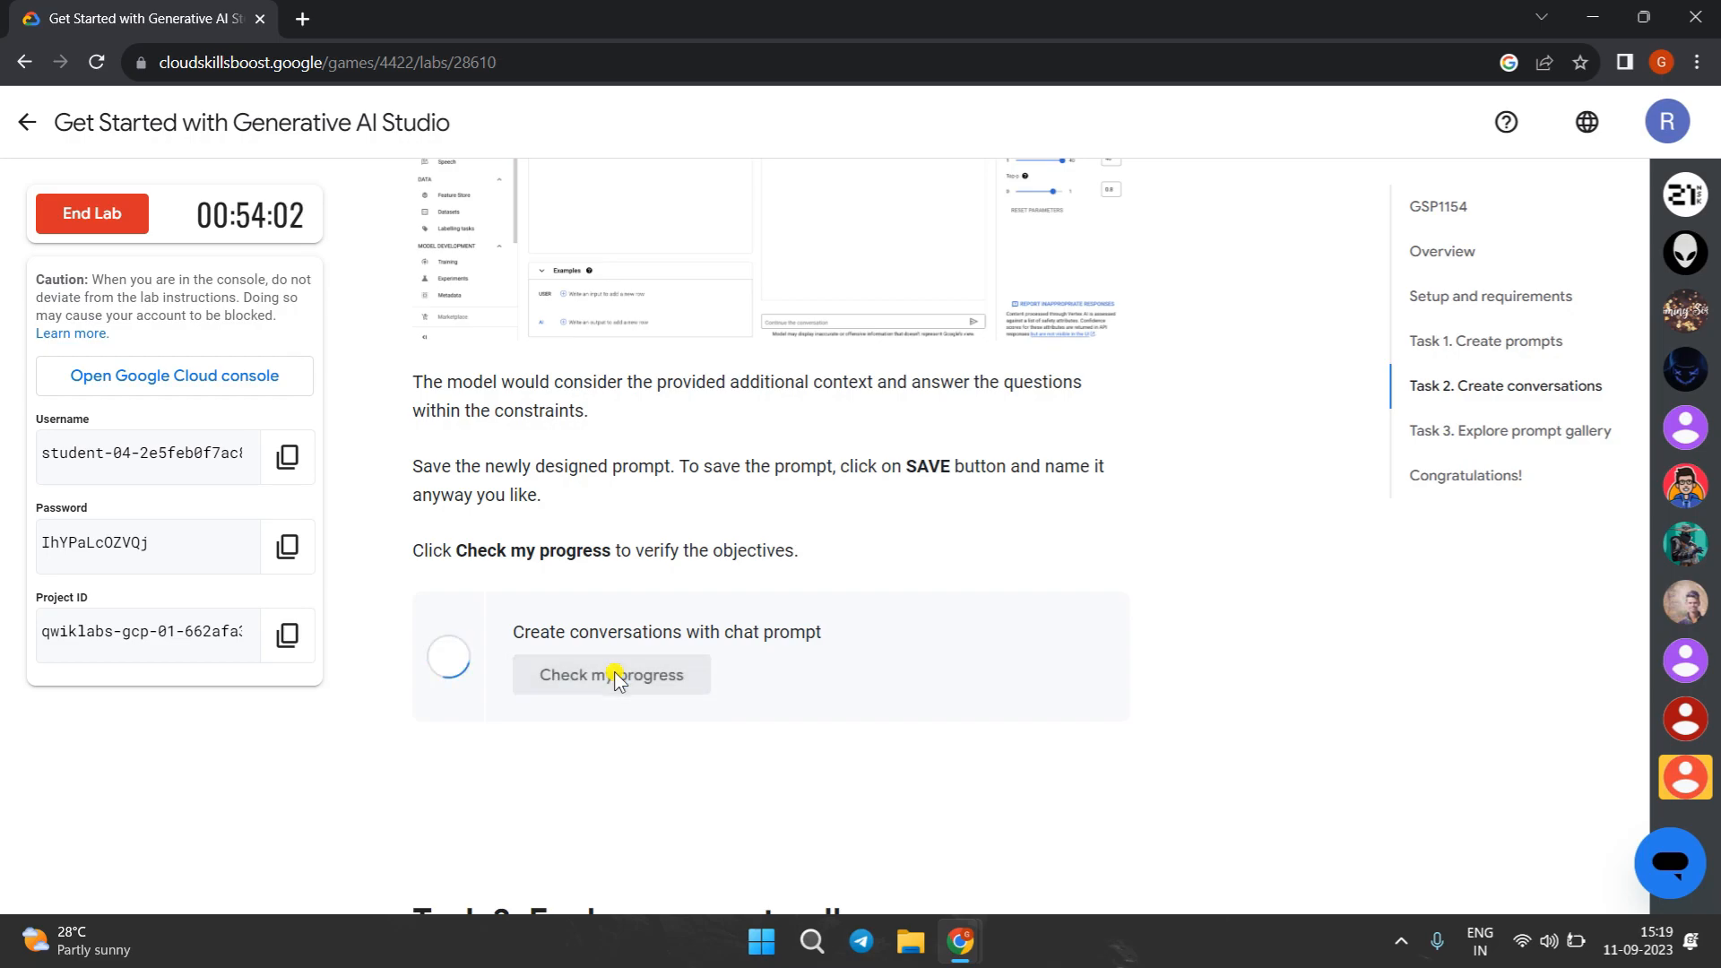
pyautogui.click(609, 674)
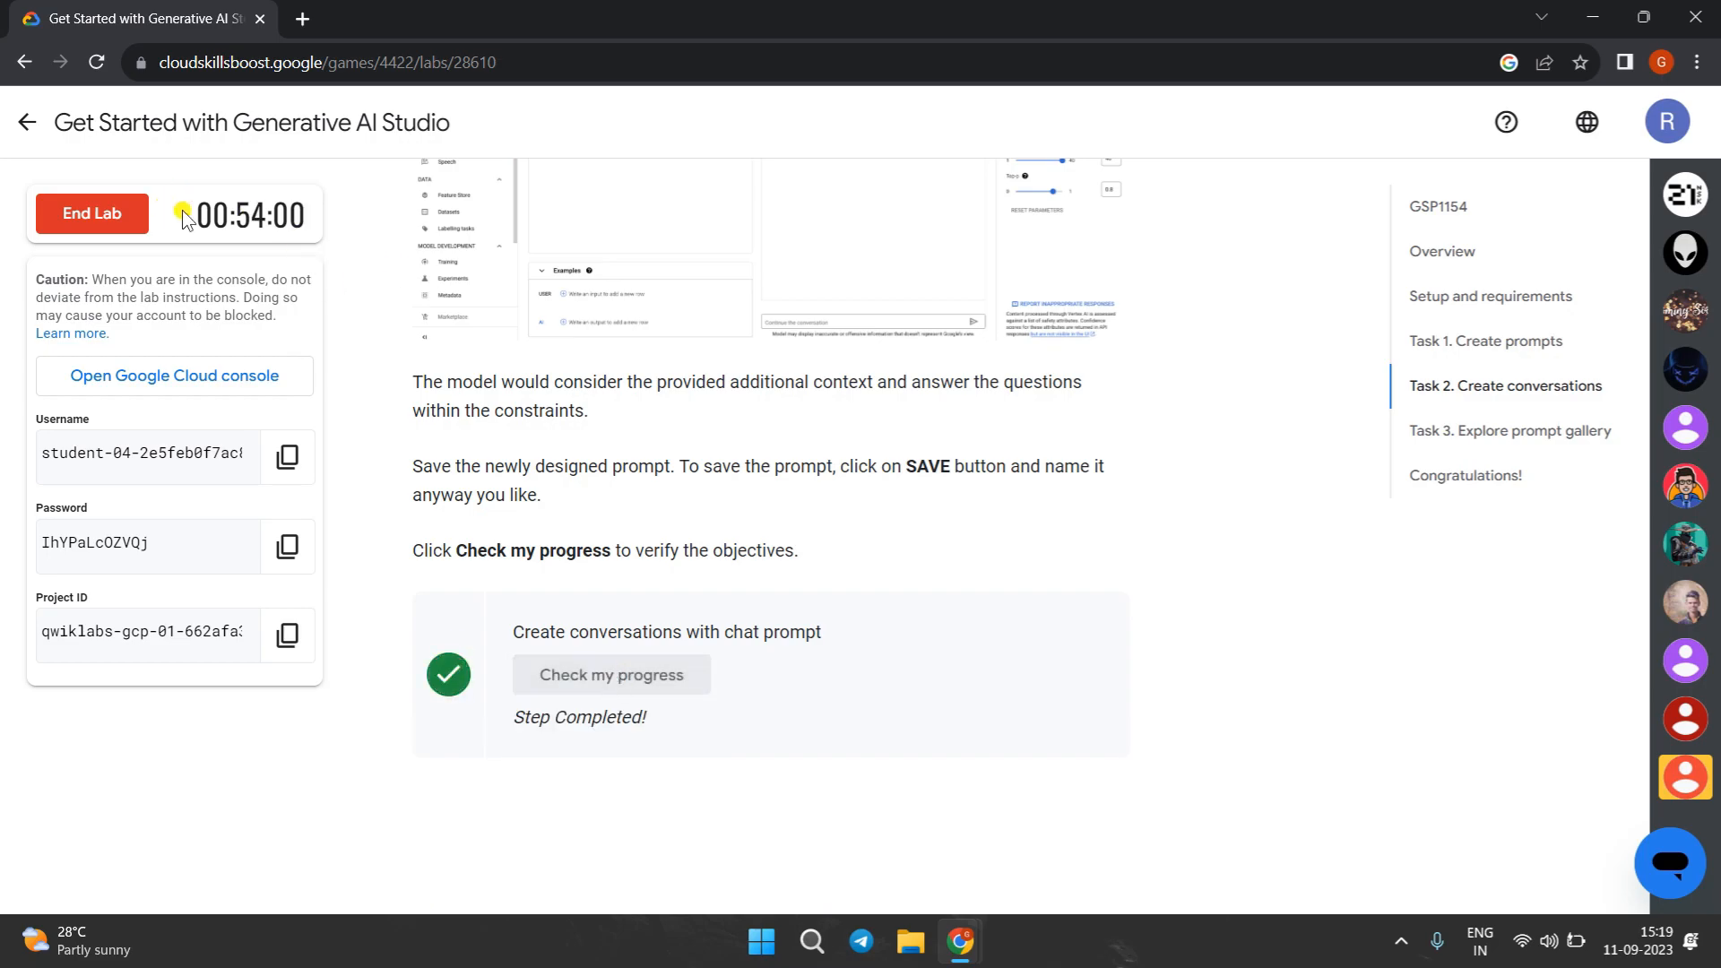
pyautogui.click(1509, 430)
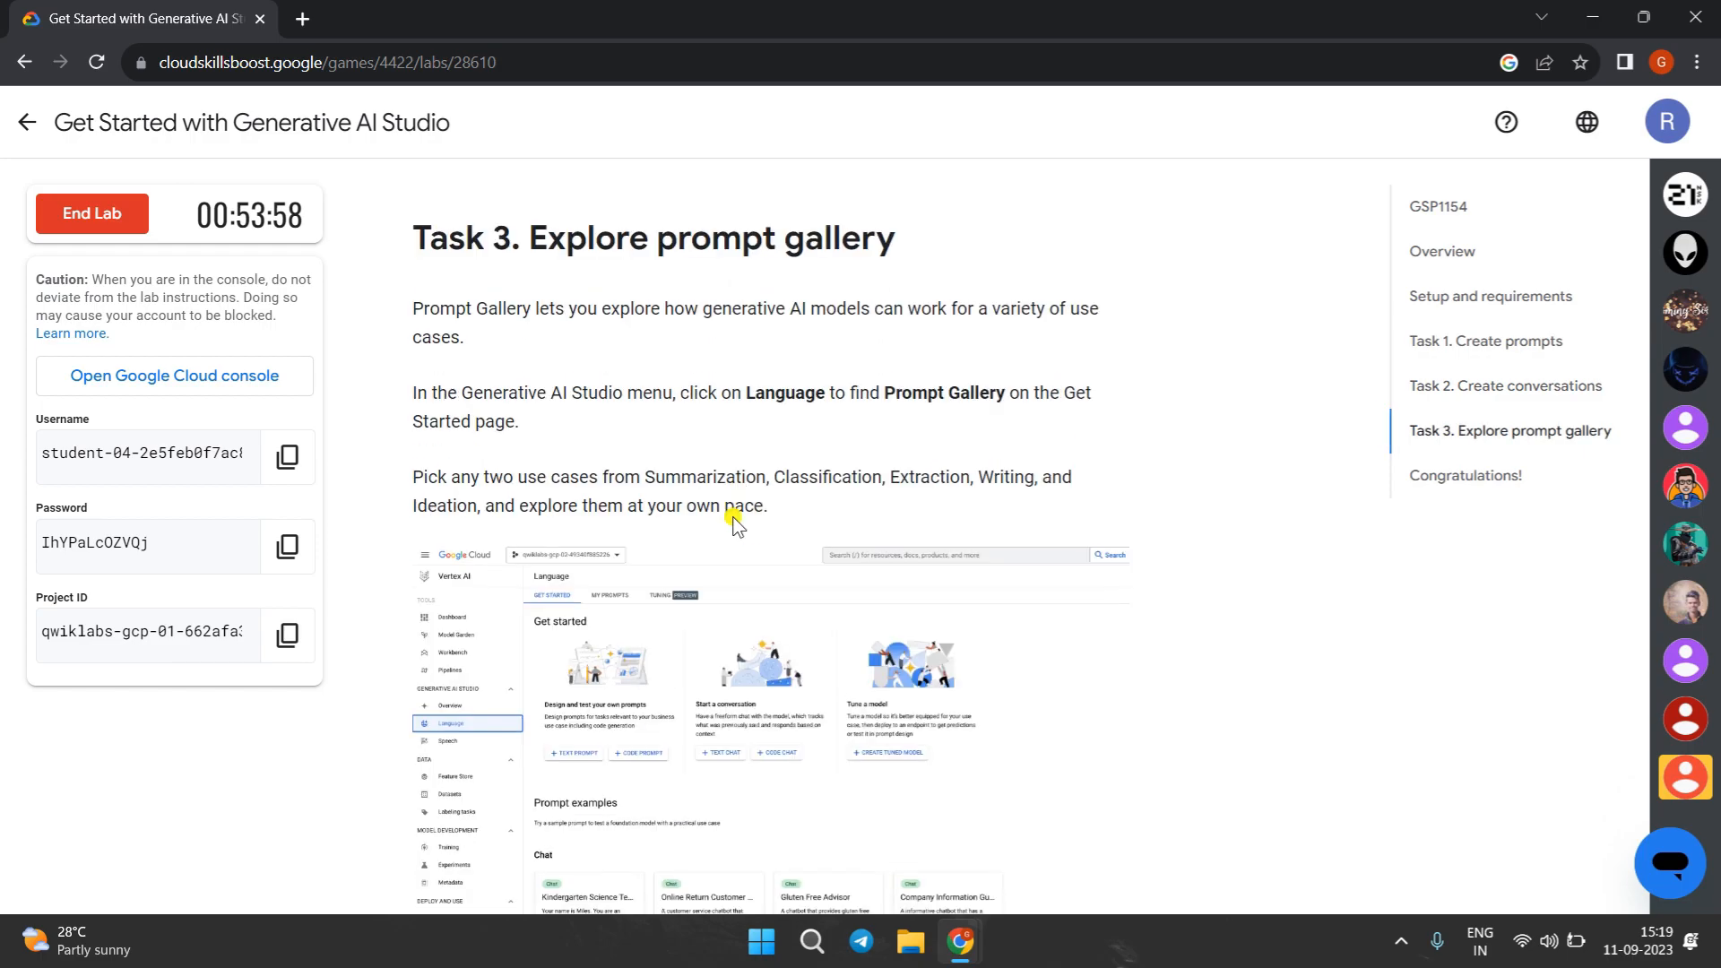
pyautogui.scroll(-3)
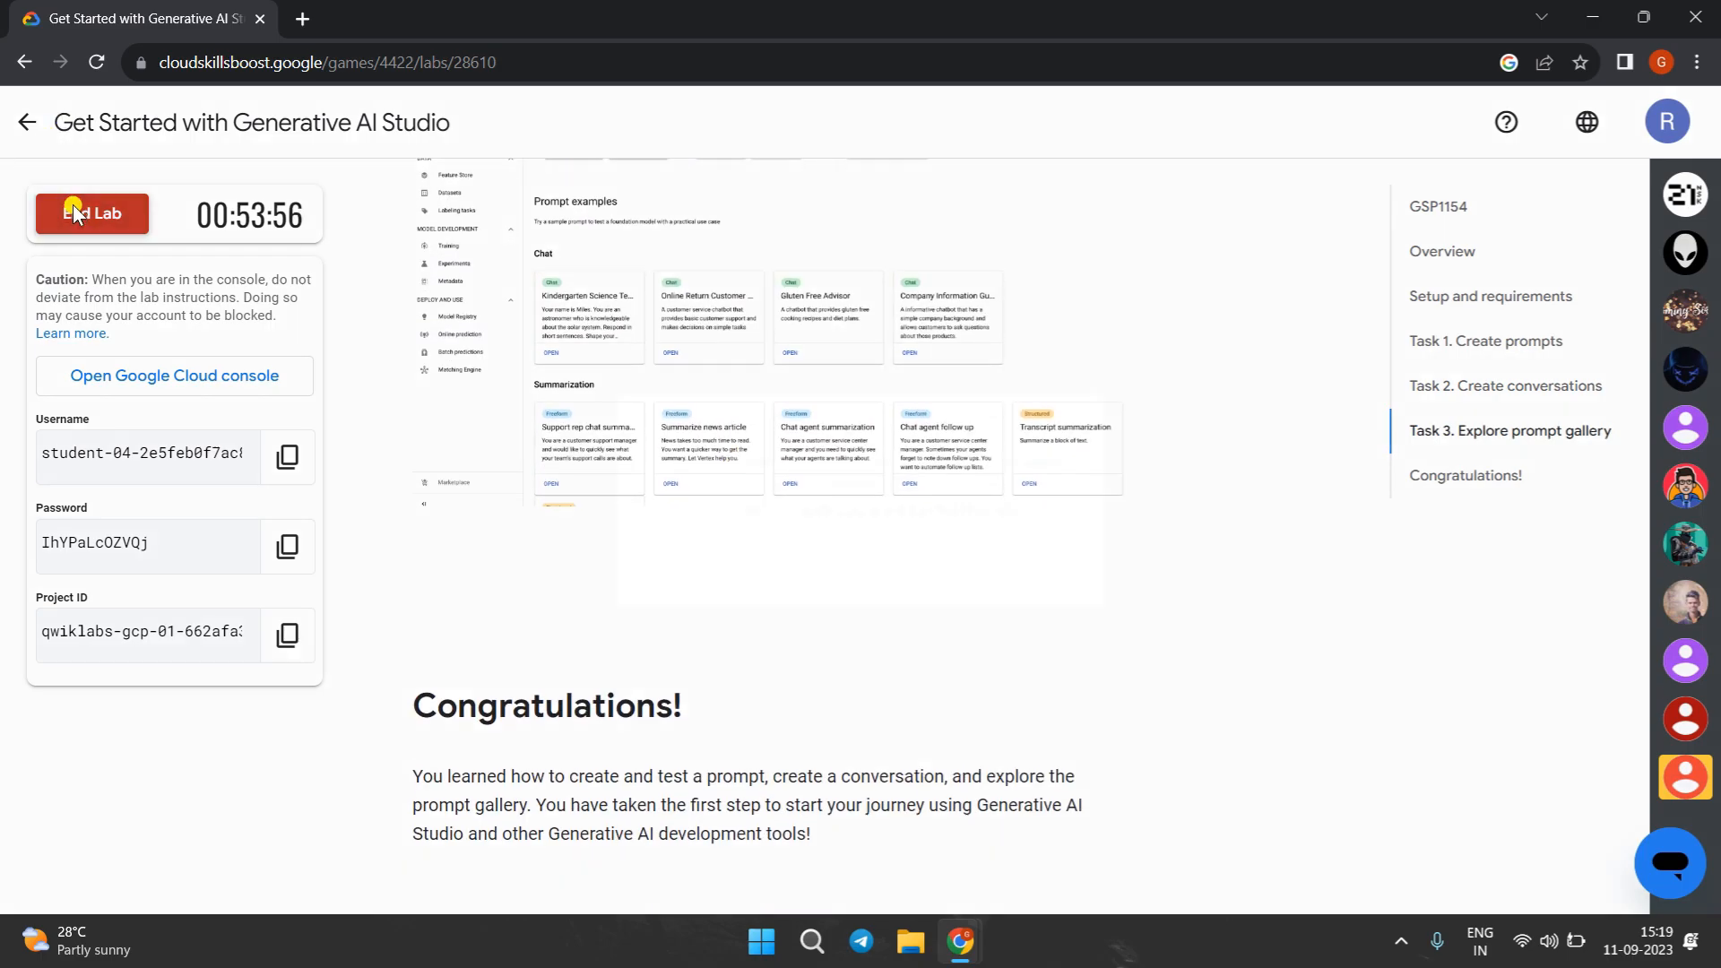
# - End the lab and navigate back off its page
pyautogui.click(91, 213)
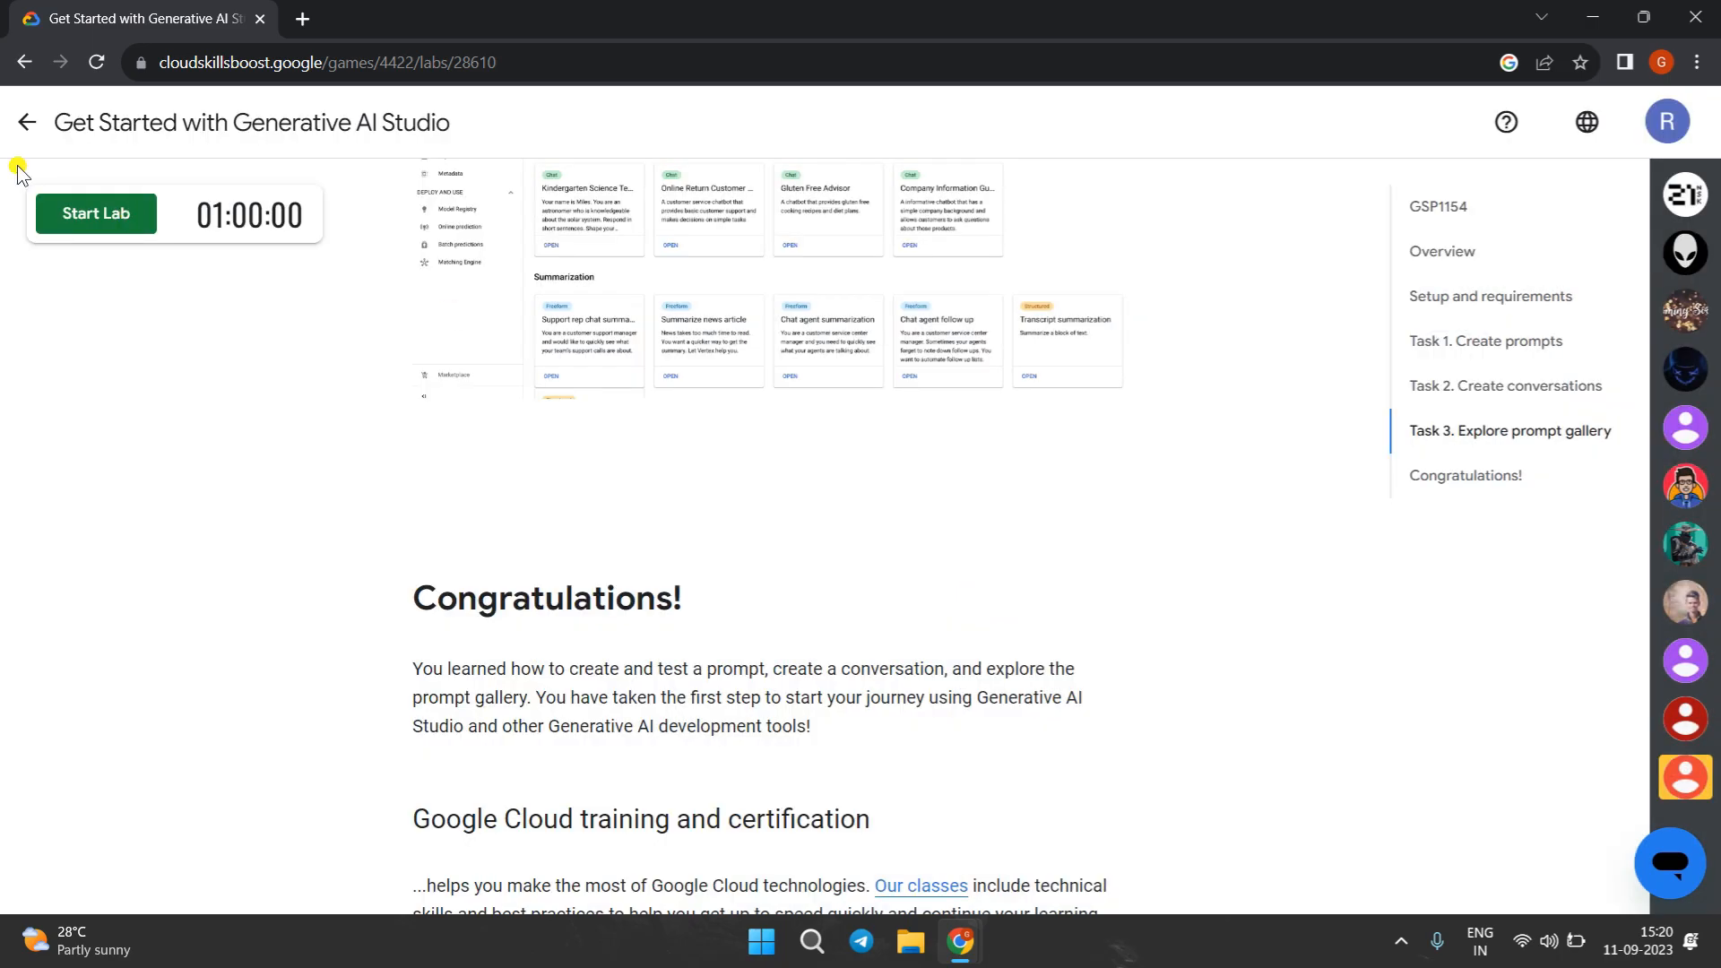
pyautogui.click(27, 122)
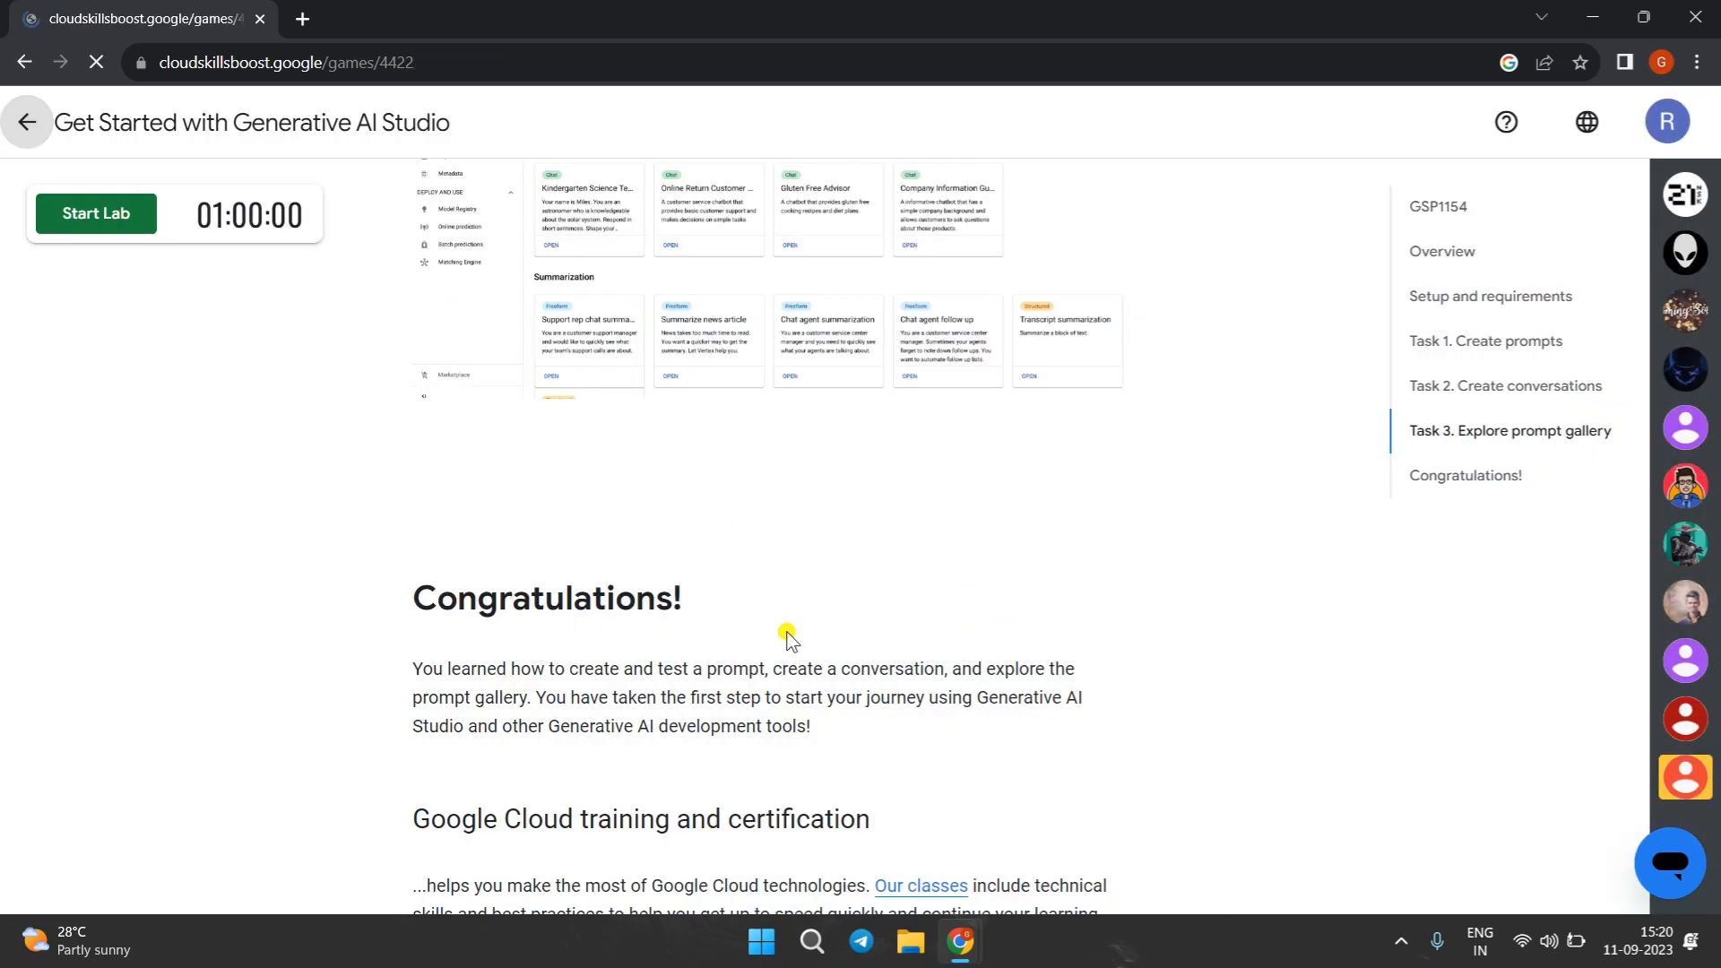